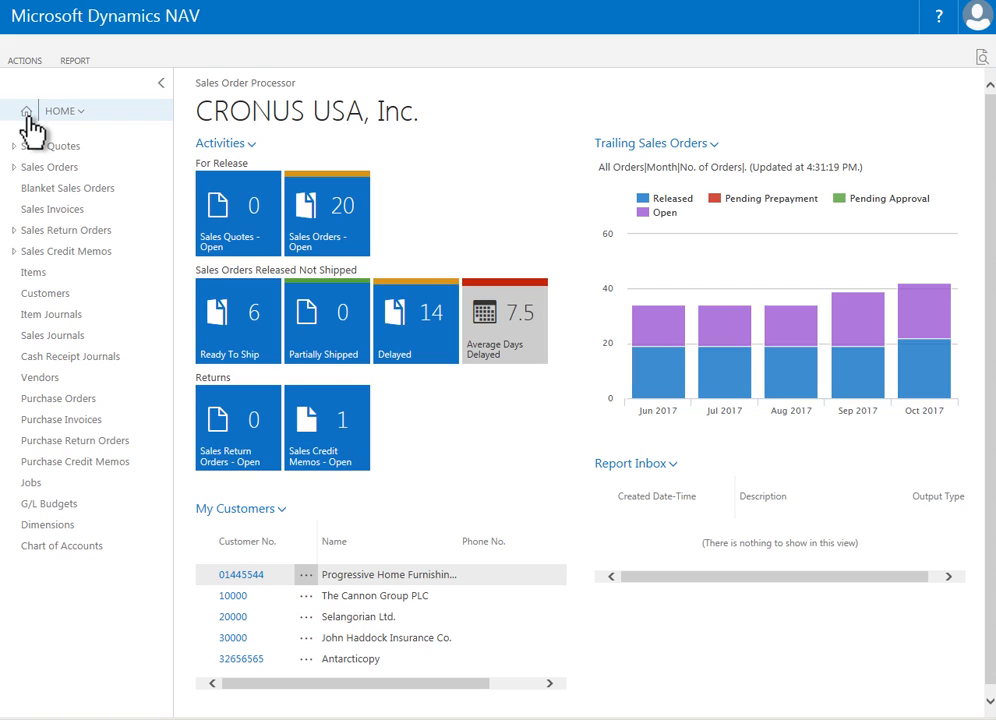
mouse_move(78, 245)
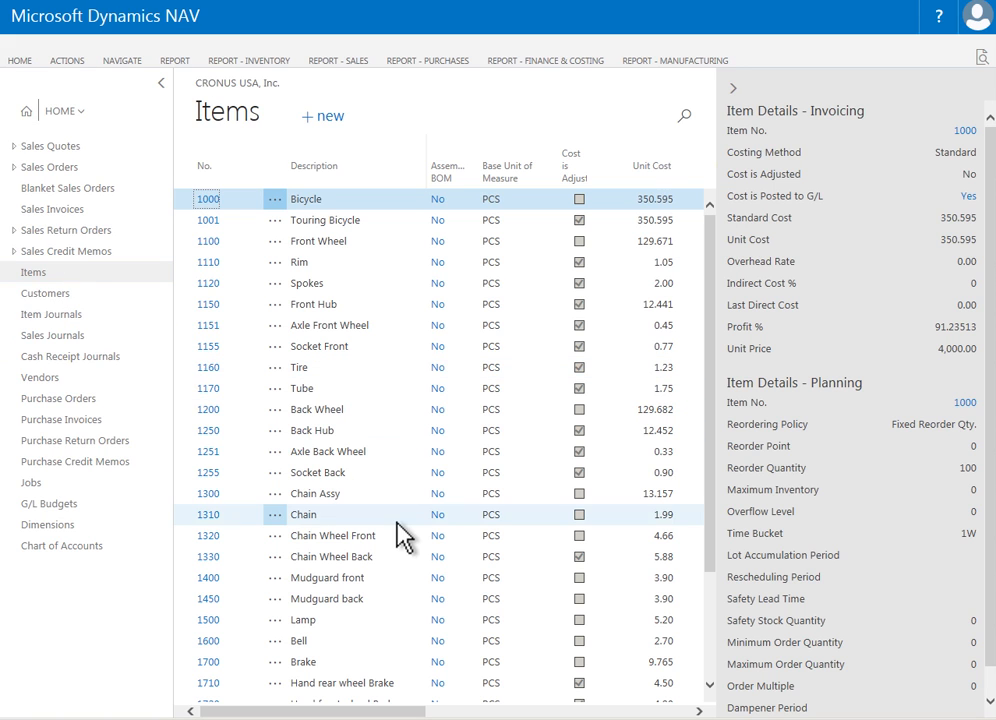
- Scroll down the CRONUS USA Items list to browse further through the item catalogue
scroll(down, 3)
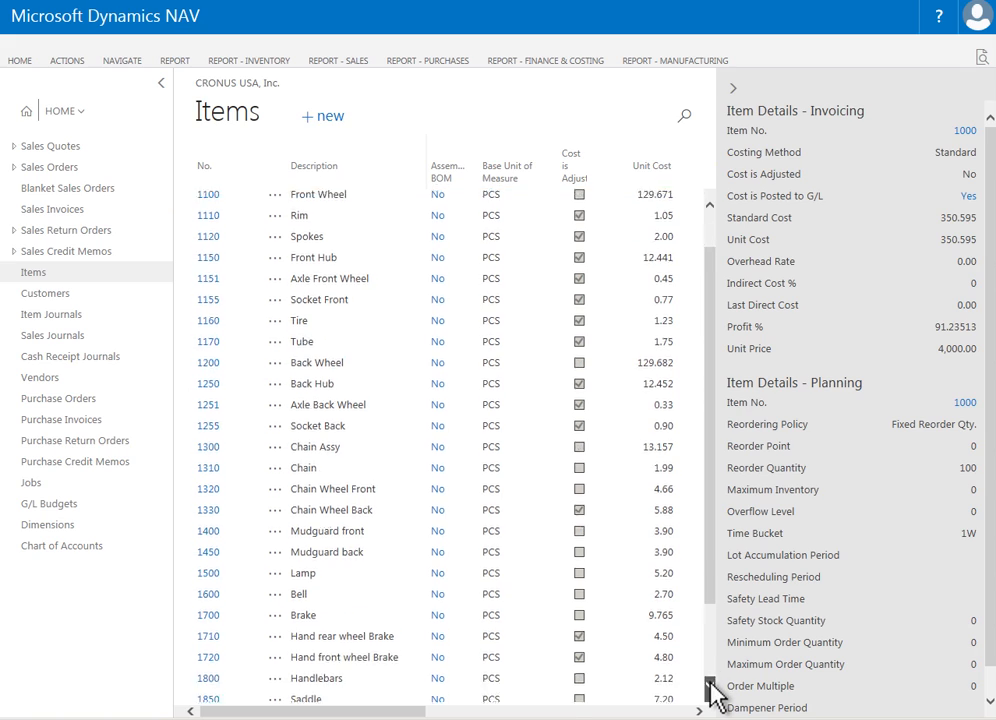
scroll(down, 3)
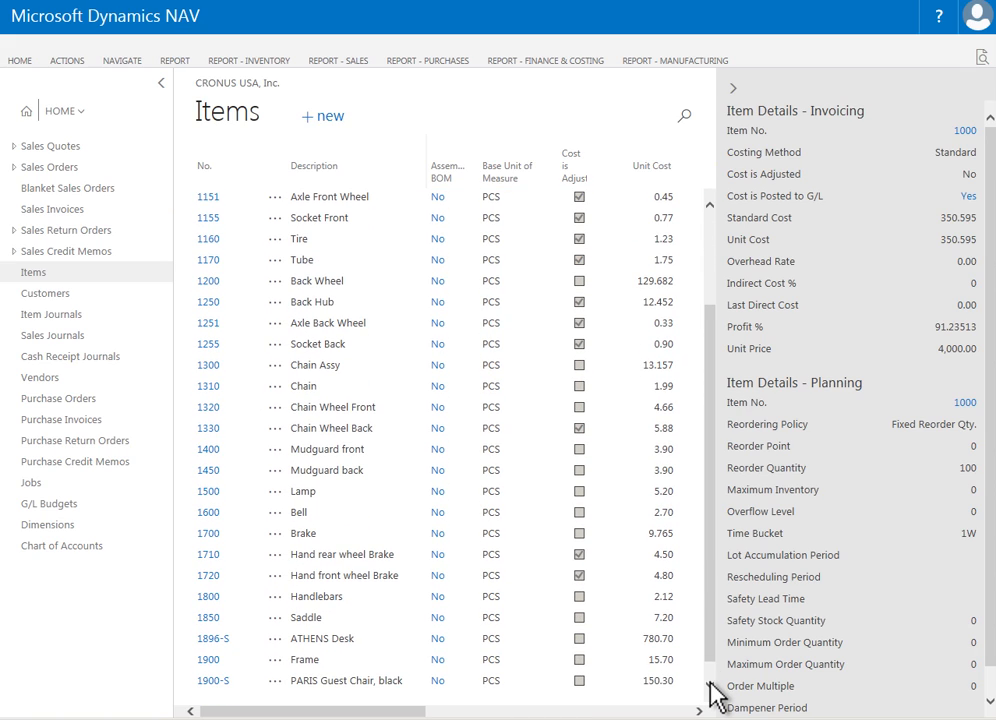
mouse_move(326, 470)
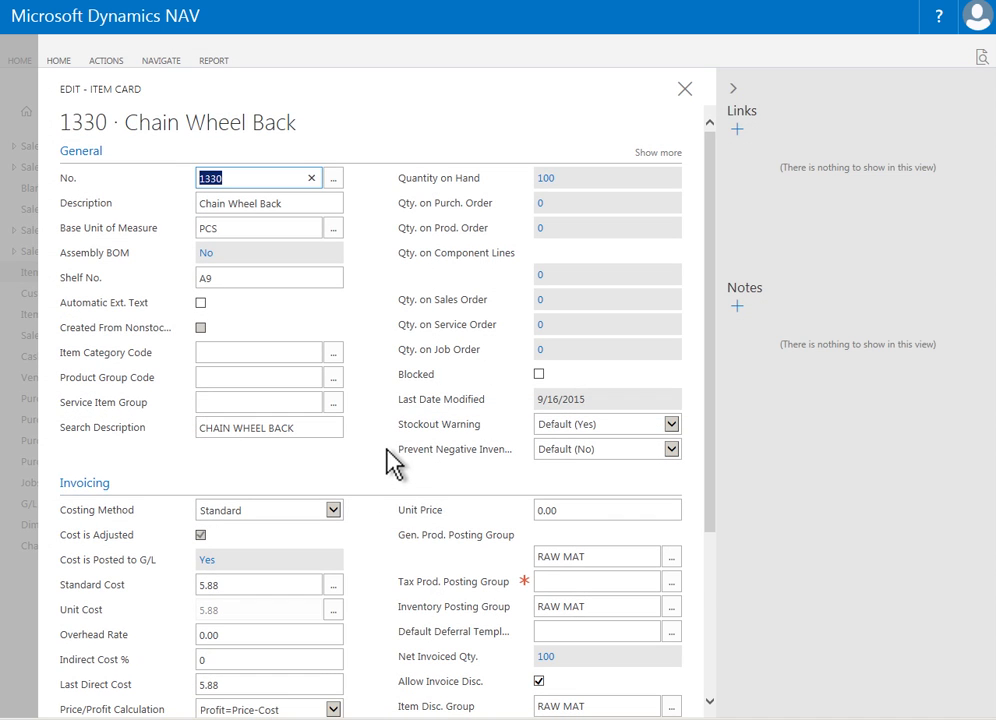
scroll(down, 3)
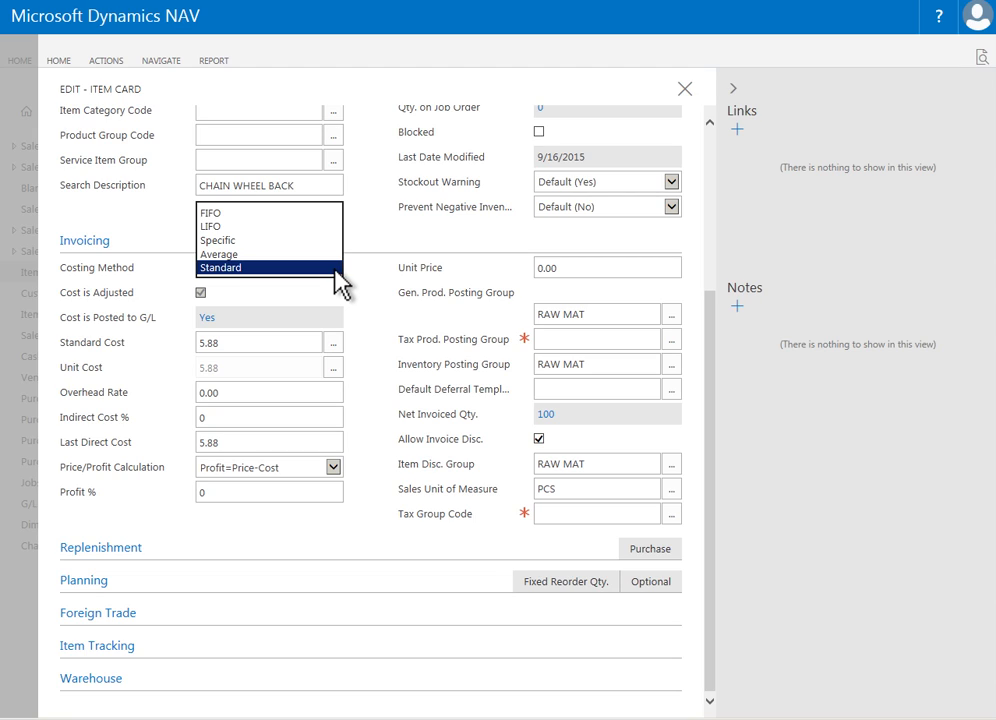
mouse_move(318, 243)
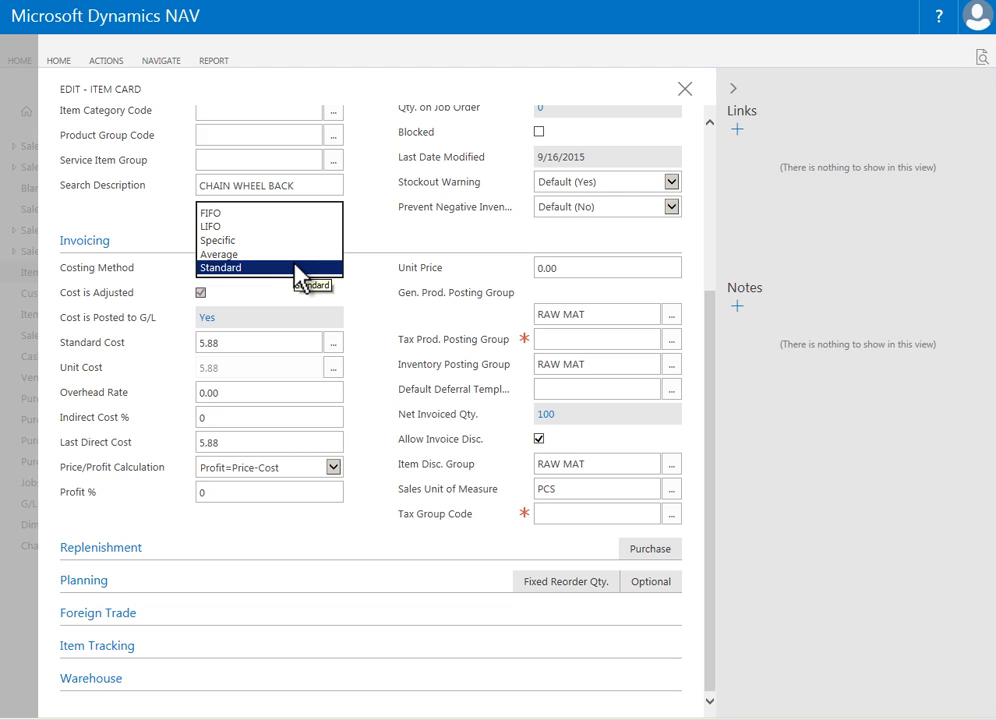
mouse_move(358, 327)
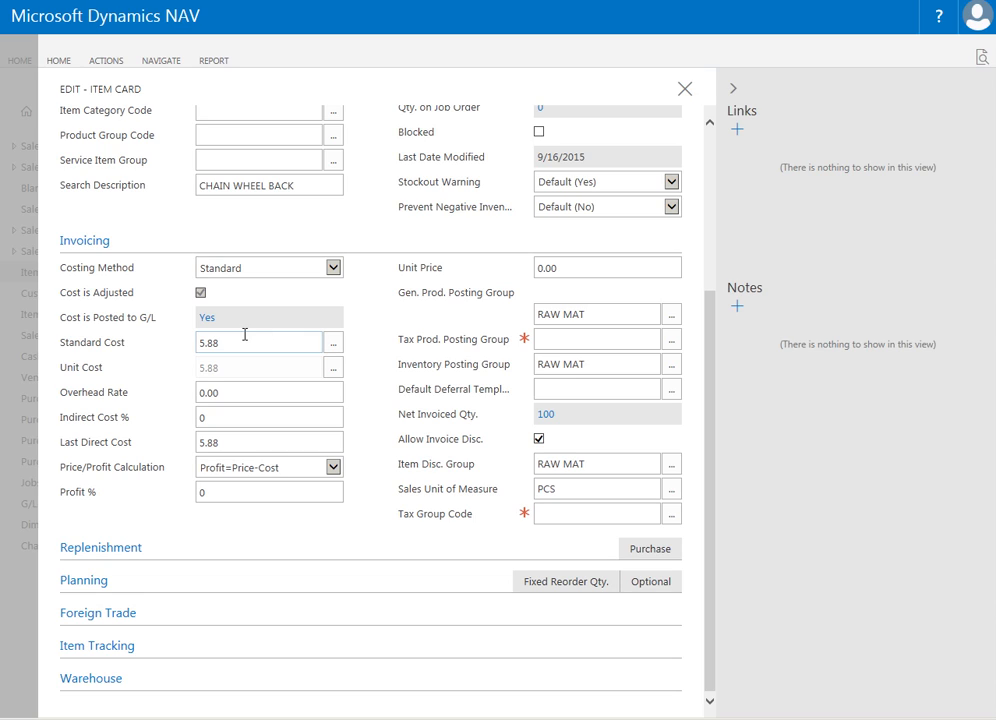
mouse_move(222, 384)
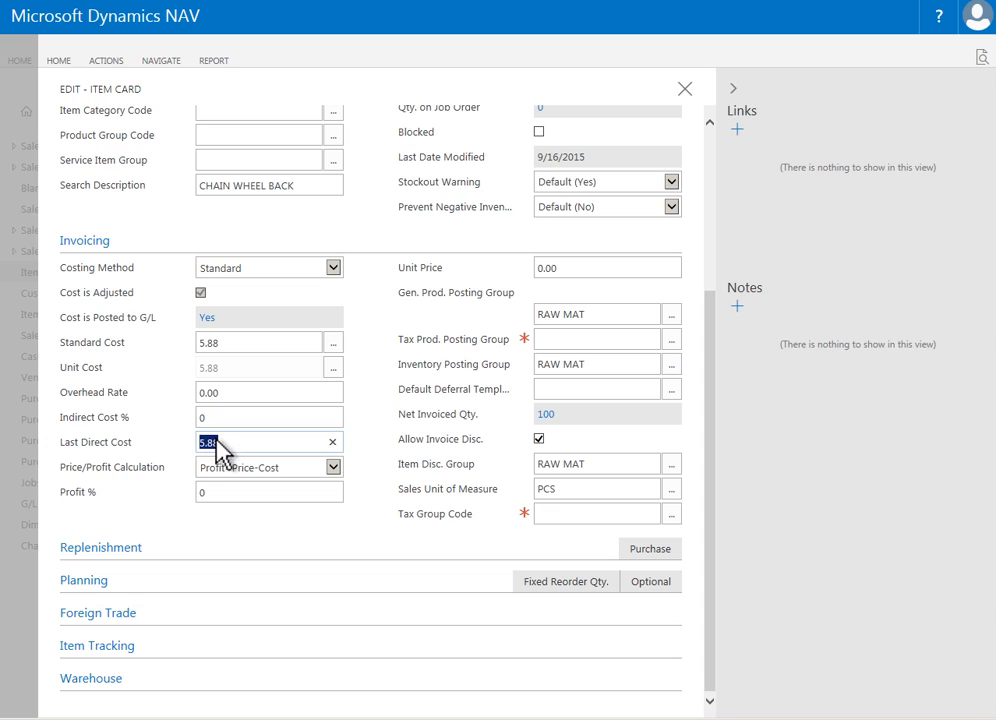
click(268, 392)
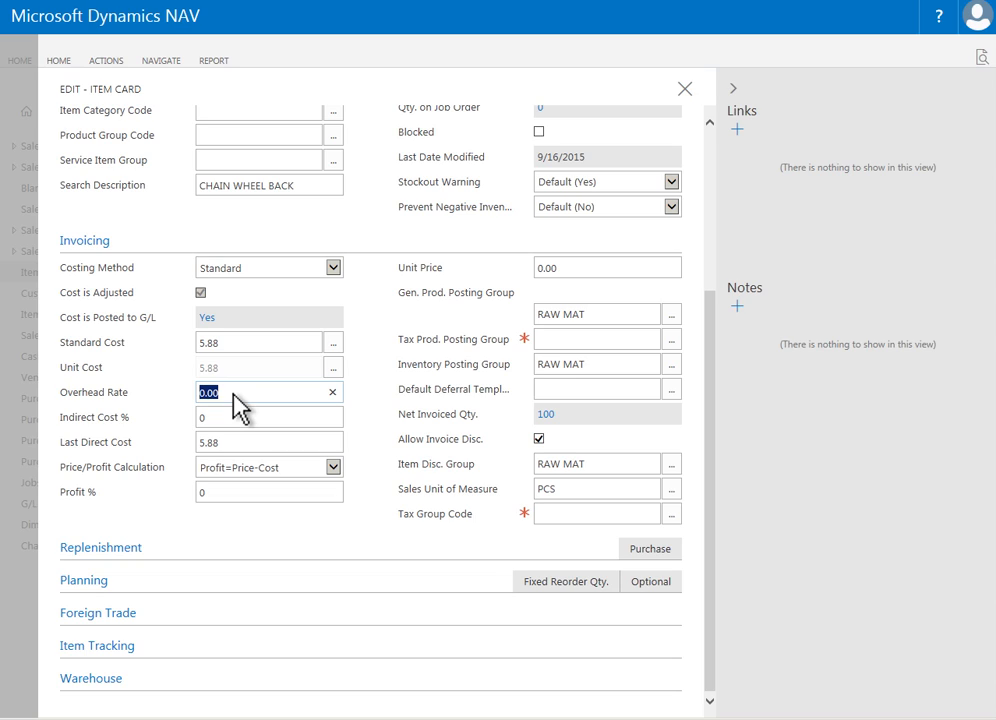
mouse_move(218, 414)
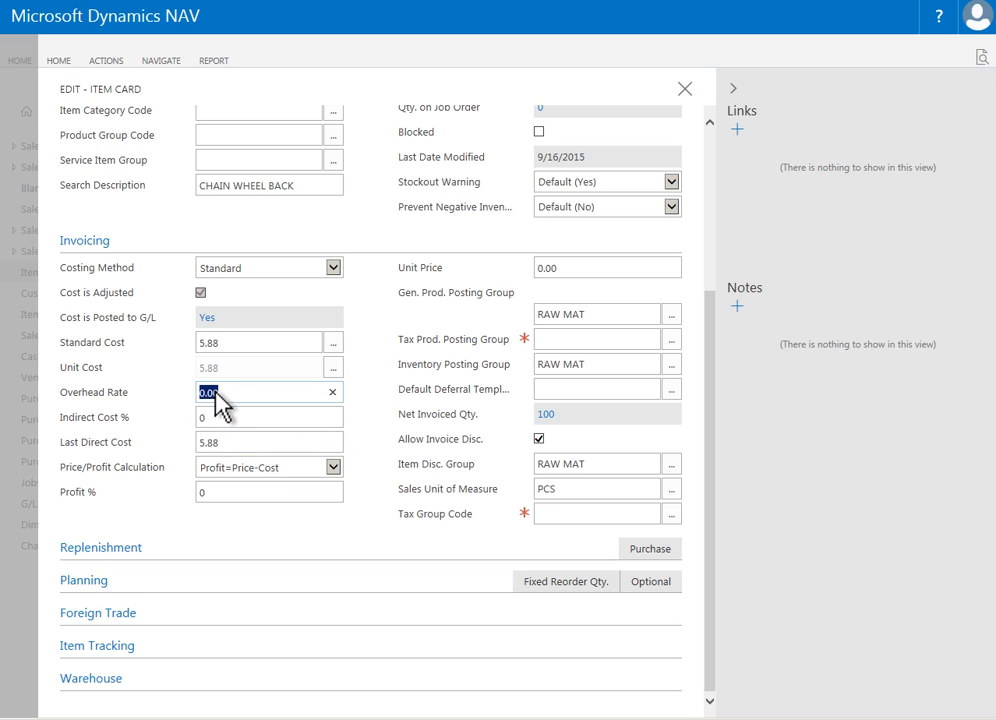
mouse_move(230, 480)
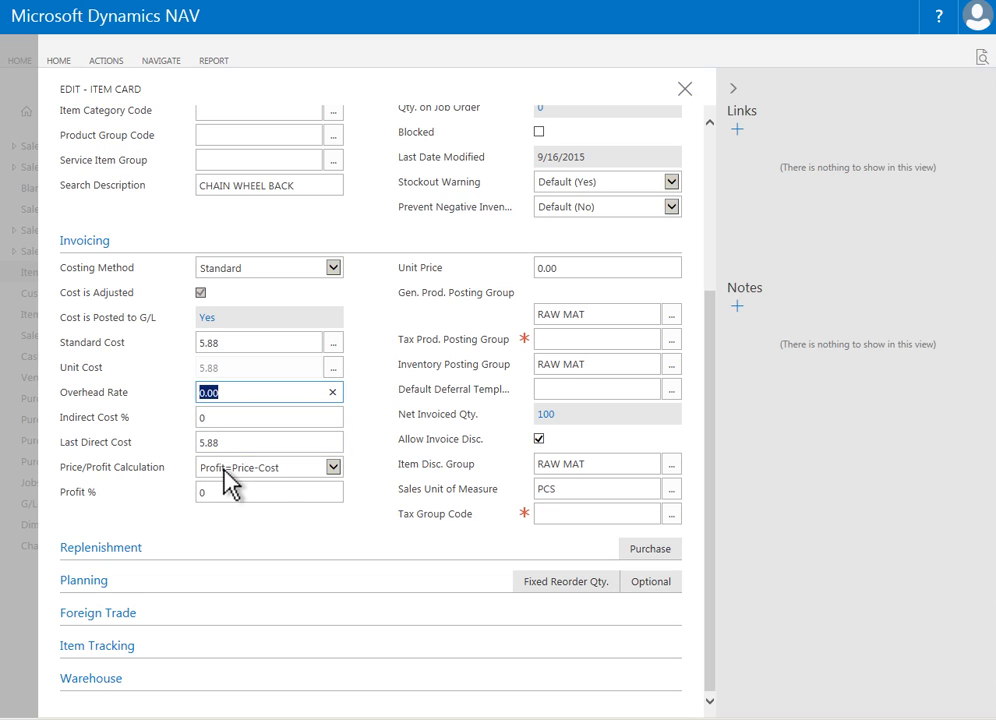
mouse_move(155, 382)
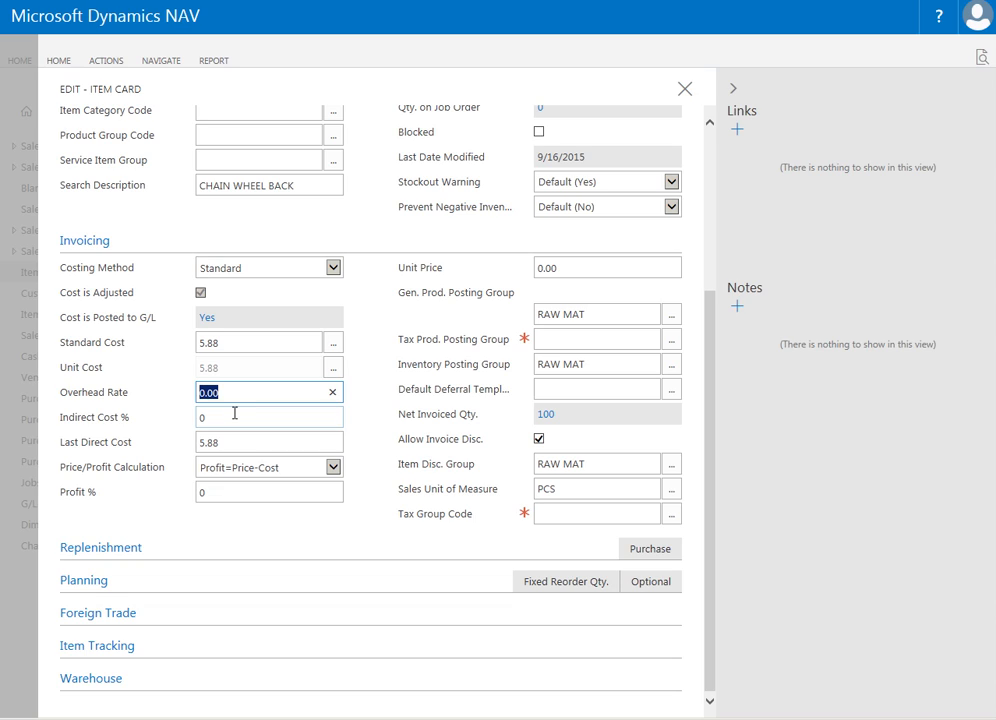
click(268, 417)
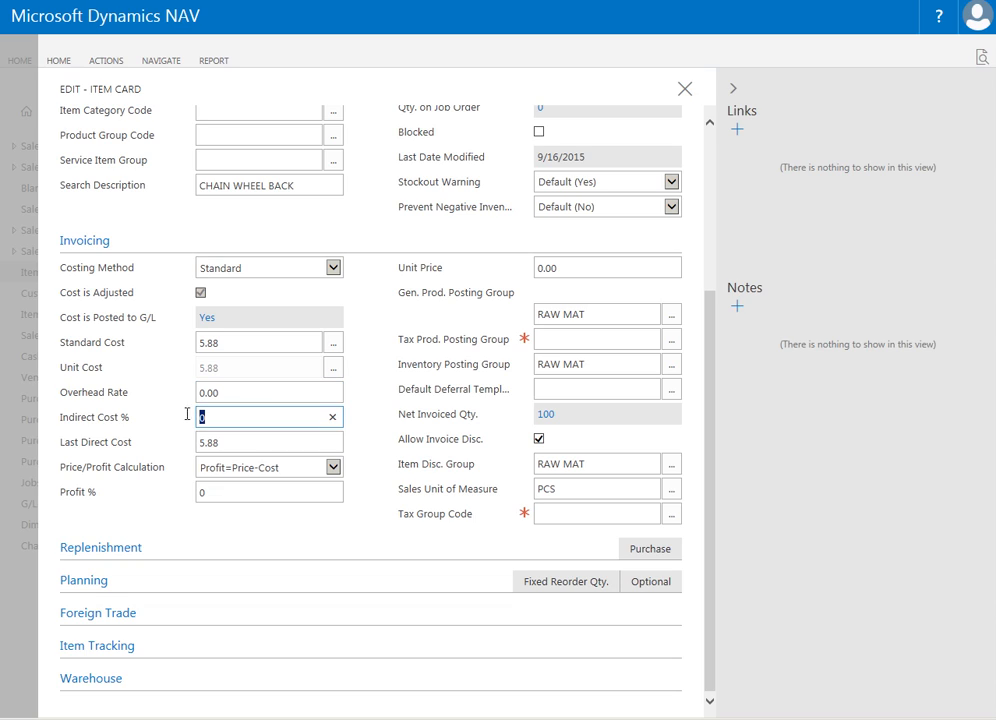
mouse_move(185, 425)
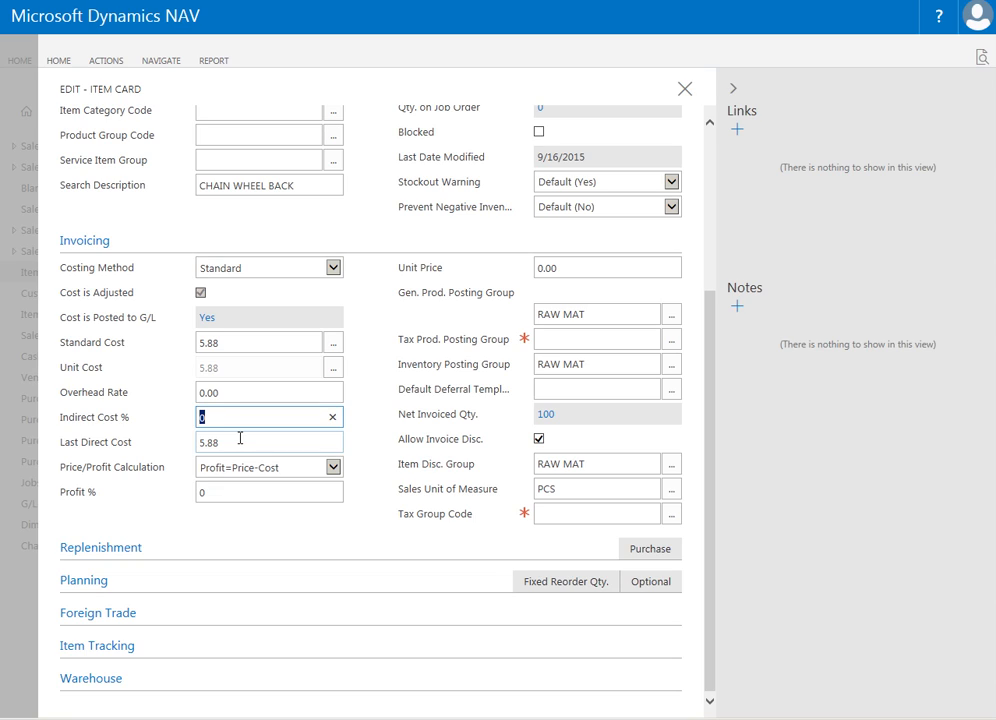
text(12.5)
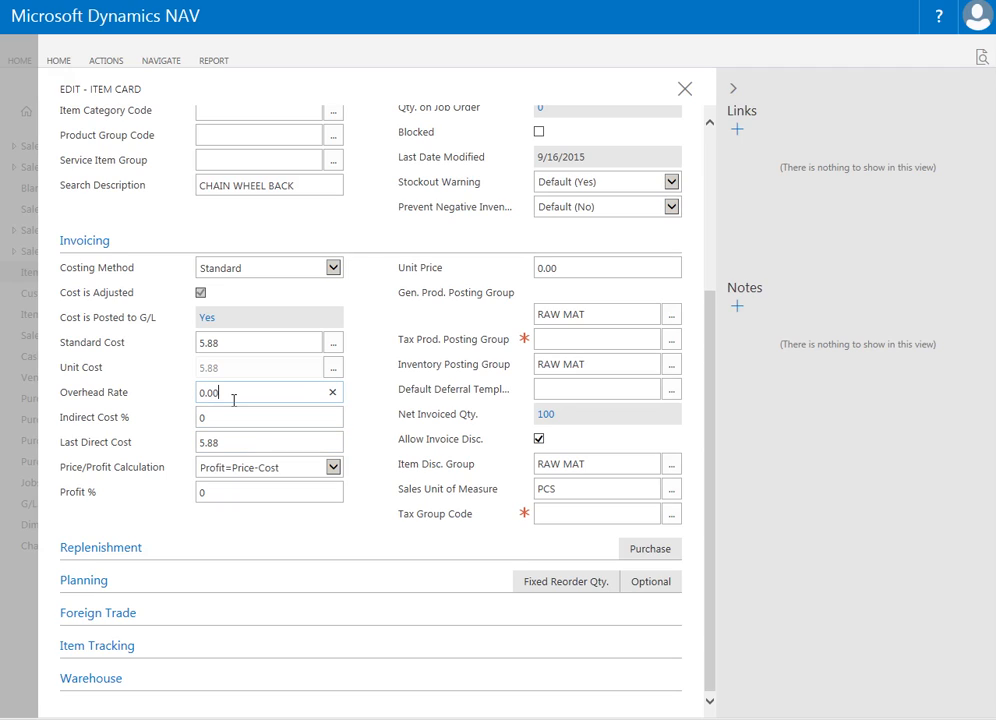
mouse_move(685, 104)
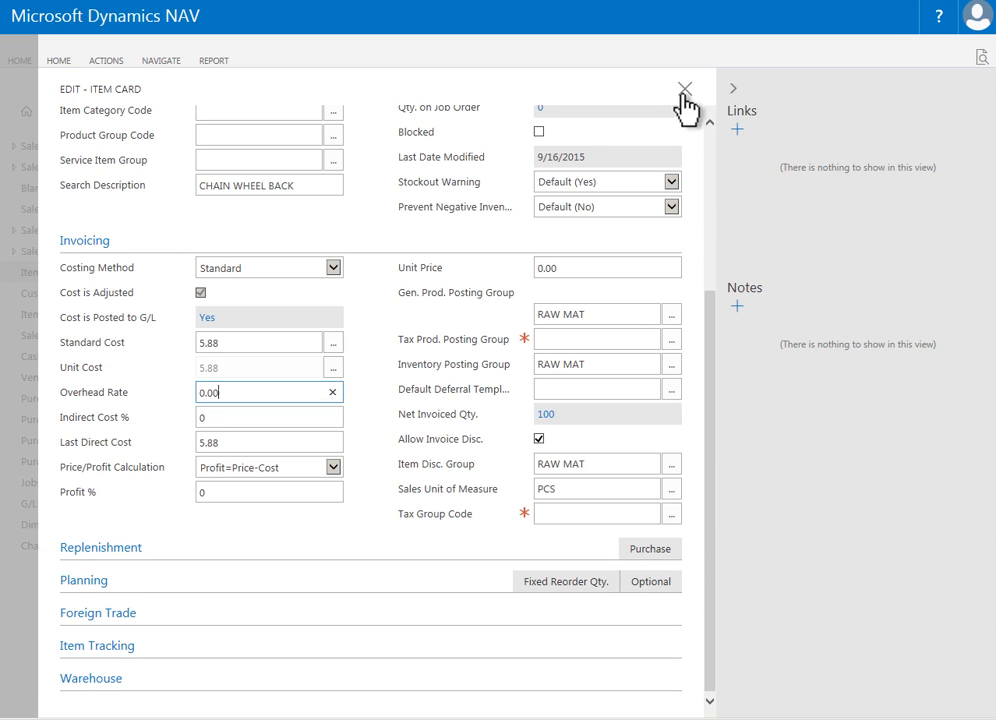
- Close item card 1330, then search for Item Charges and review the P-FREIGHT charge
click(687, 88)
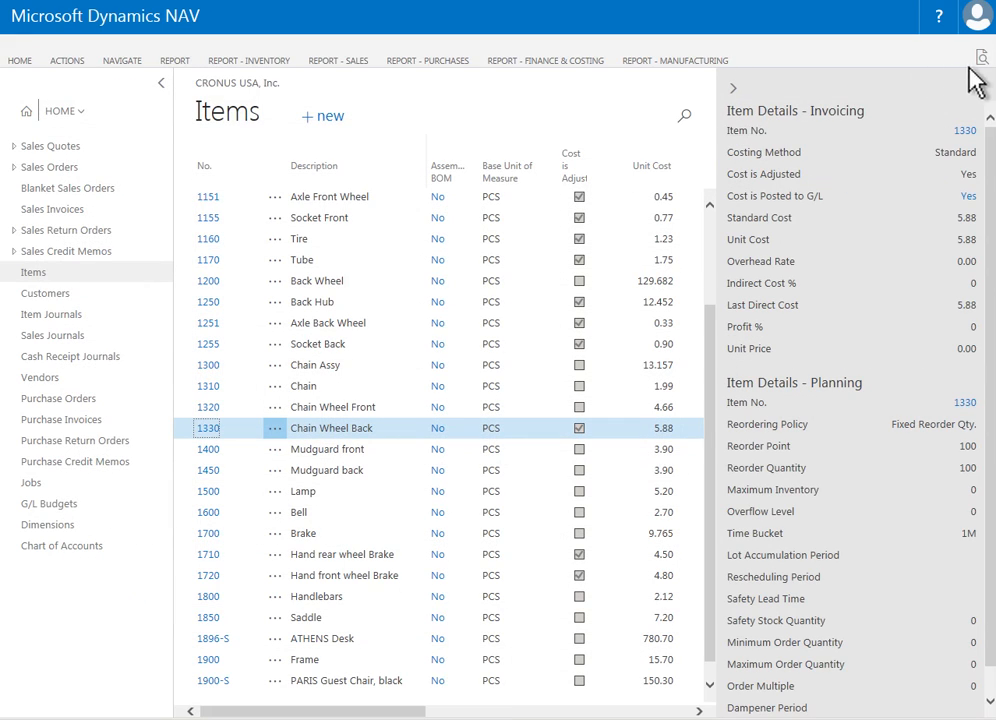
click(981, 60)
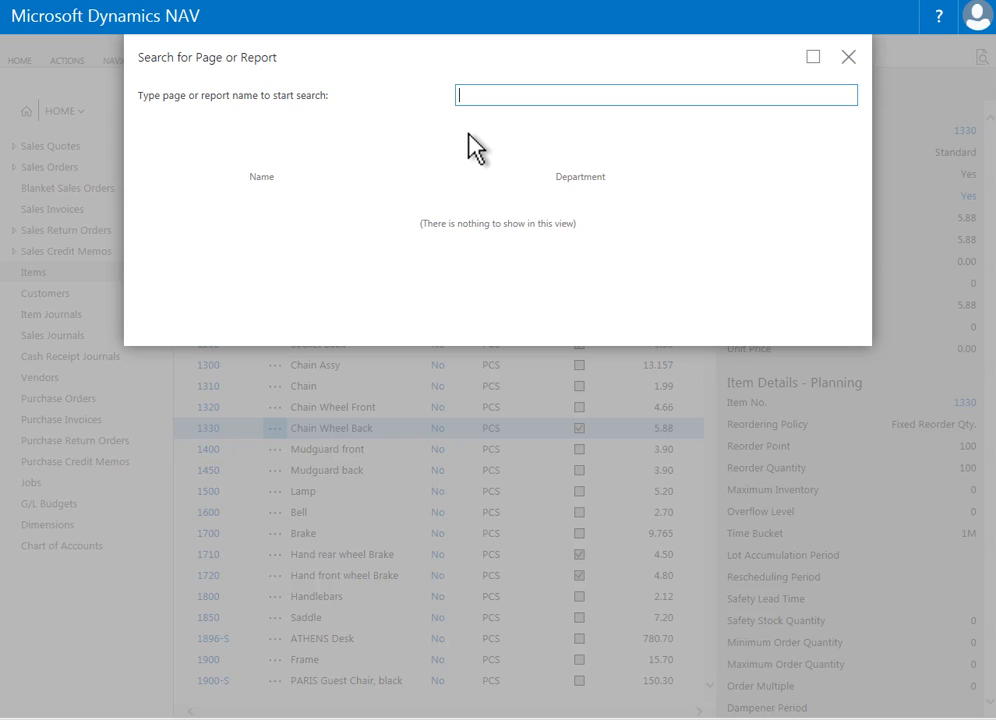
text(item charg)
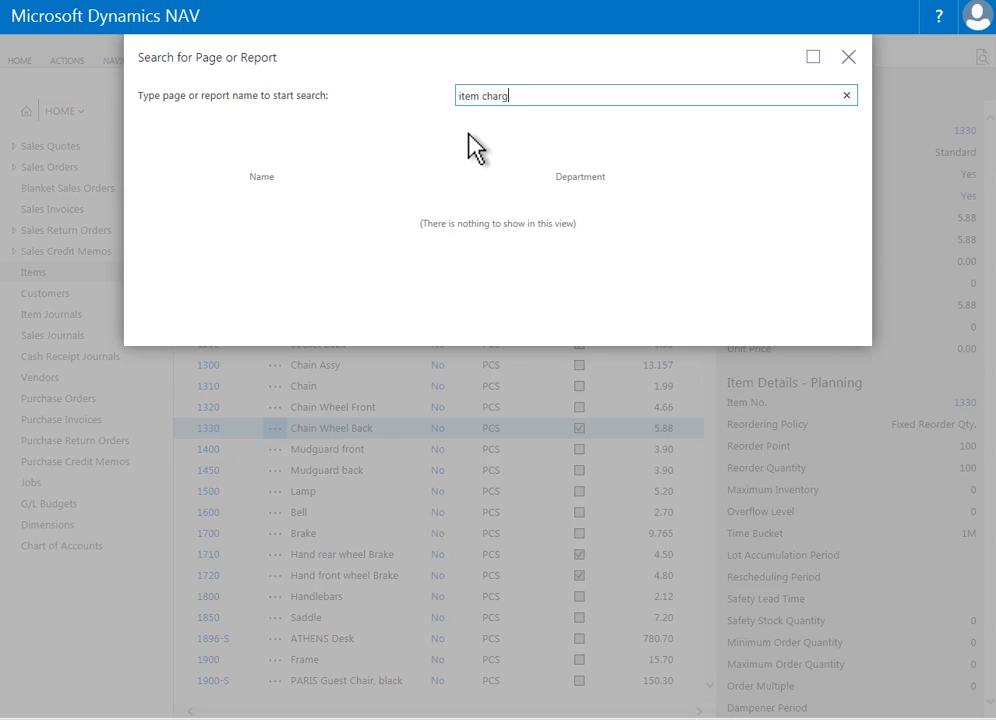
click(848, 56)
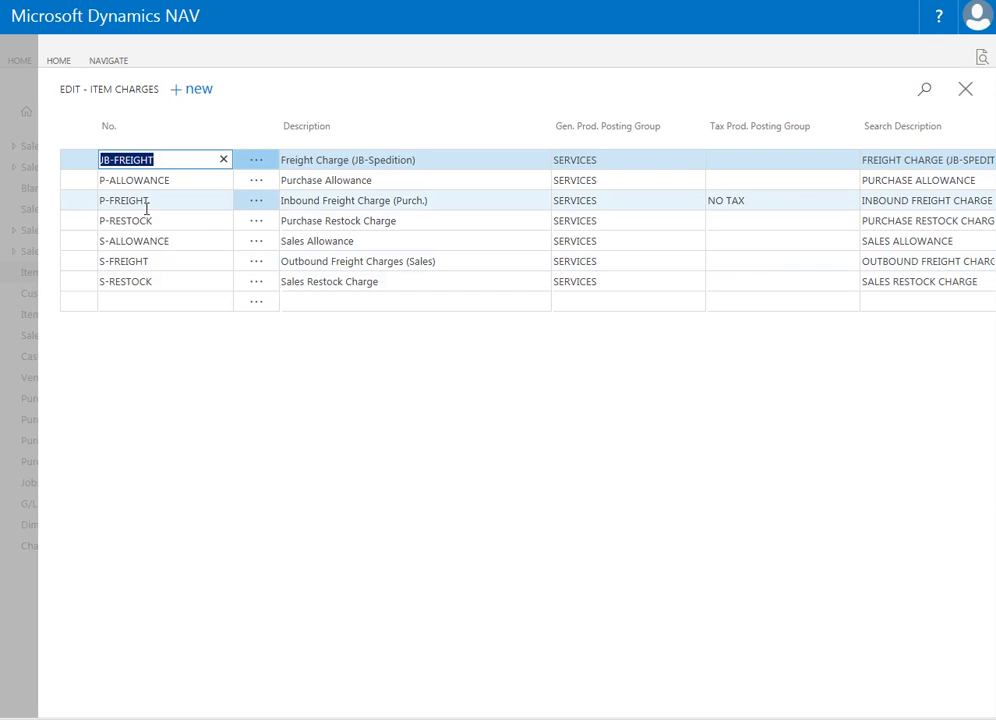
click(150, 200)
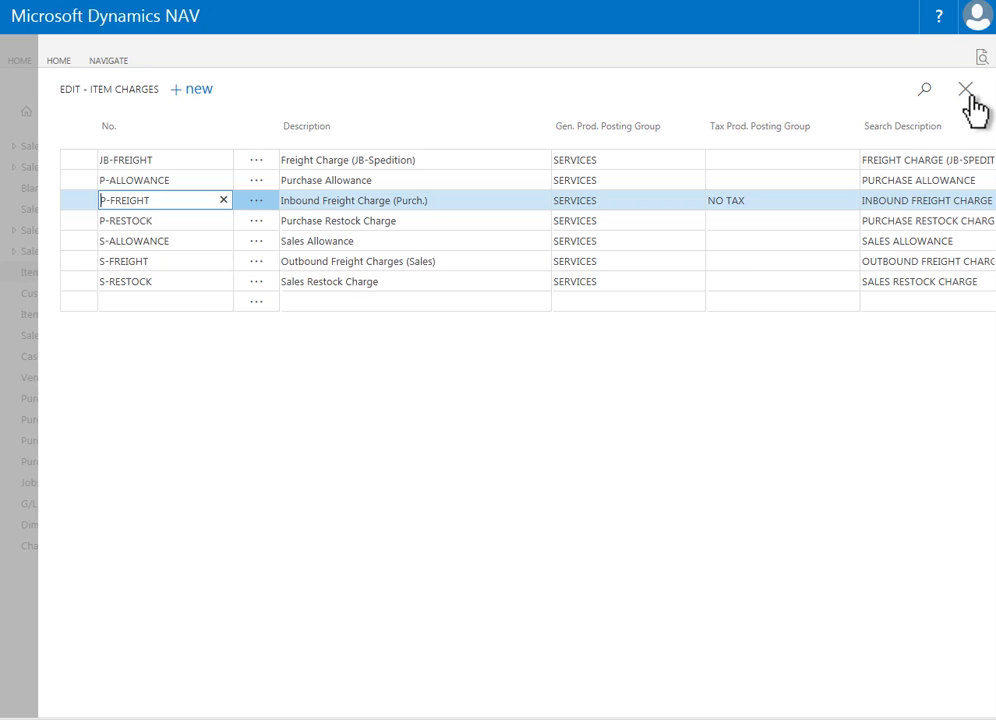
click(964, 89)
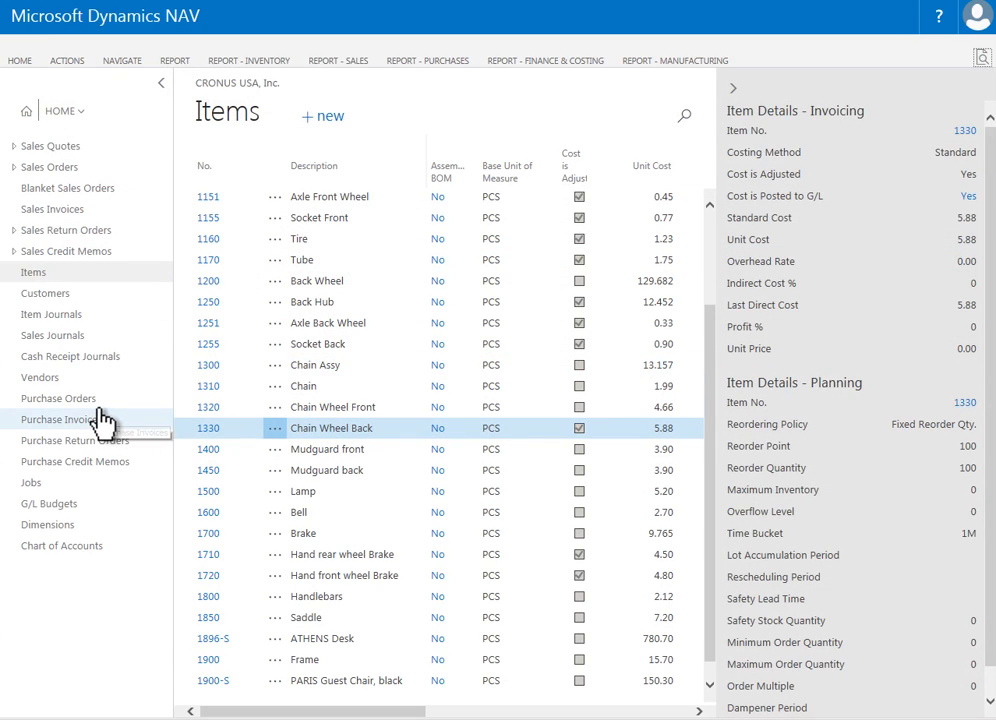
- Create a purchase order for American Wood Exports with Vendor Order No. 765765786
click(58, 398)
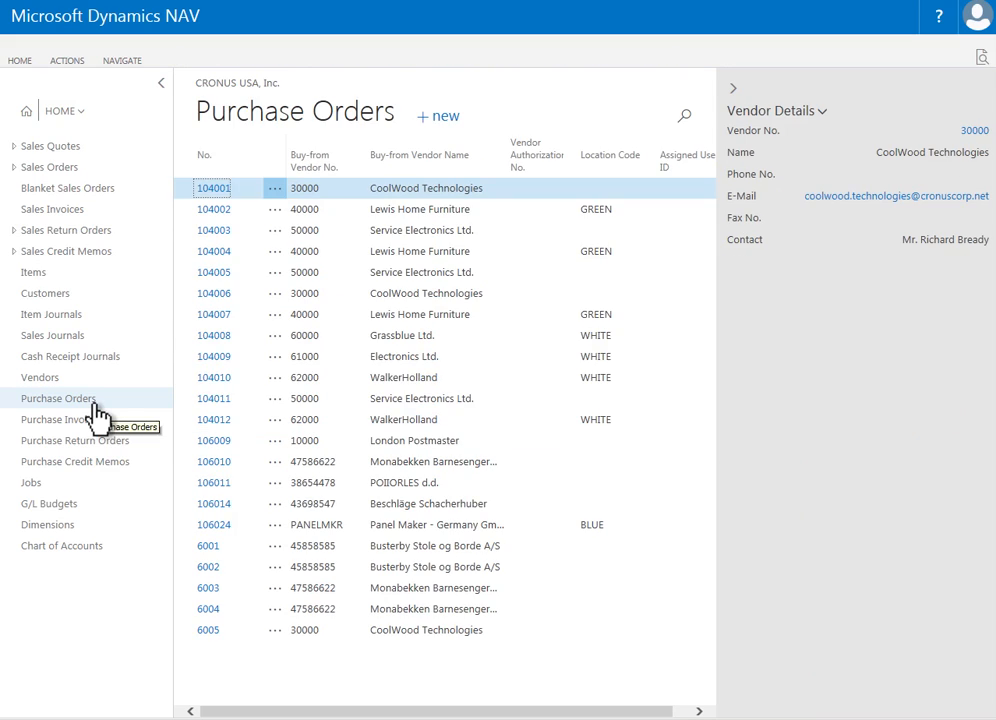
mouse_move(456, 130)
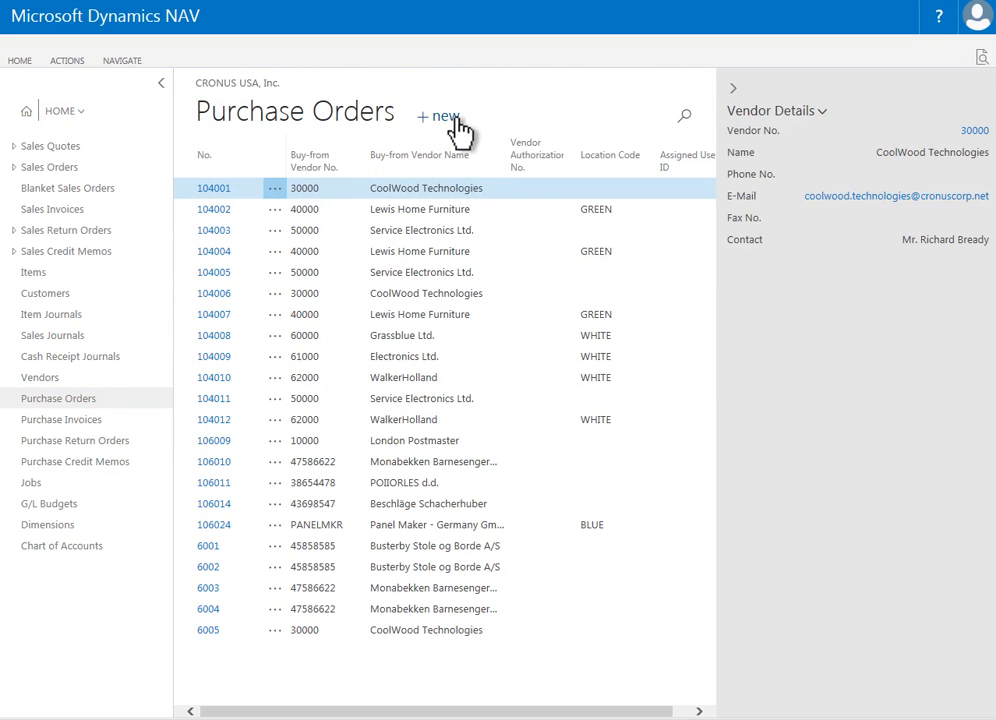
click(434, 115)
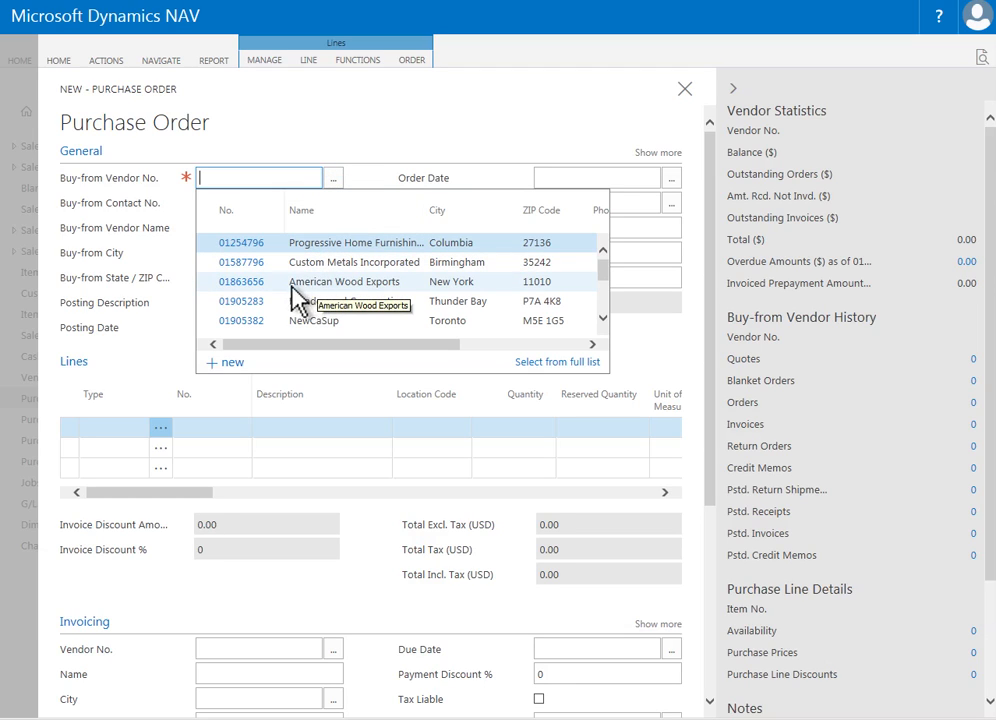
click(345, 281)
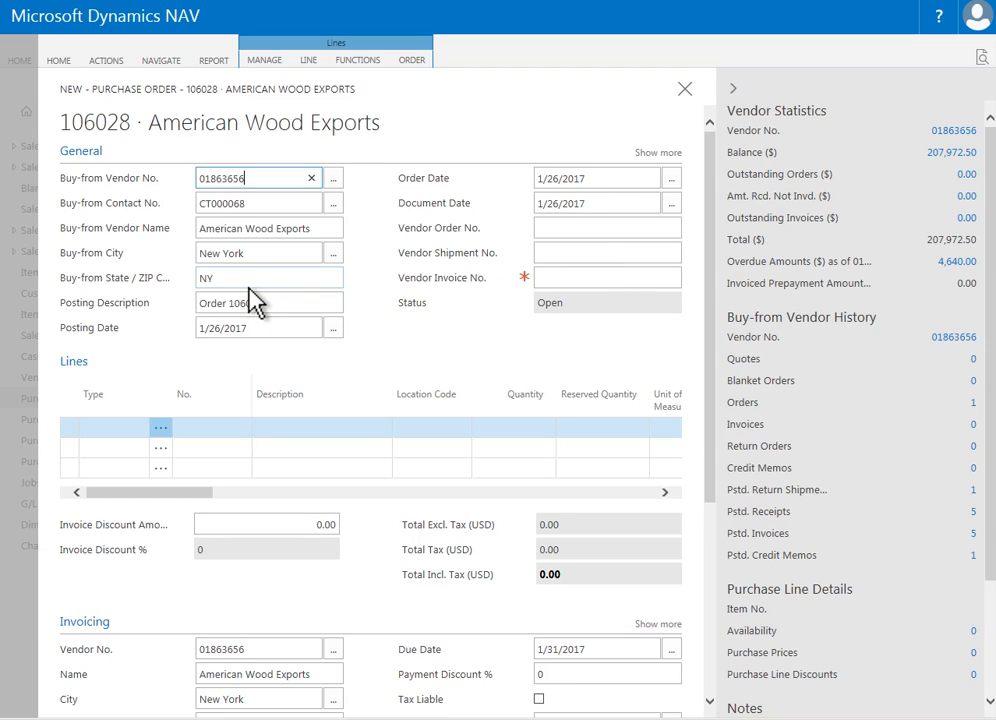
click(607, 227)
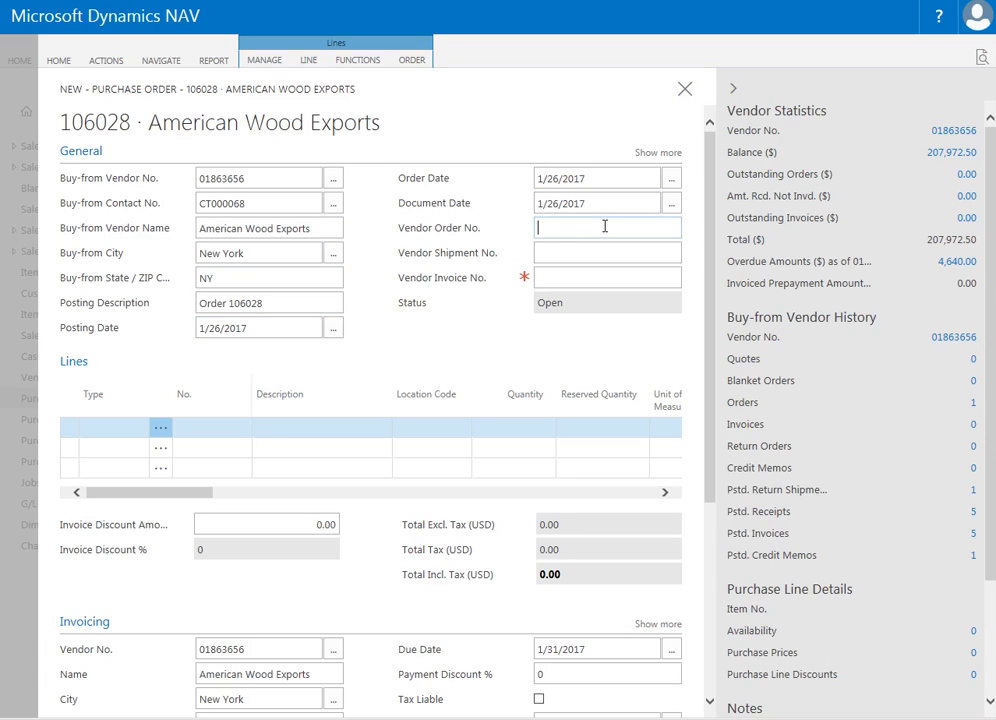
text(765765786)
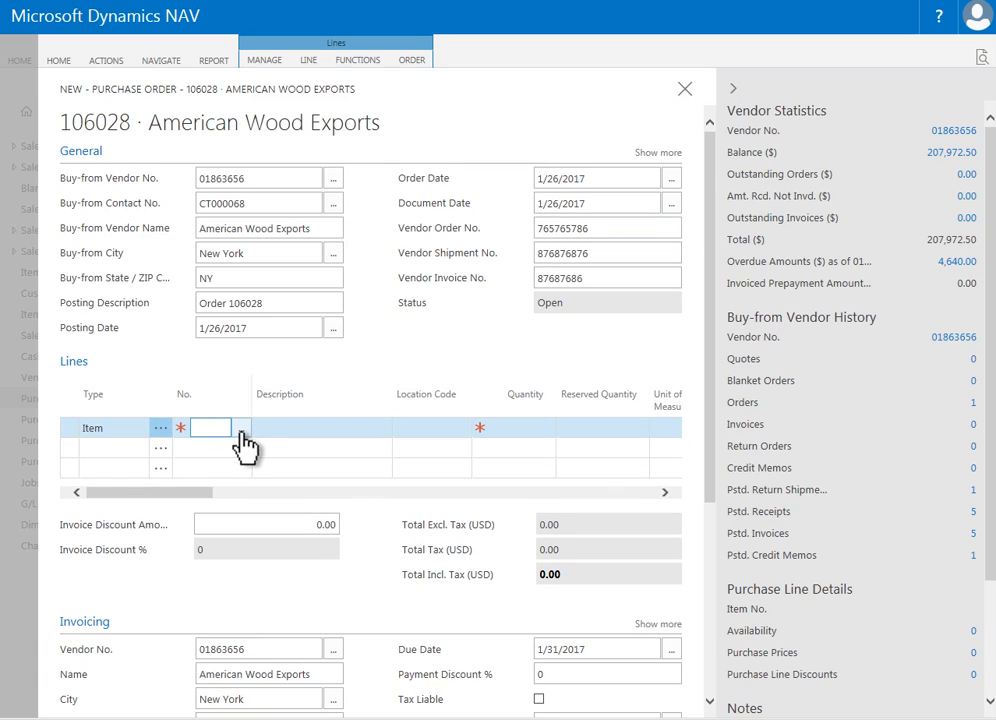
- Fill the first line with item 1330 Chain Wheel Back at location BLUE, quantity 10,000
click(241, 427)
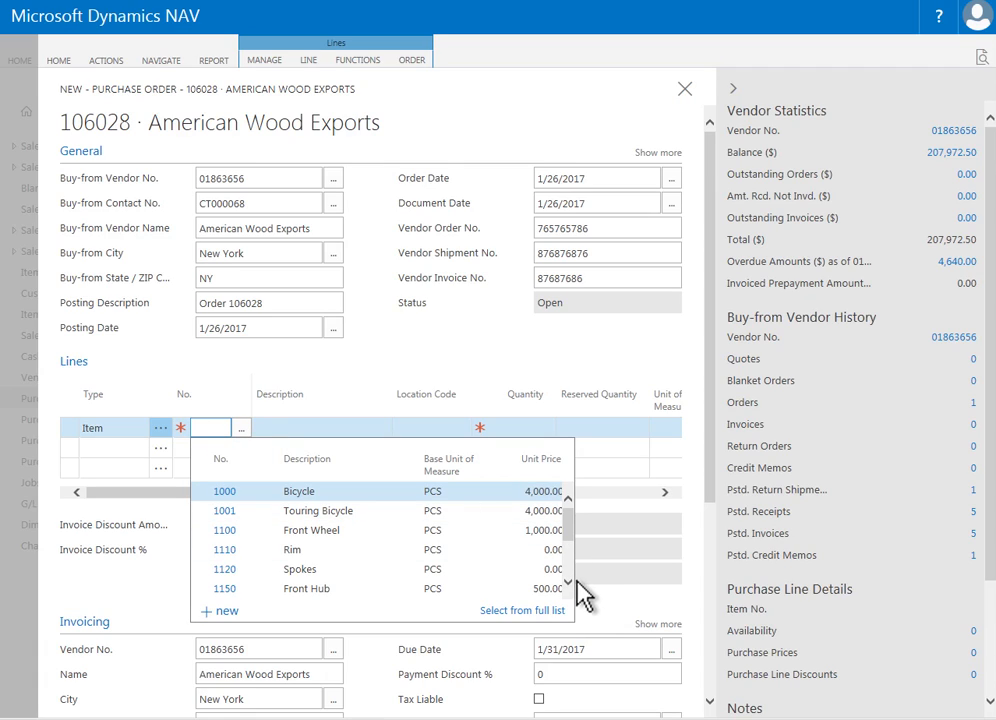
scroll(down, 3)
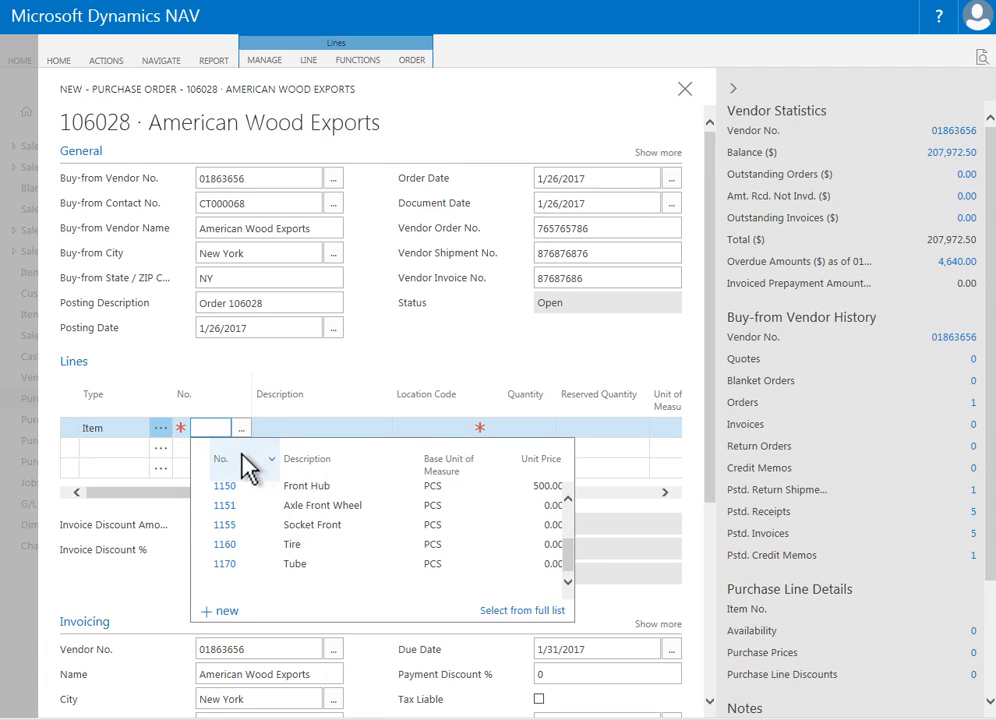
text(1330)
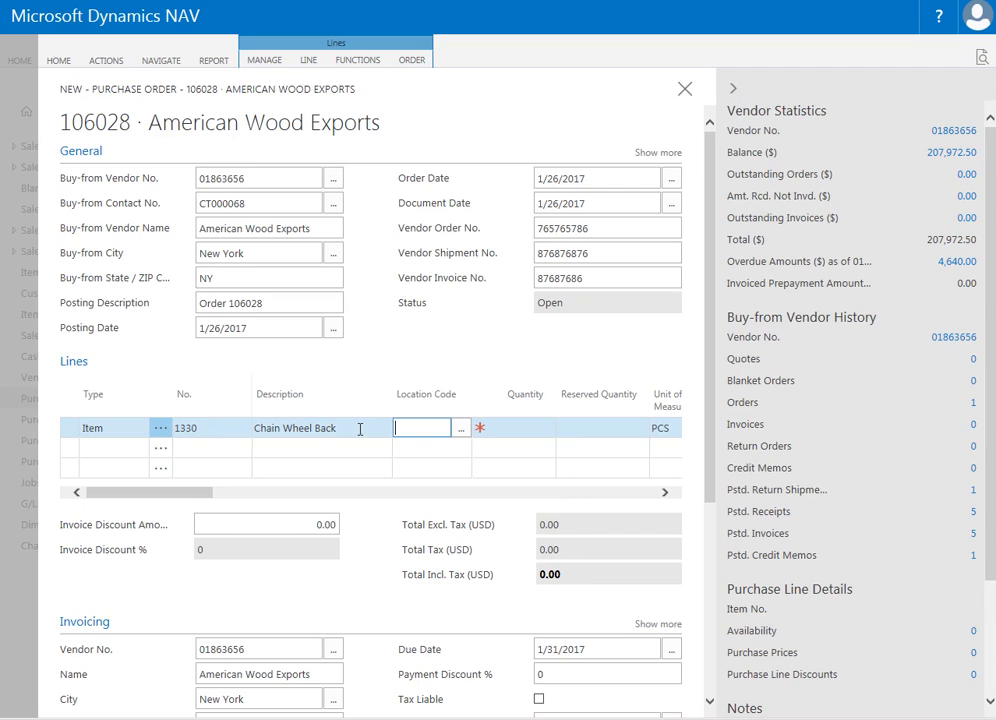
text(b)
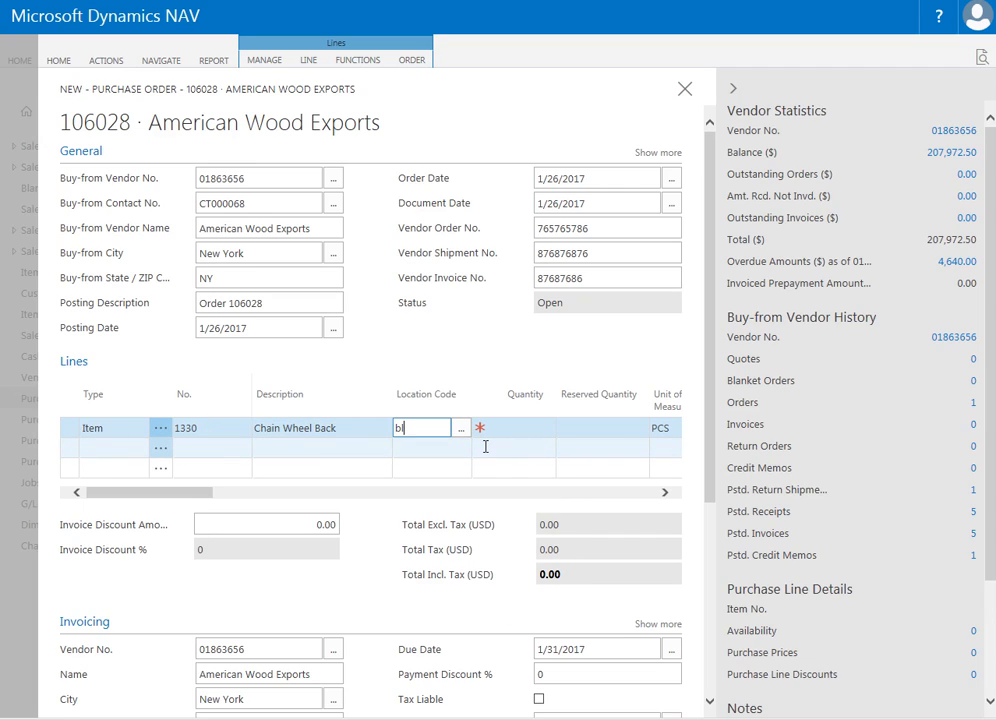
text(lue)
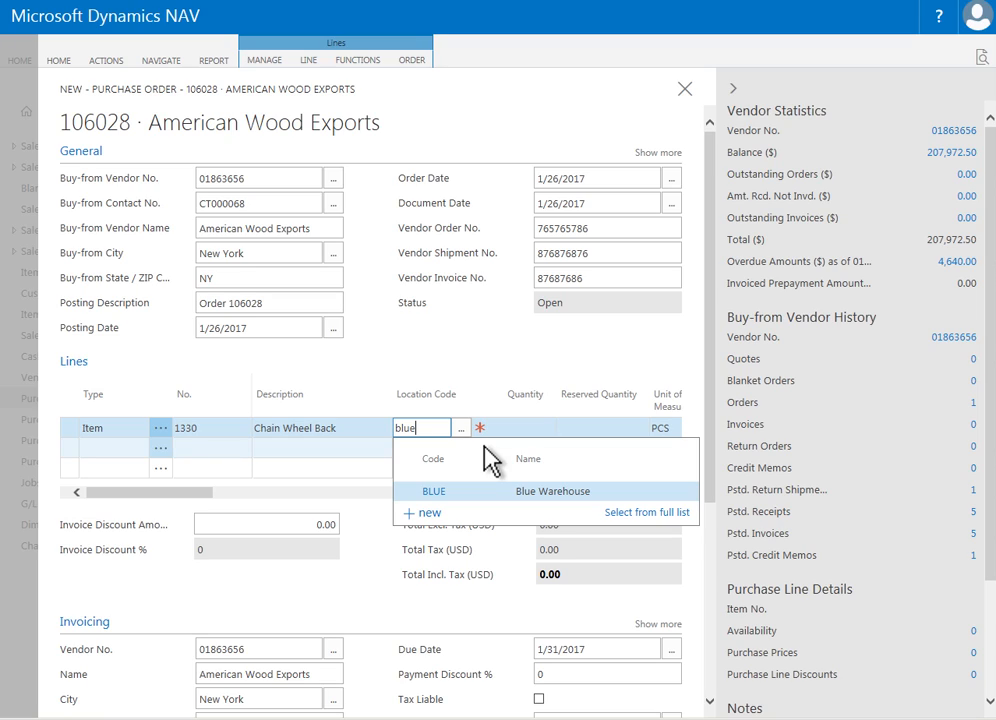
click(433, 491)
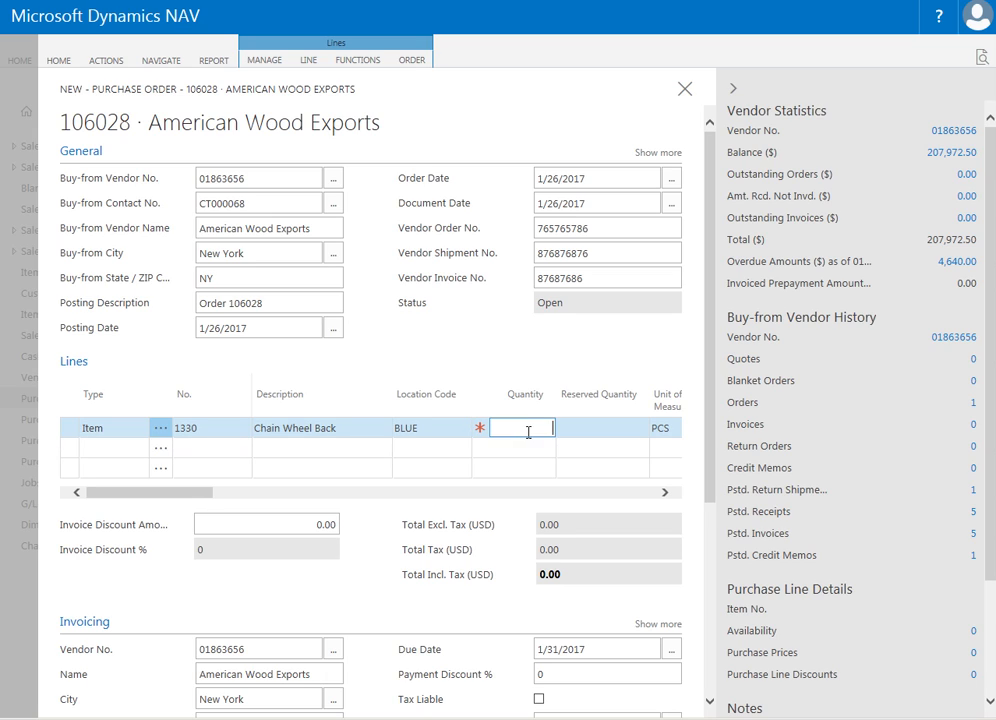
text(1000)
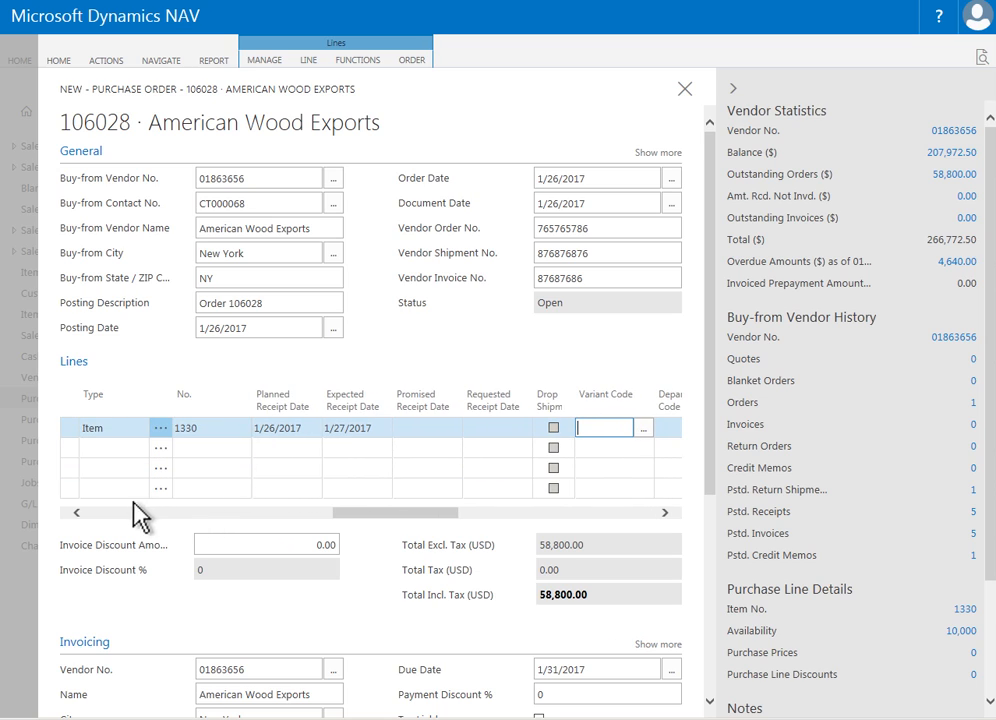
- Add a second order line for 5,000 of item 1320 Chain Wheel Front
click(77, 512)
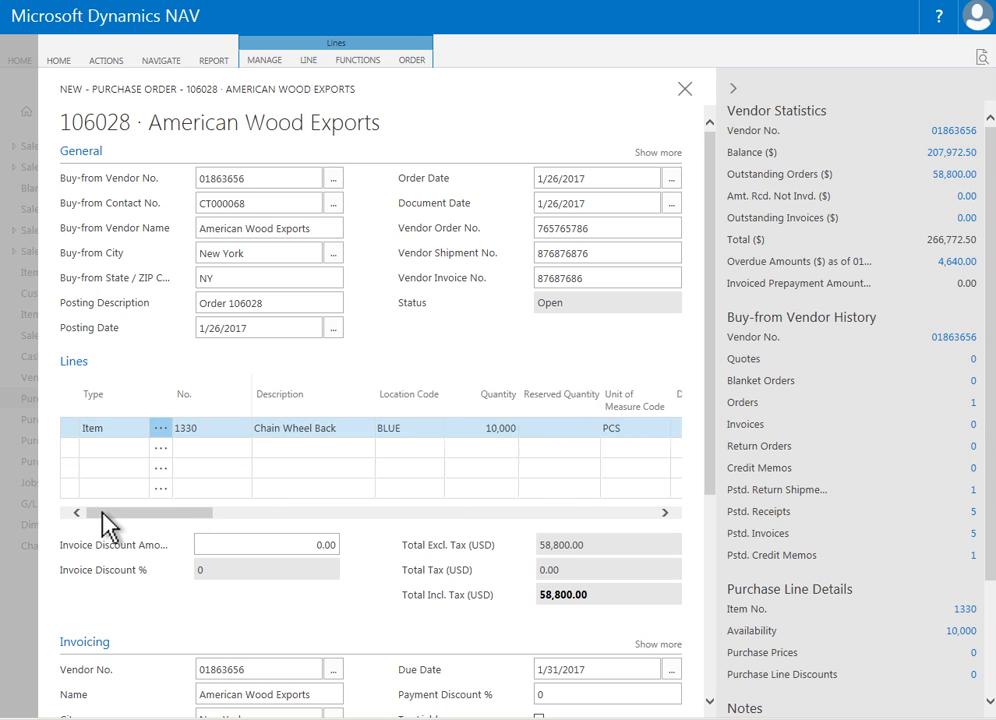
click(112, 428)
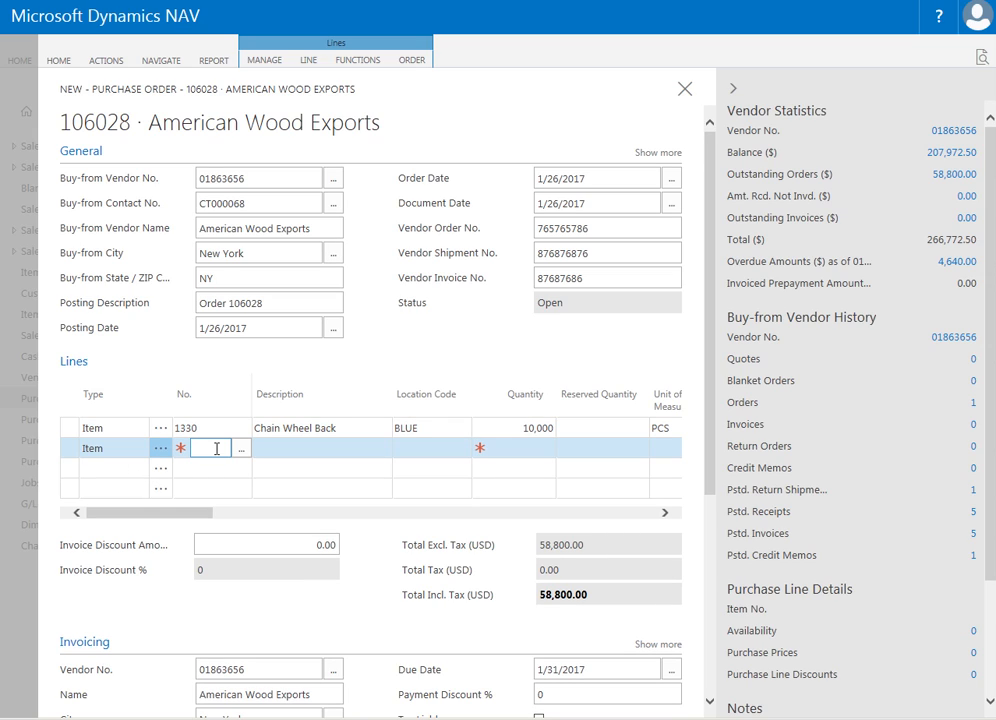
text(13)
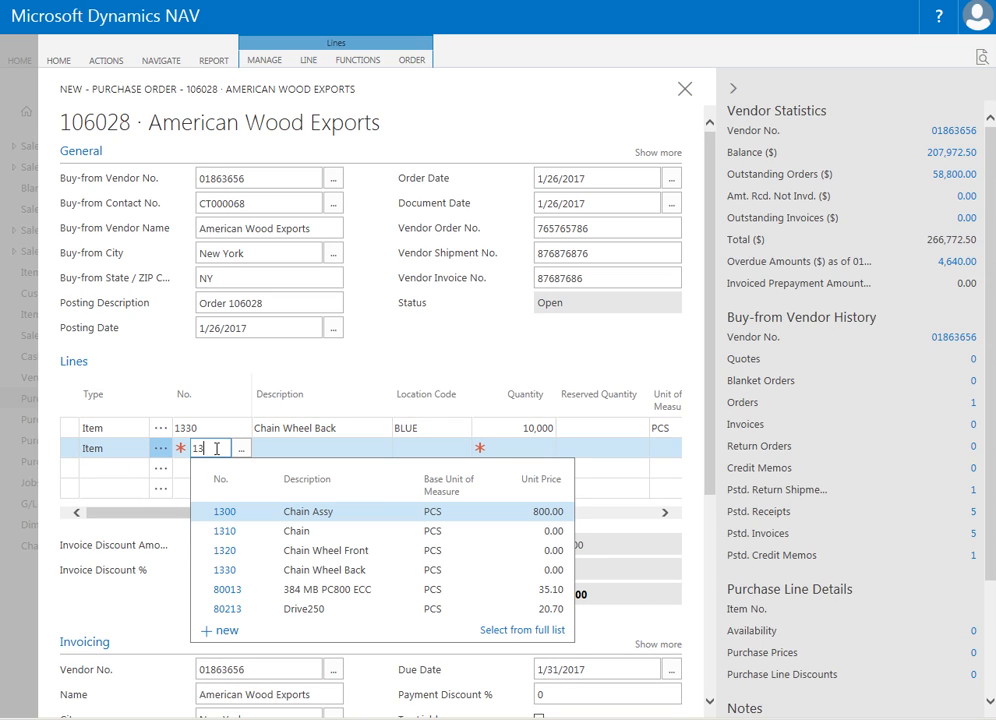
mouse_move(248, 531)
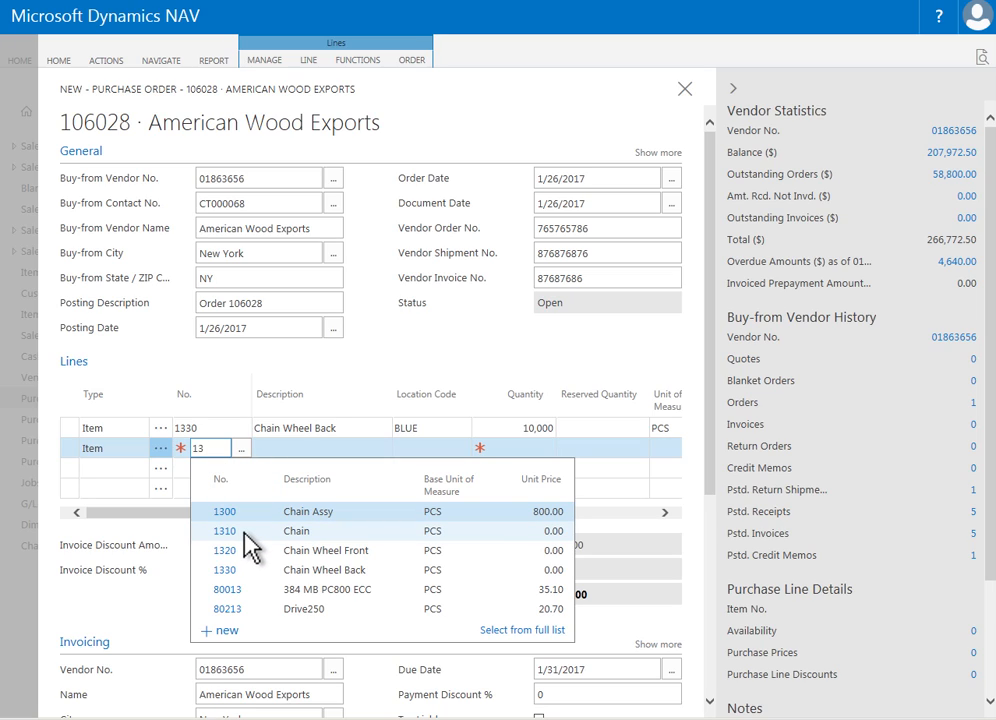
mouse_move(235, 560)
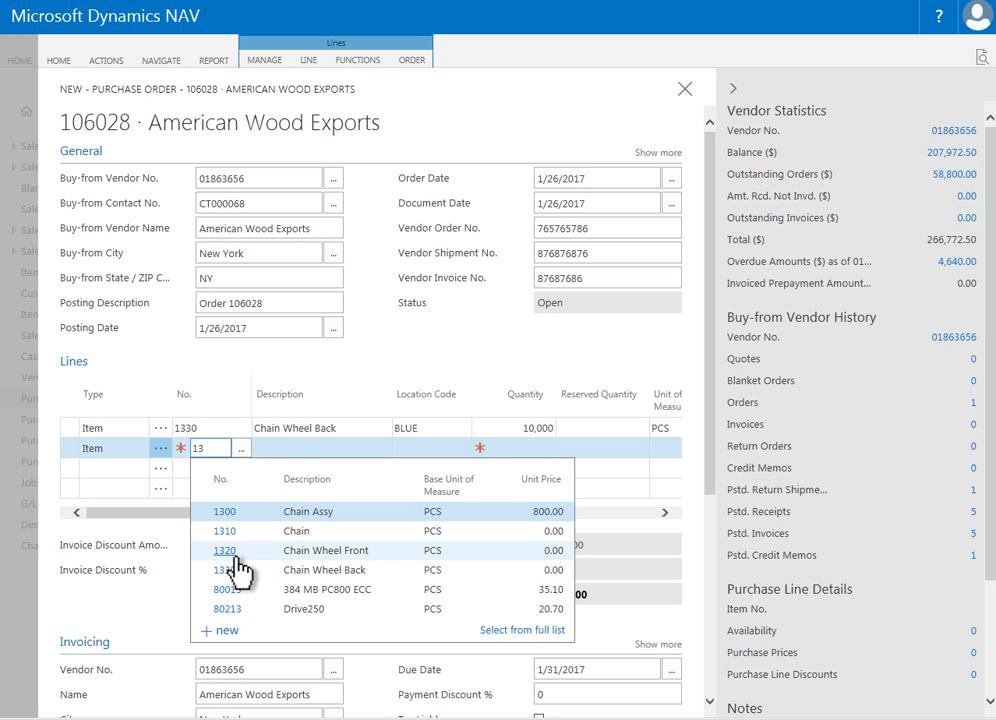
mouse_move(230, 560)
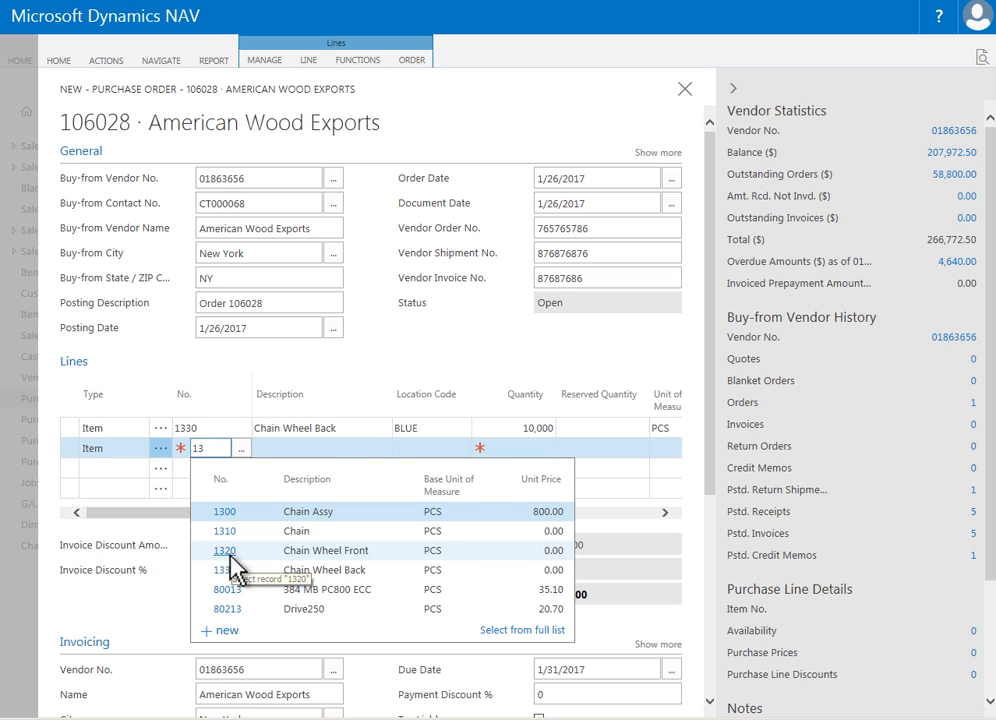
click(224, 550)
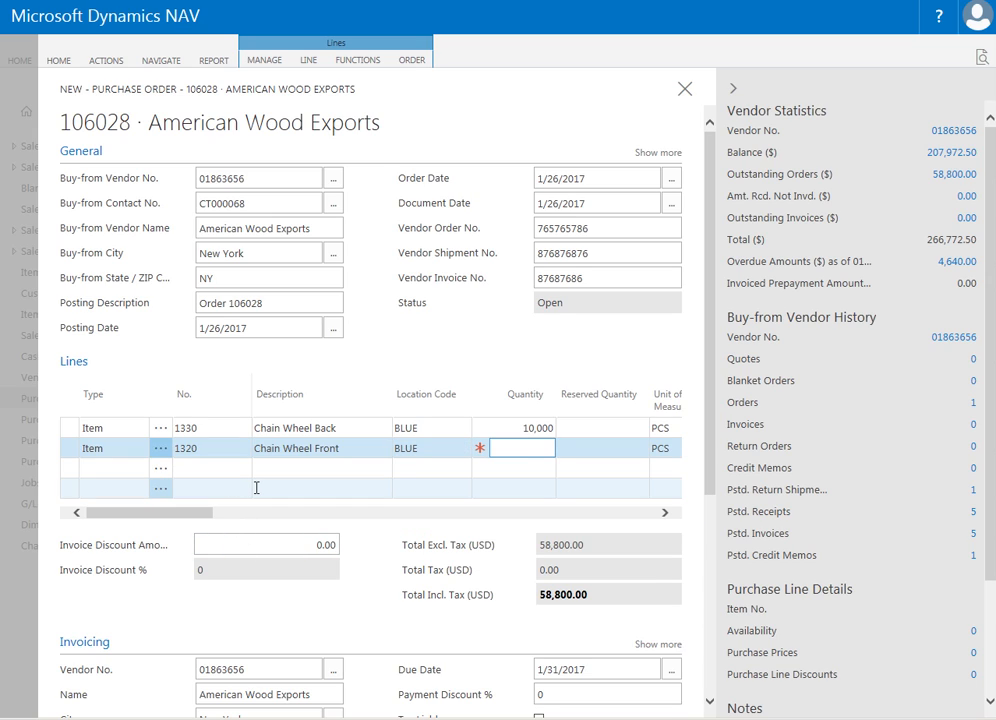
text(5000)
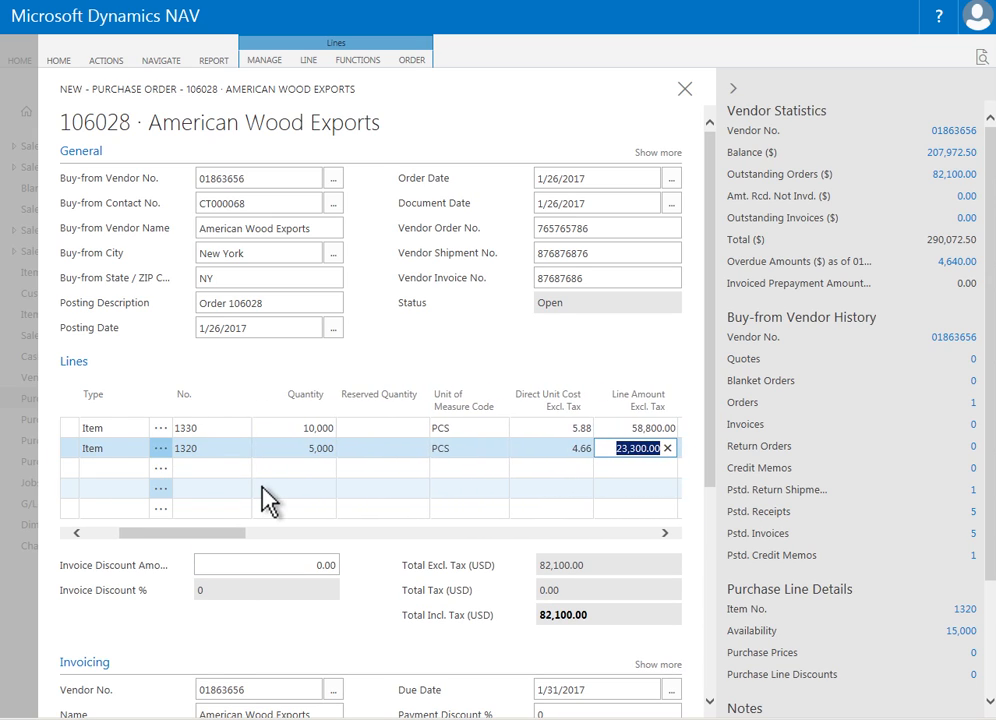
scroll(right, 3)
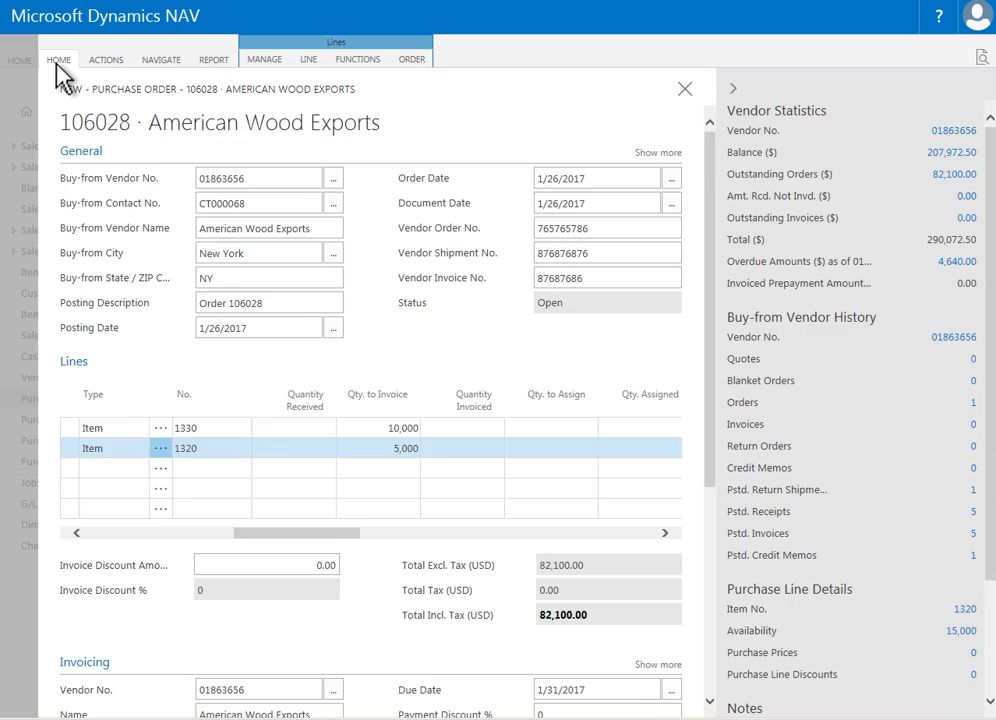
- Expand the HOME ribbon to show purchase order 106028's posting and release actions
click(59, 59)
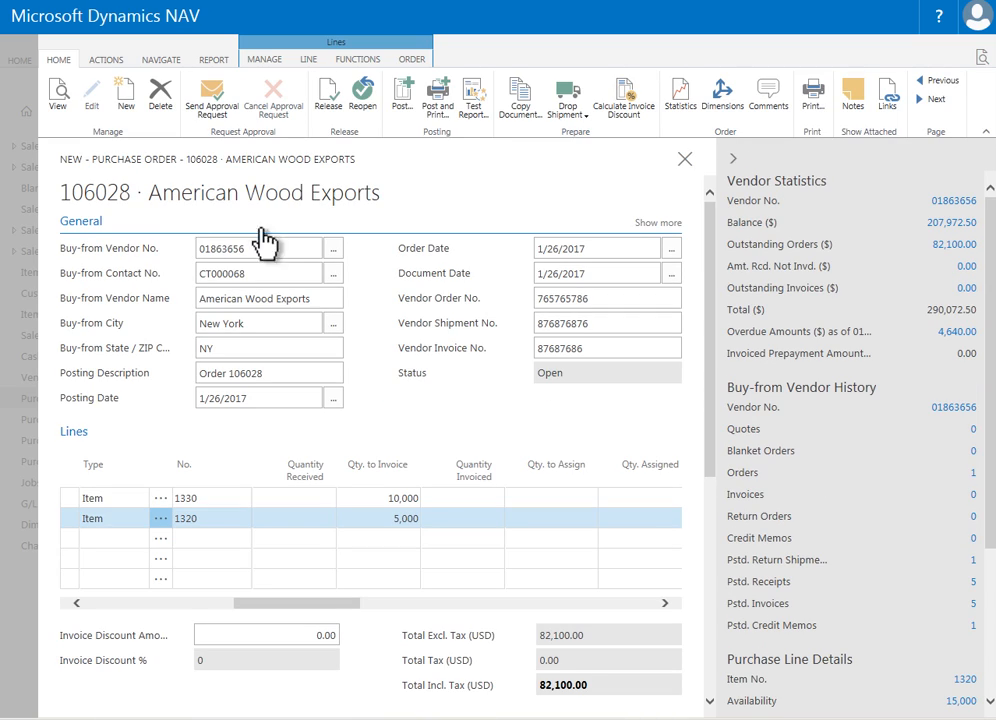
mouse_move(210, 90)
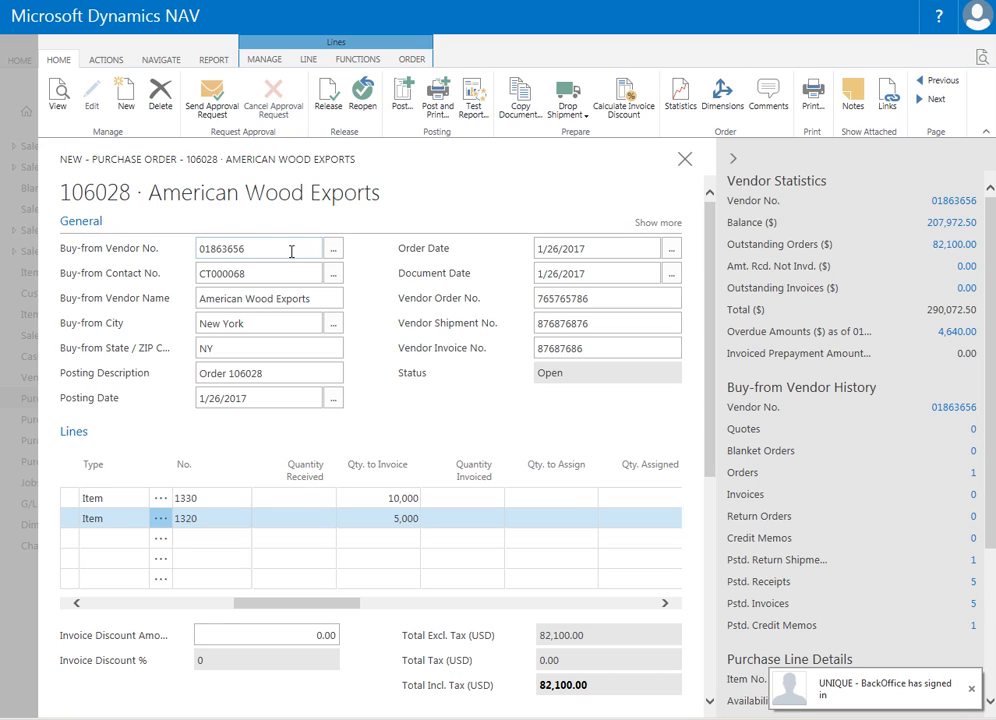
mouse_move(550, 390)
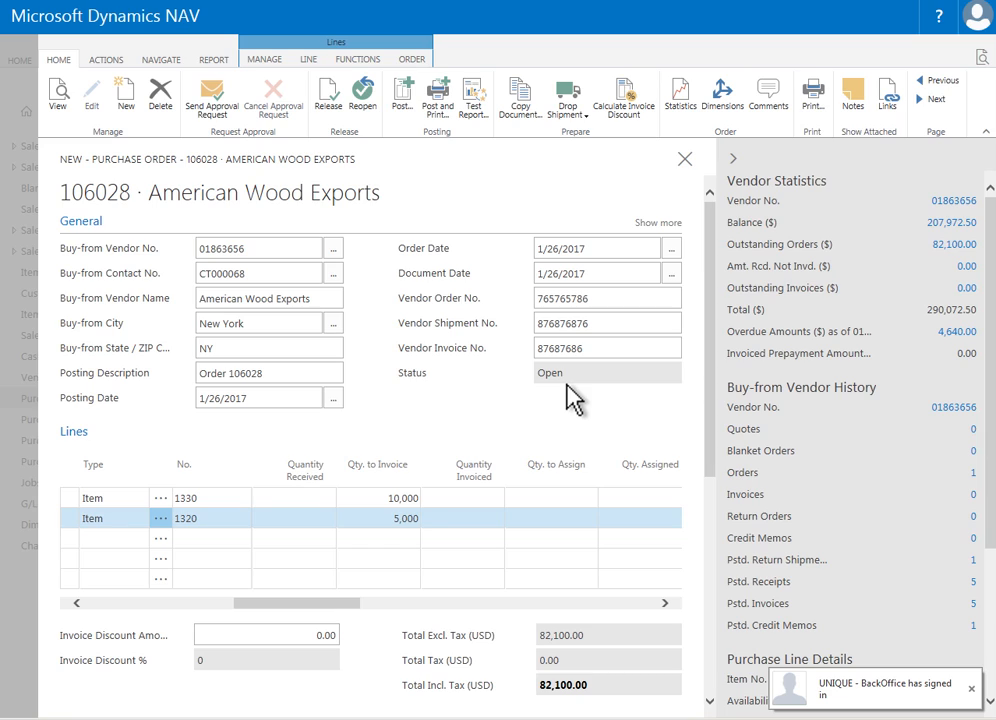
mouse_move(518, 420)
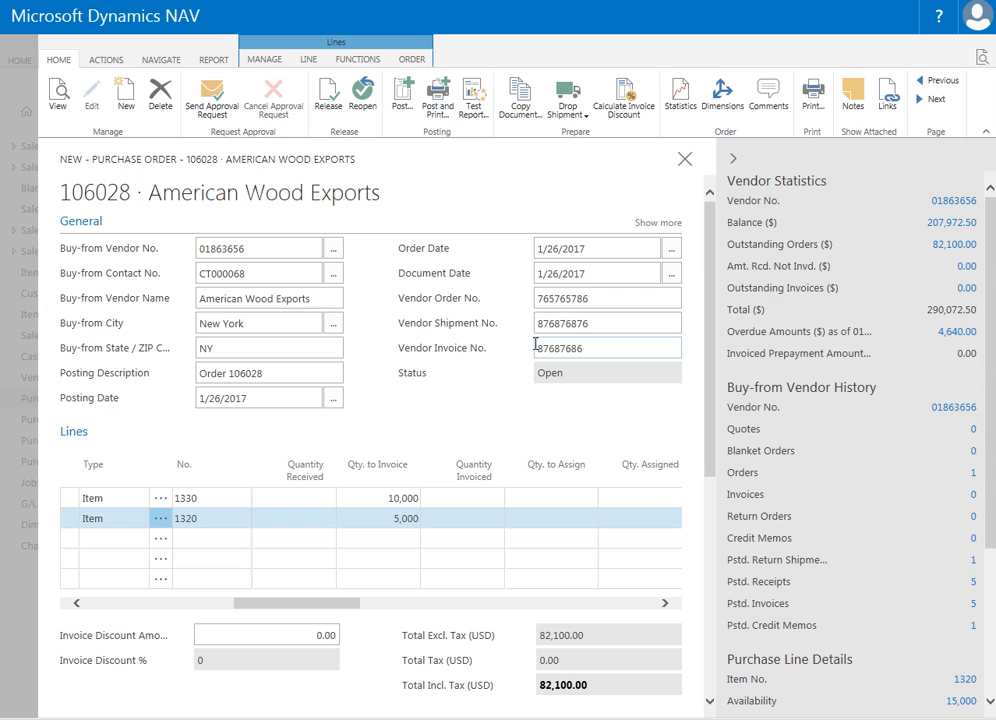
mouse_move(318, 178)
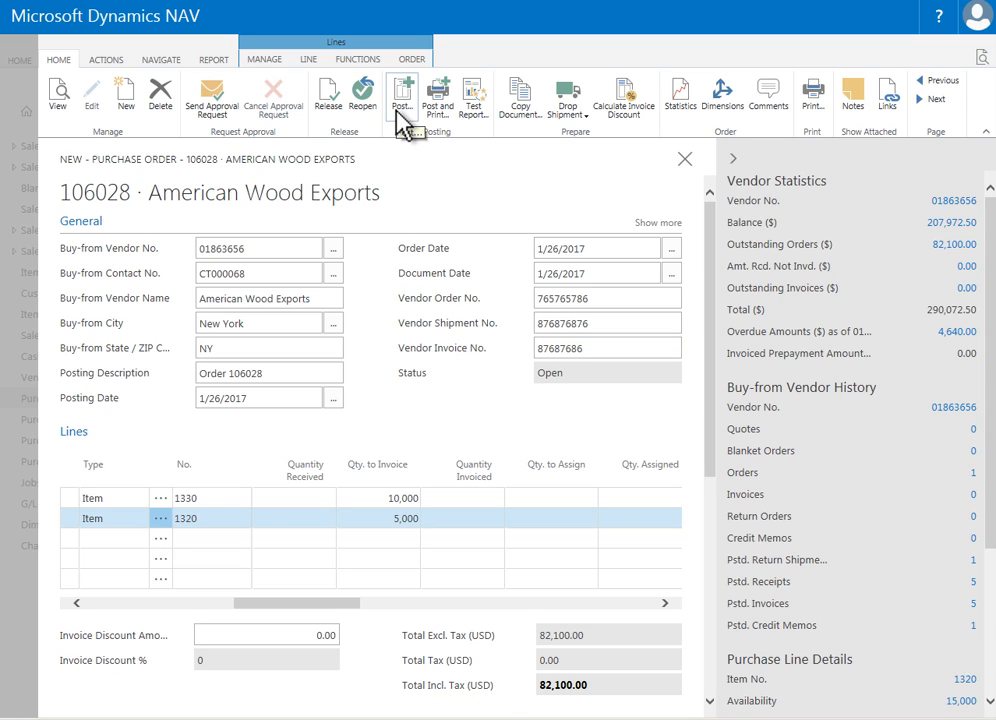
- Post purchase order 106028 using the Receive and Invoice option
click(401, 95)
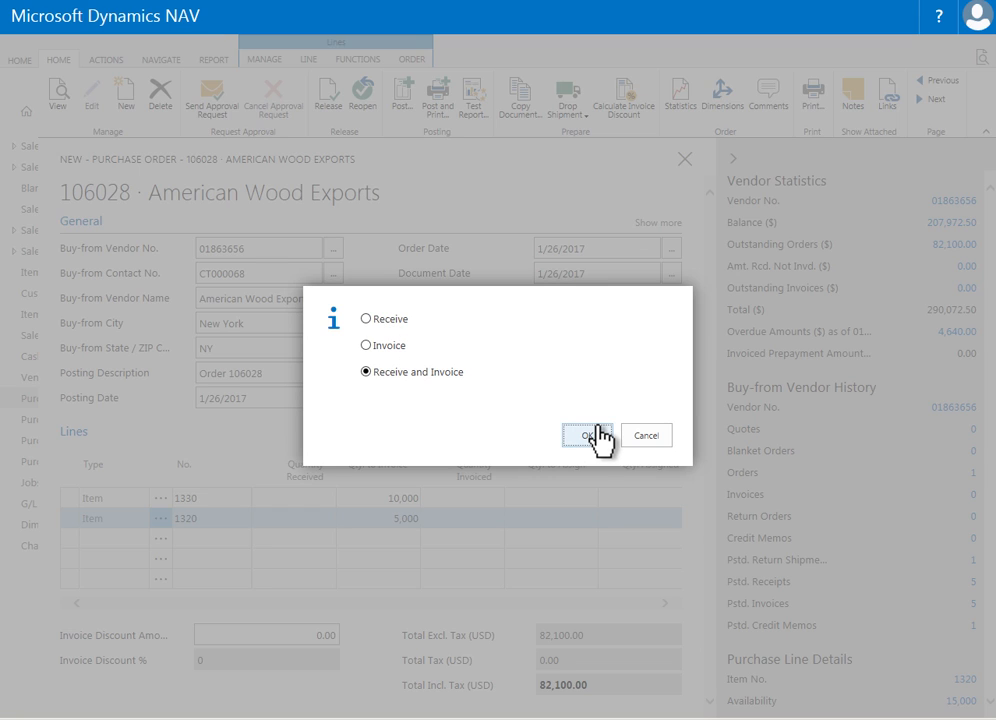
click(589, 435)
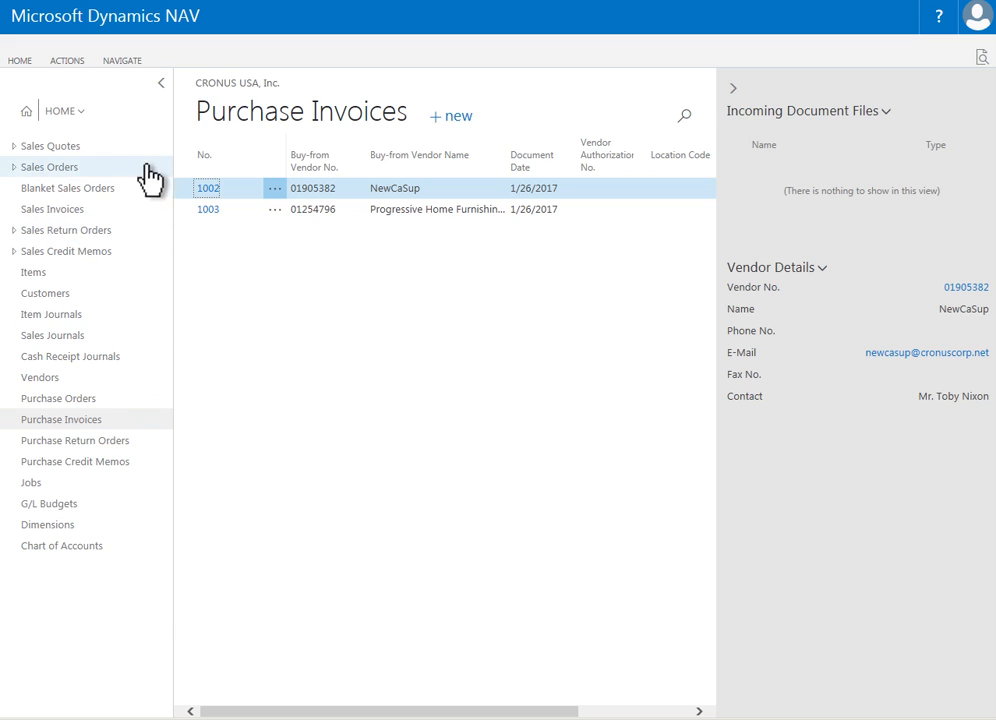
mouse_move(480, 135)
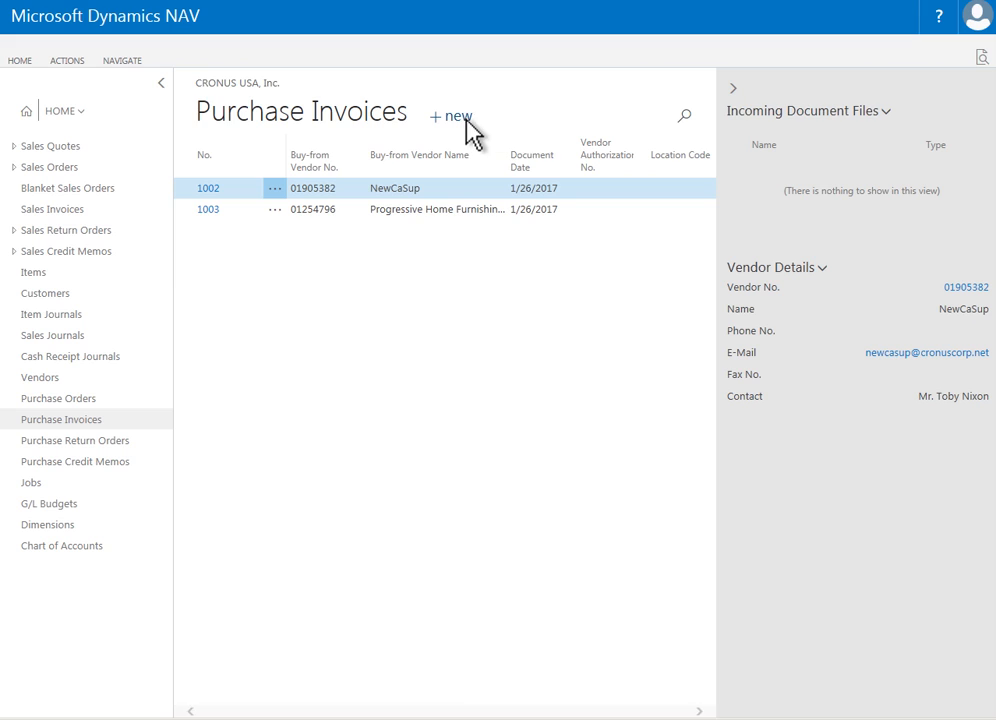
- Create a new purchase invoice for UPS with Vendor Invoice No. 876876876
click(451, 116)
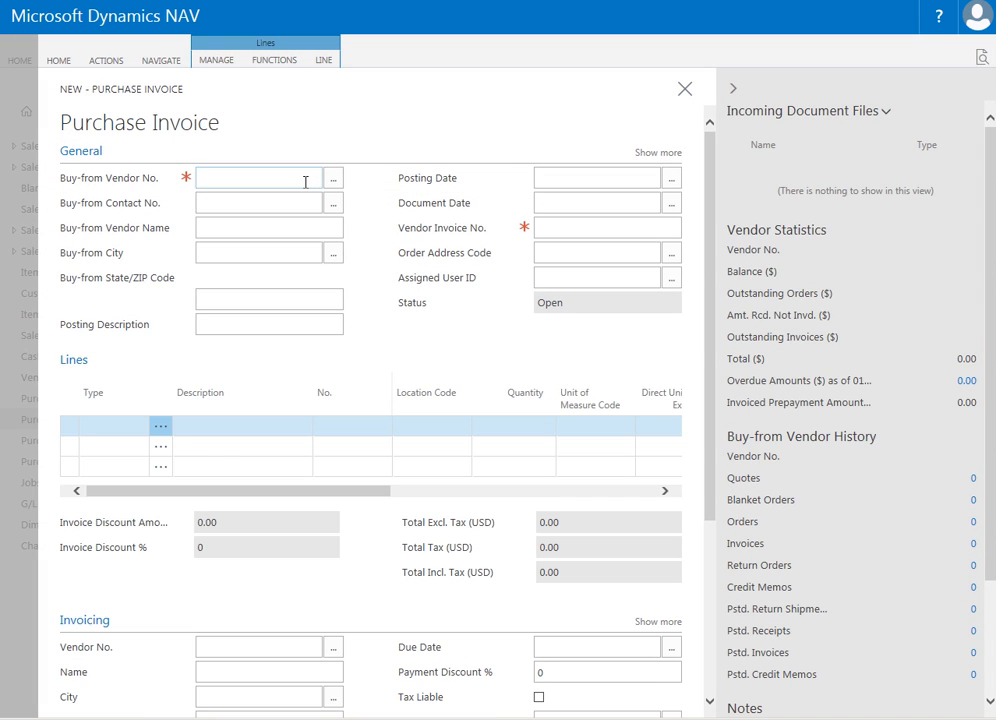
text(UPS)
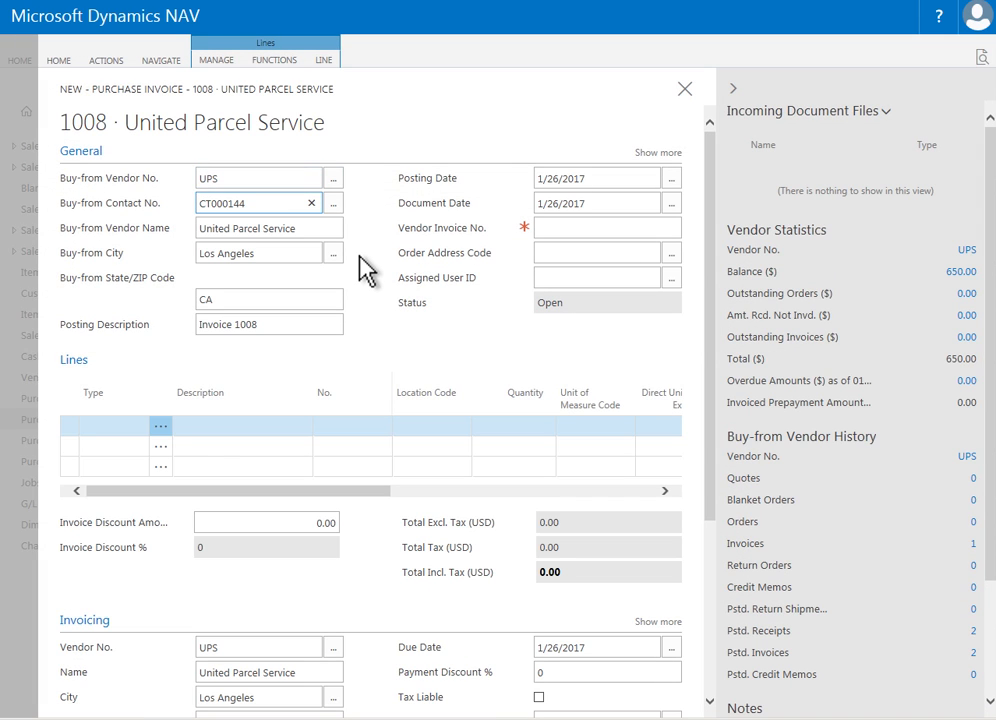
click(607, 227)
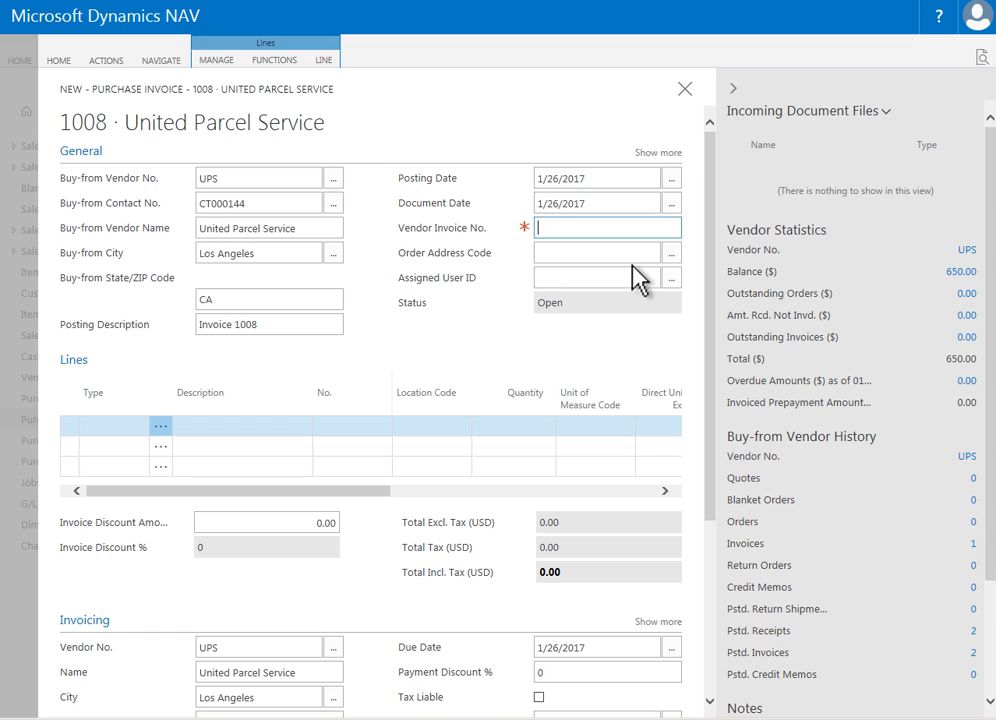
text(876876876)
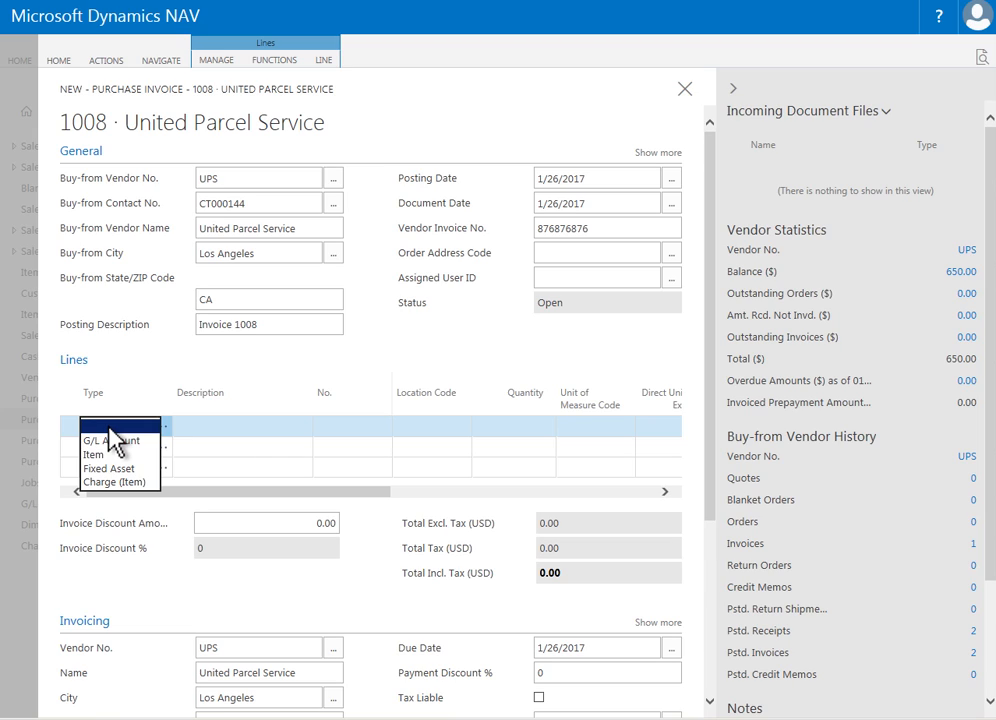
mouse_move(120, 468)
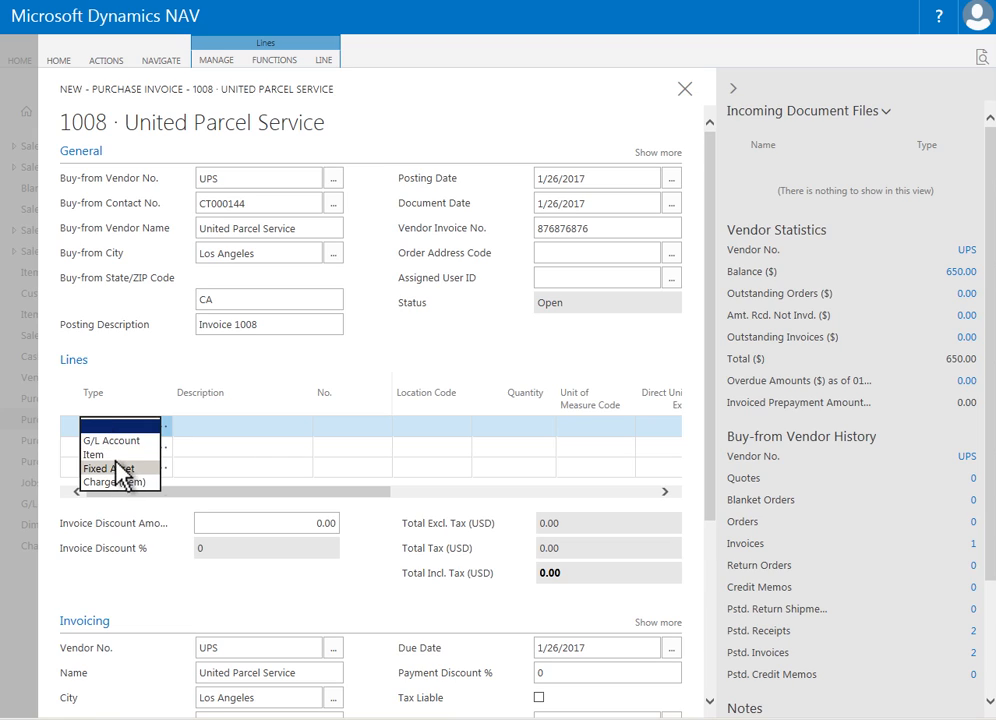
mouse_move(117, 482)
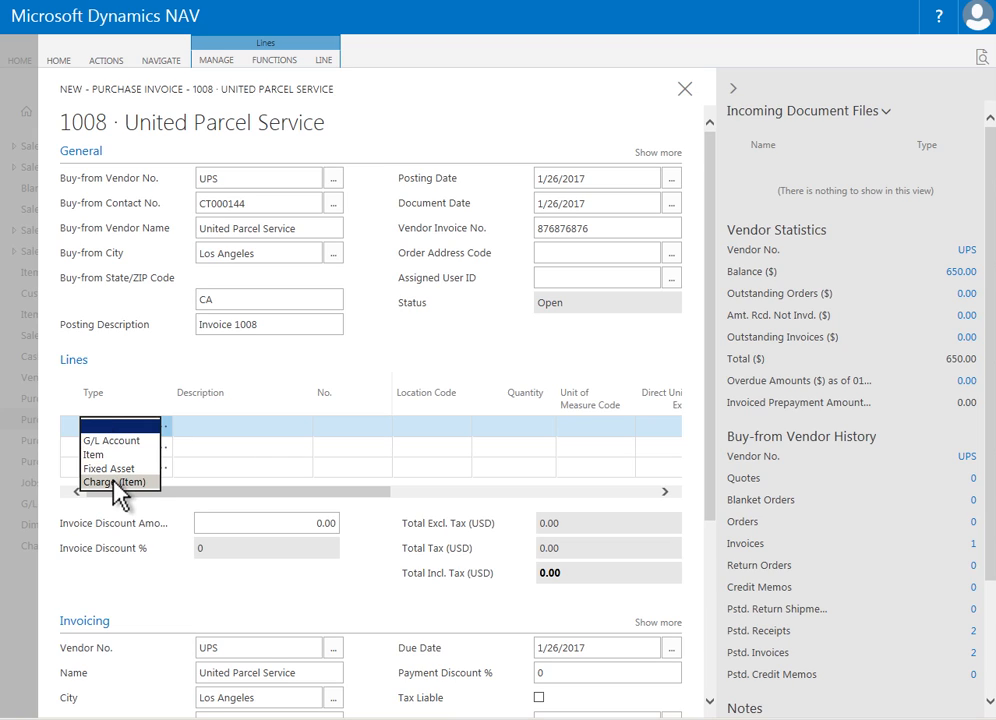
- Add a Charge (Item) line for P-FREIGHT at location BLUE costing 400.00
click(115, 482)
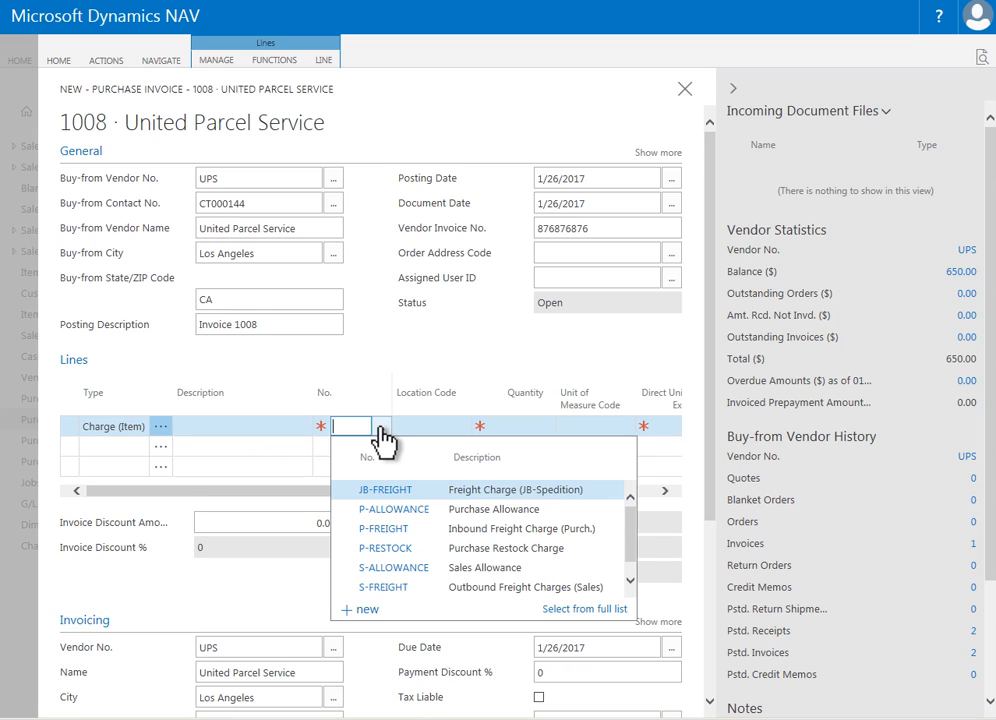
click(383, 528)
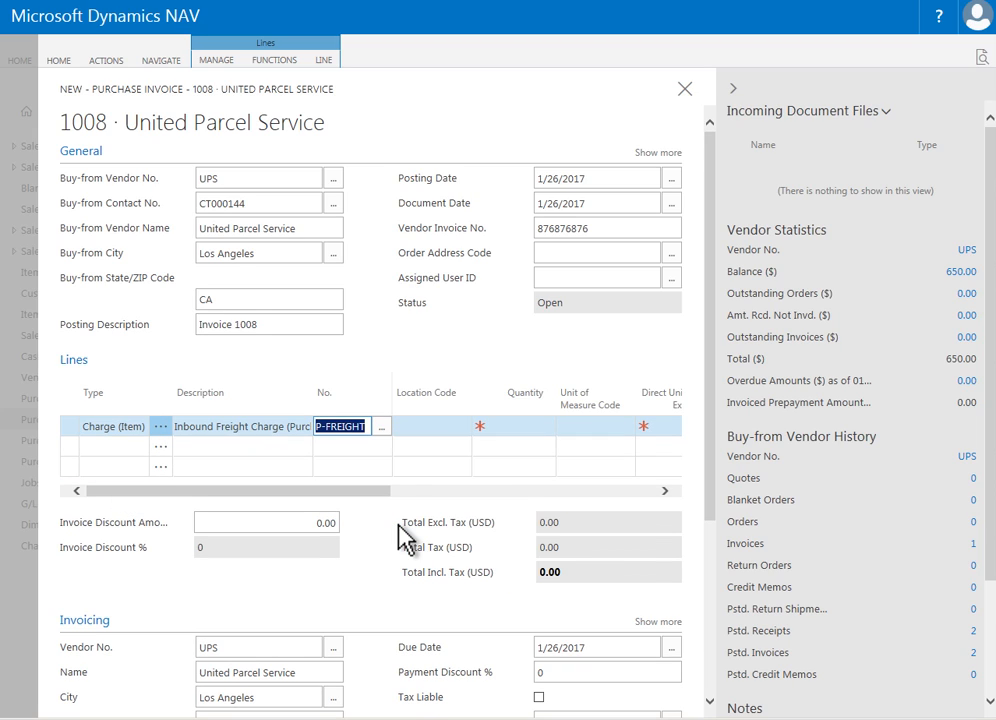
click(240, 425)
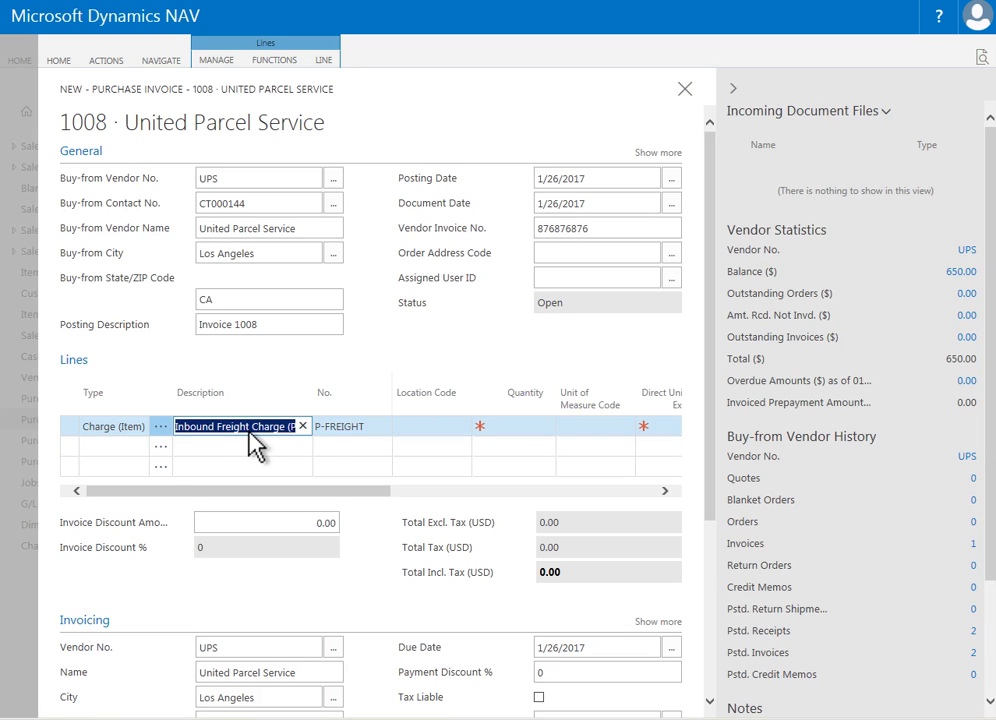
click(430, 425)
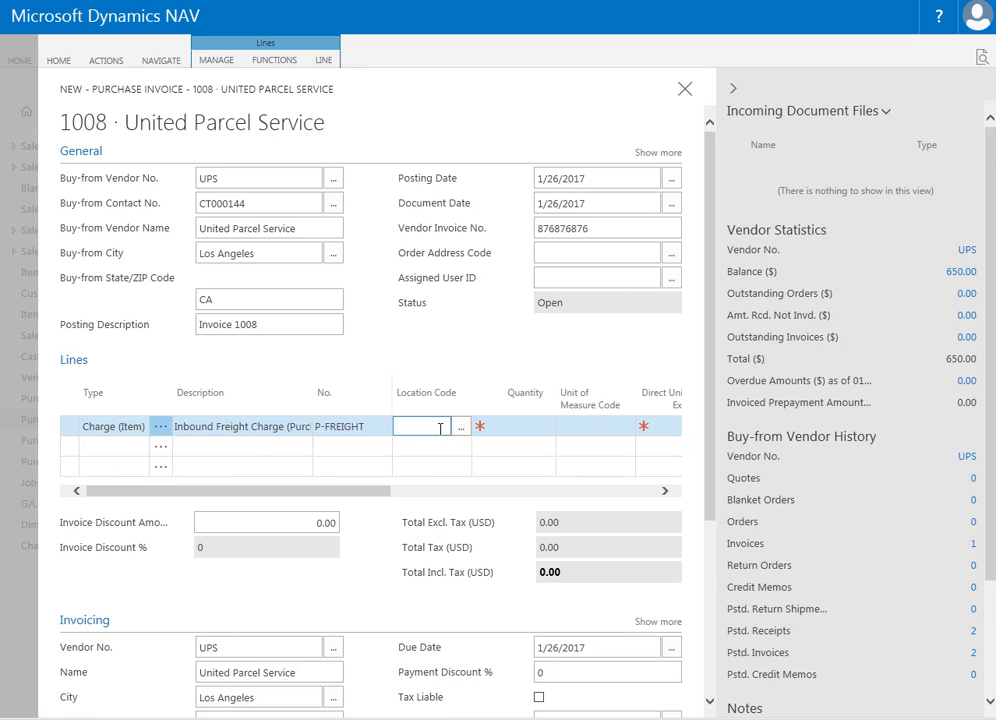
text(BLUE)
click(595, 426)
text(4)
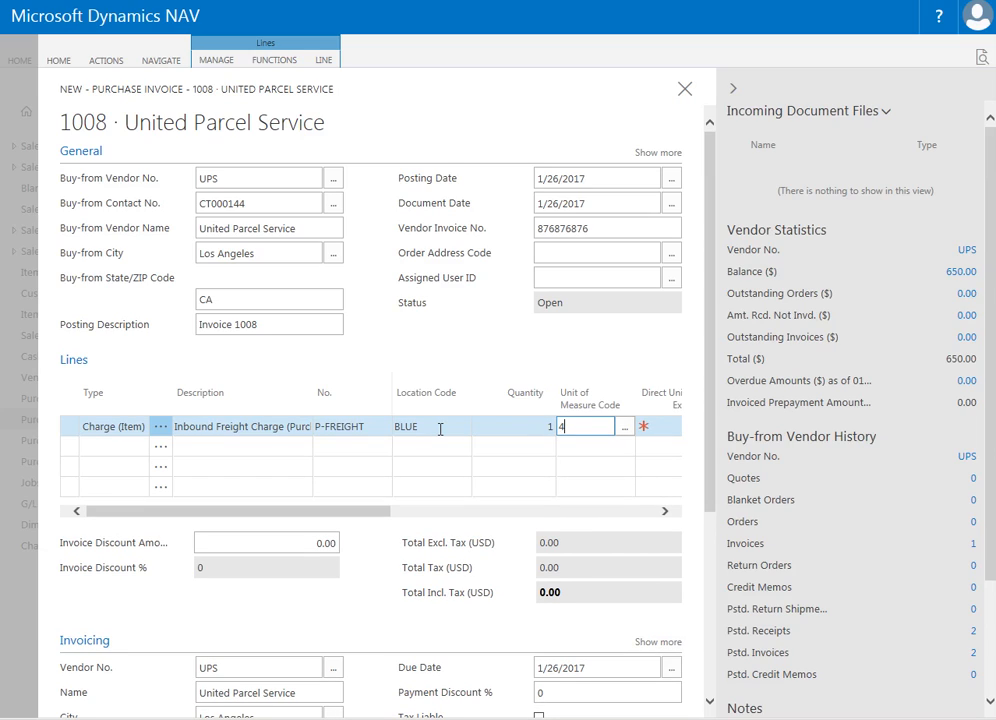
click(624, 427)
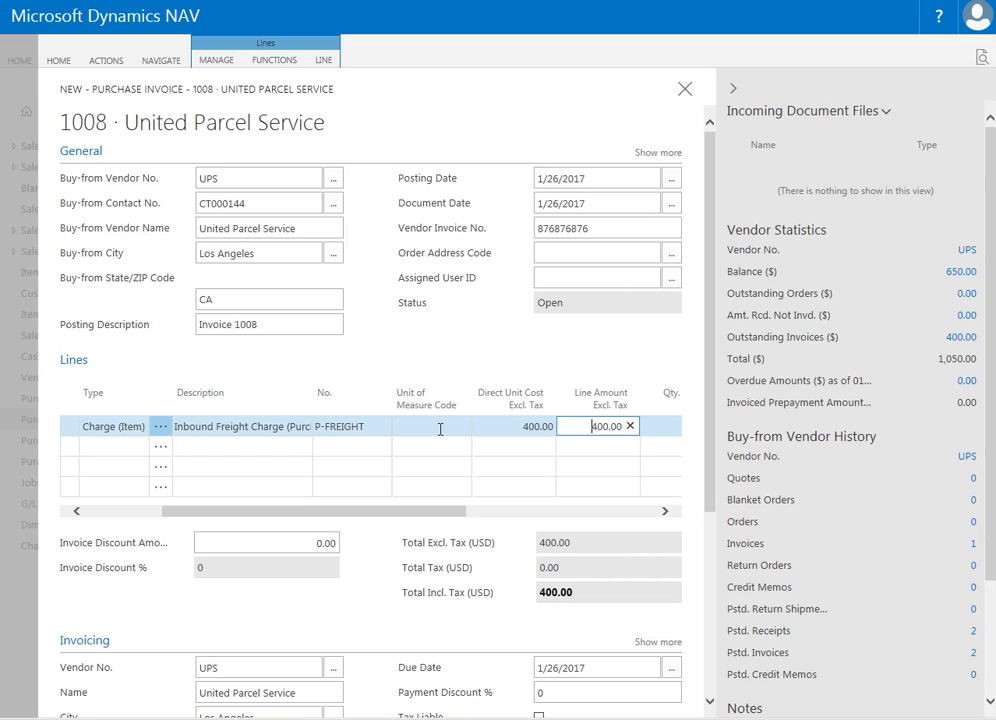
mouse_move(216, 60)
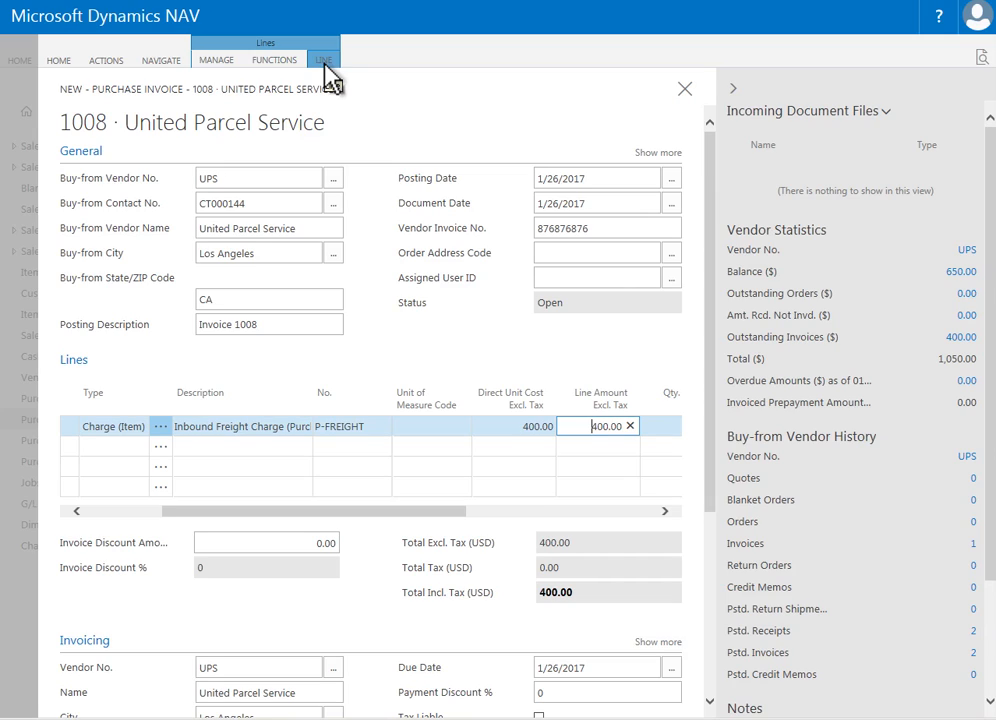
mouse_move(283, 118)
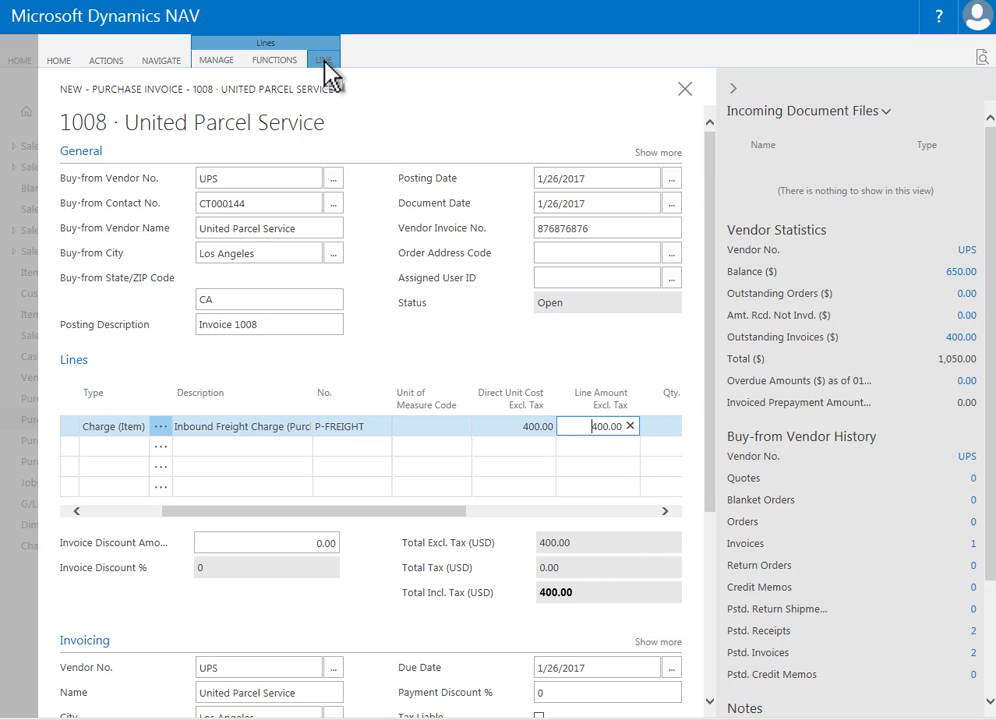
- Open the Item Charge Assignment window for invoice 1008's 400 freight line
click(323, 59)
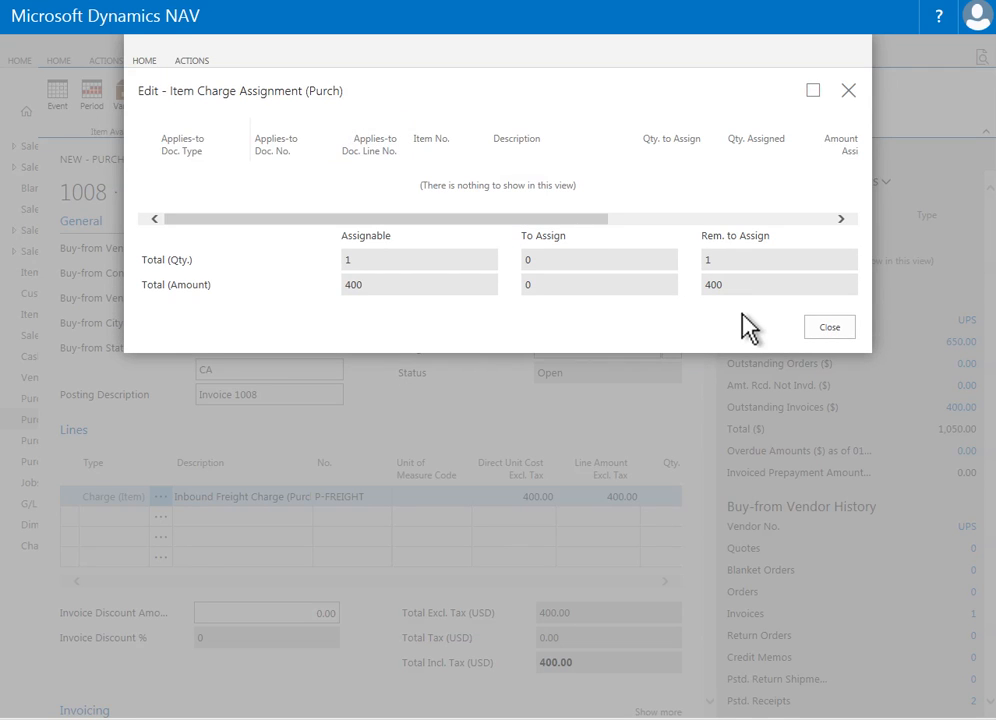
mouse_move(875, 360)
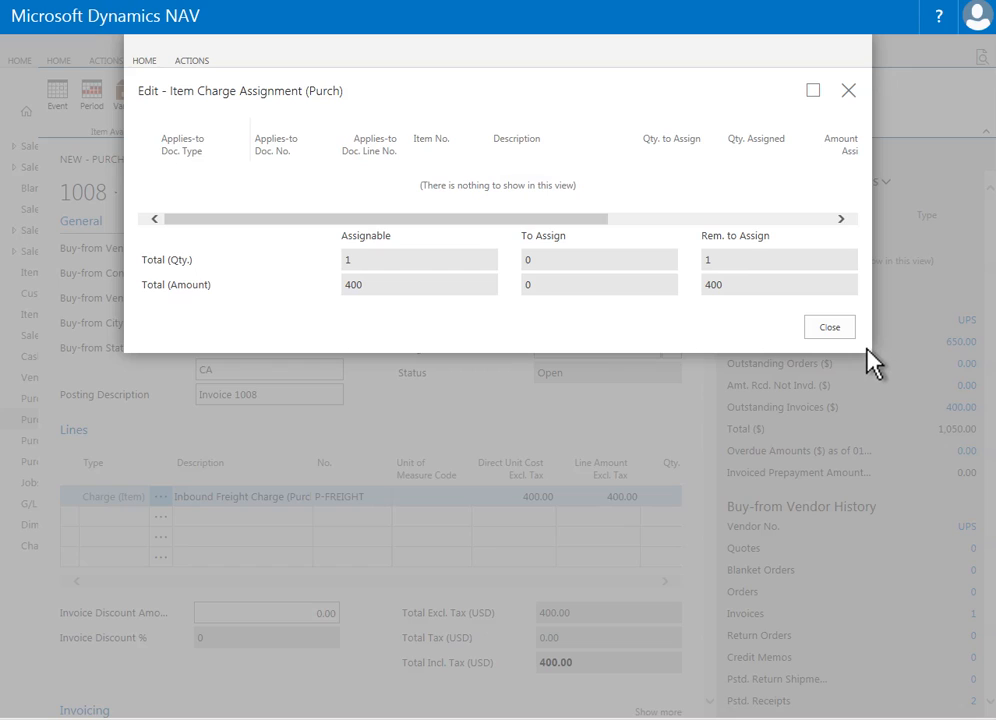
mouse_move(505, 245)
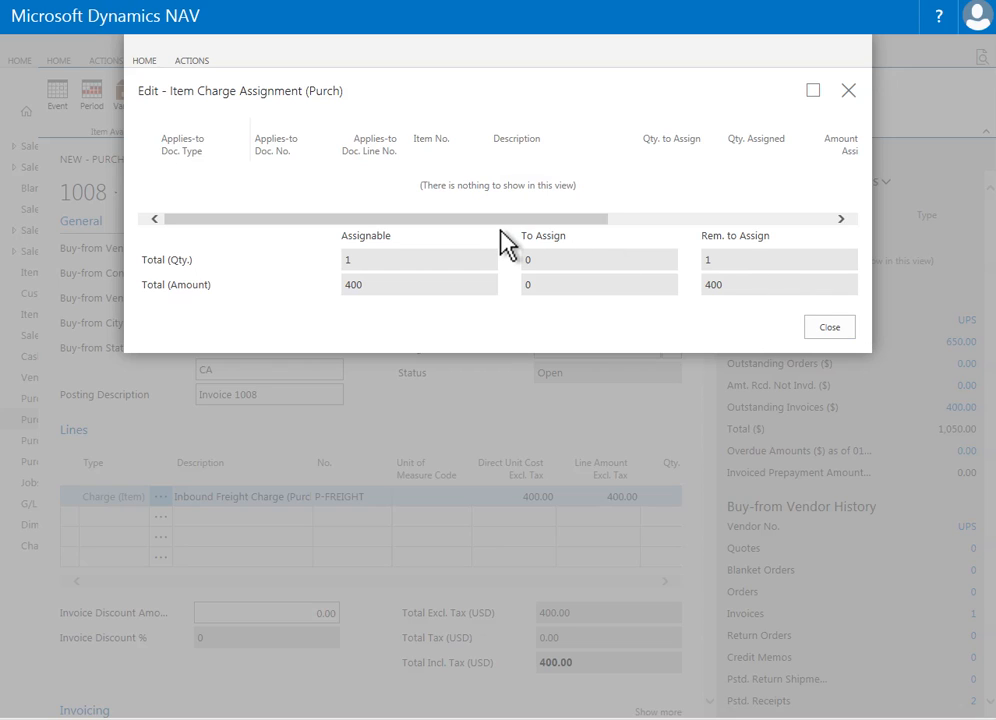
mouse_move(397, 300)
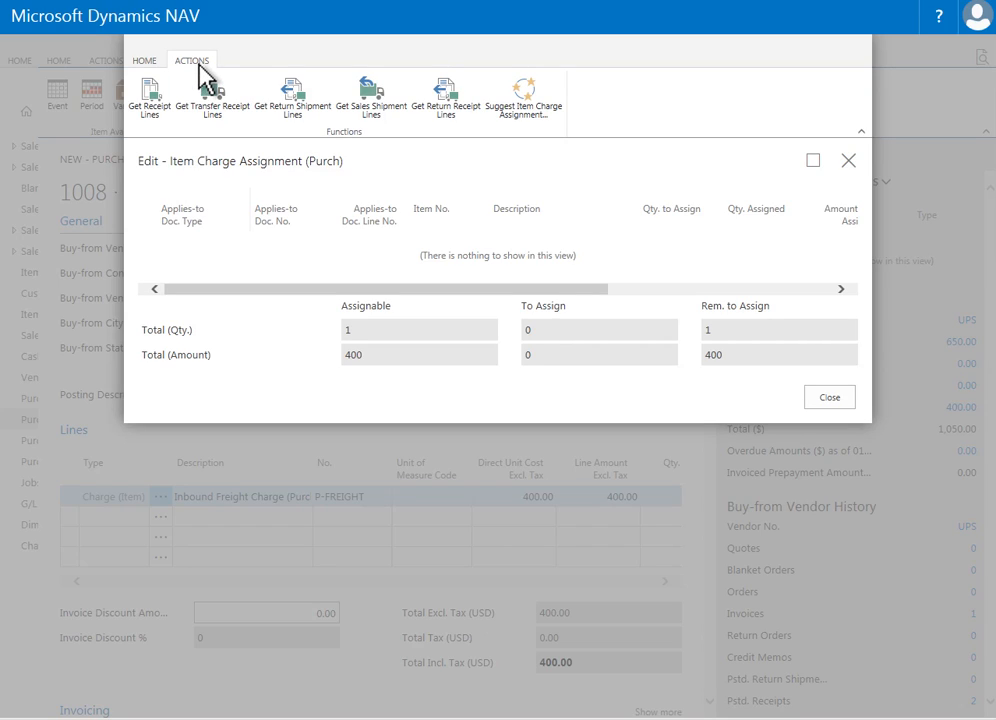
mouse_move(150, 95)
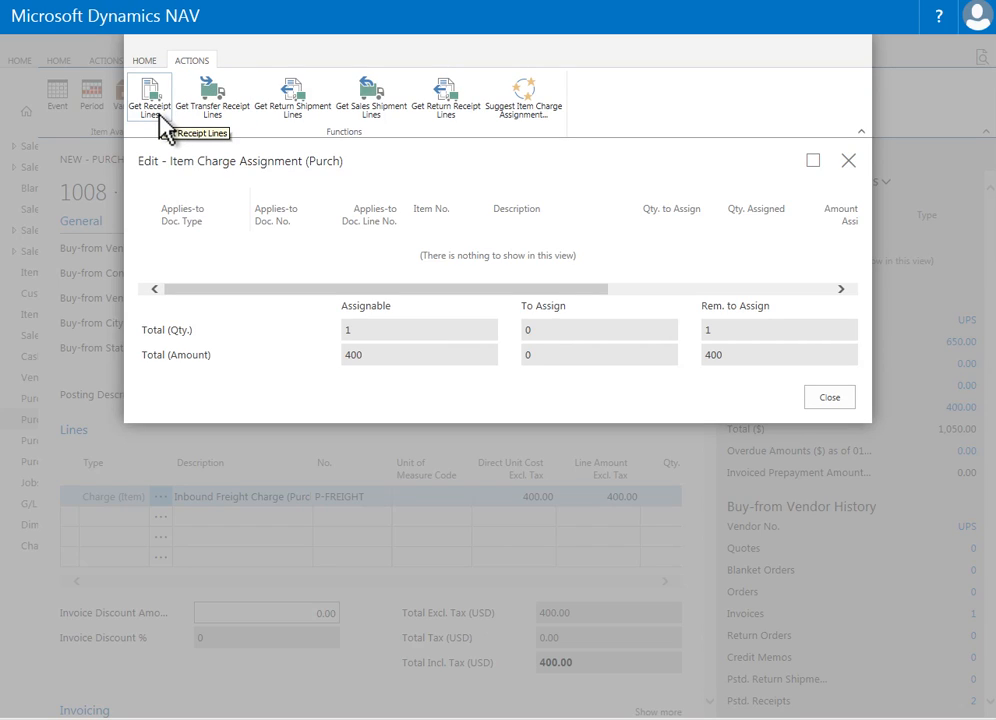
mouse_move(165, 128)
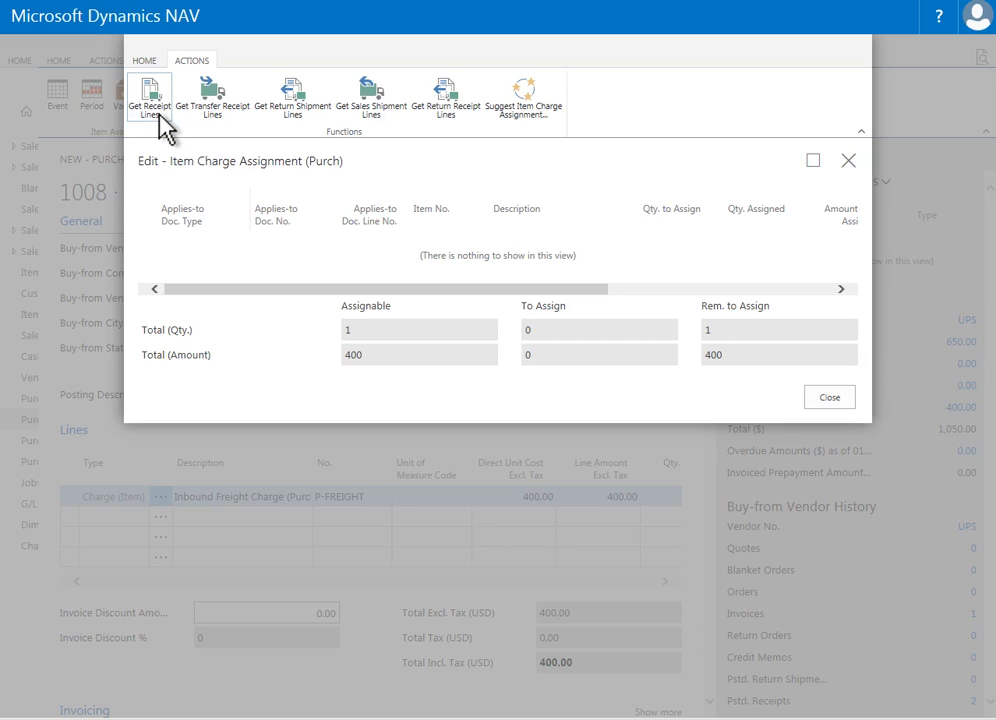
mouse_move(211, 95)
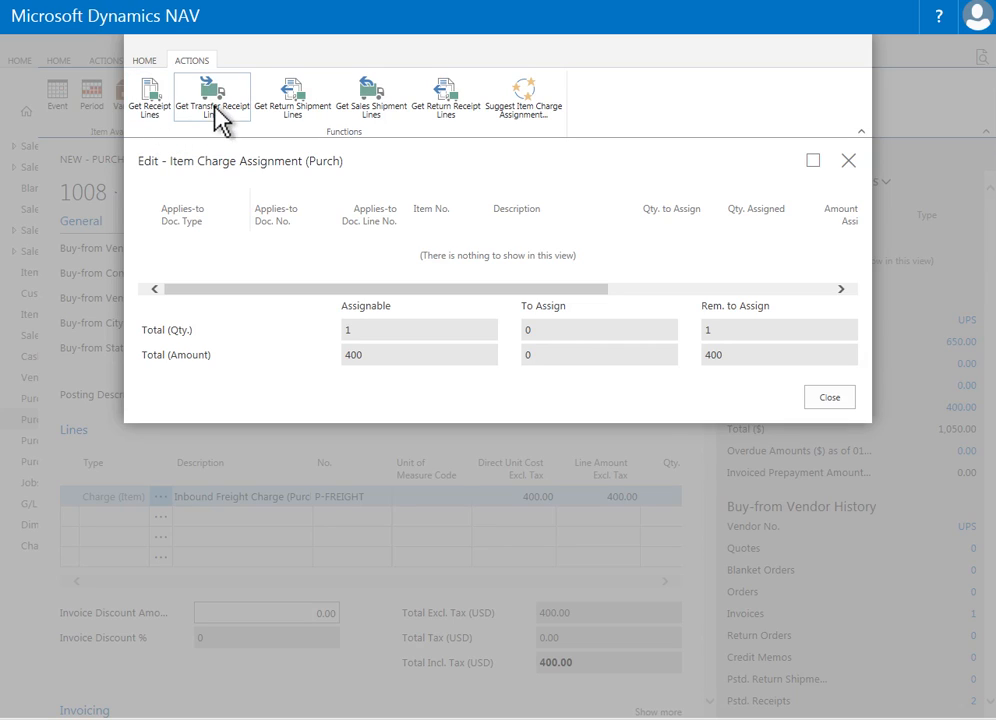
mouse_move(427, 108)
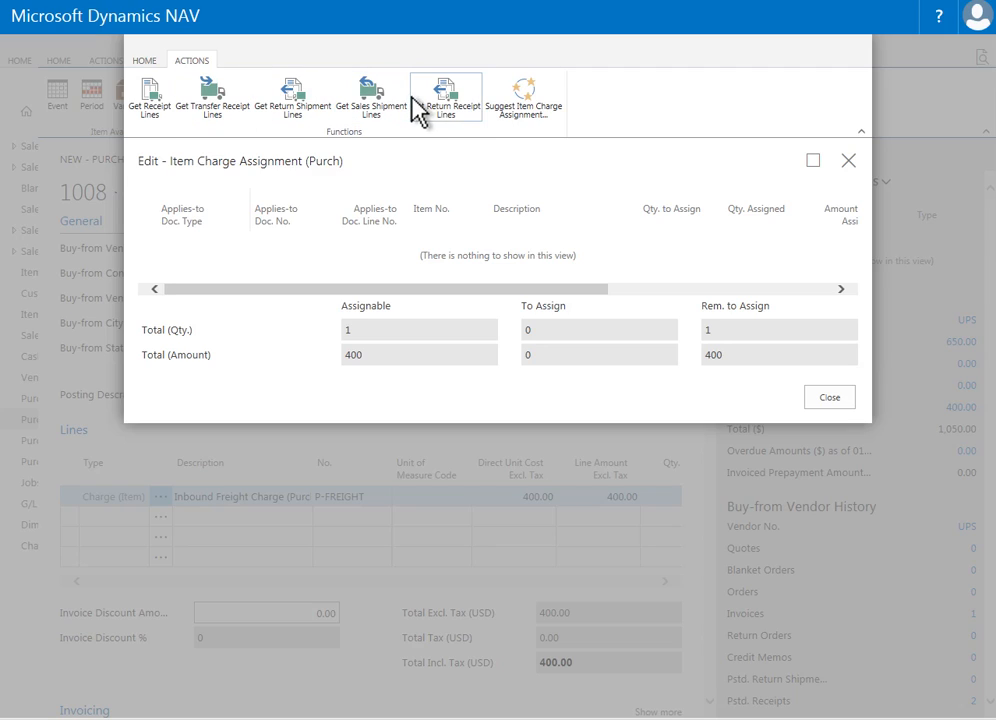
mouse_move(148, 97)
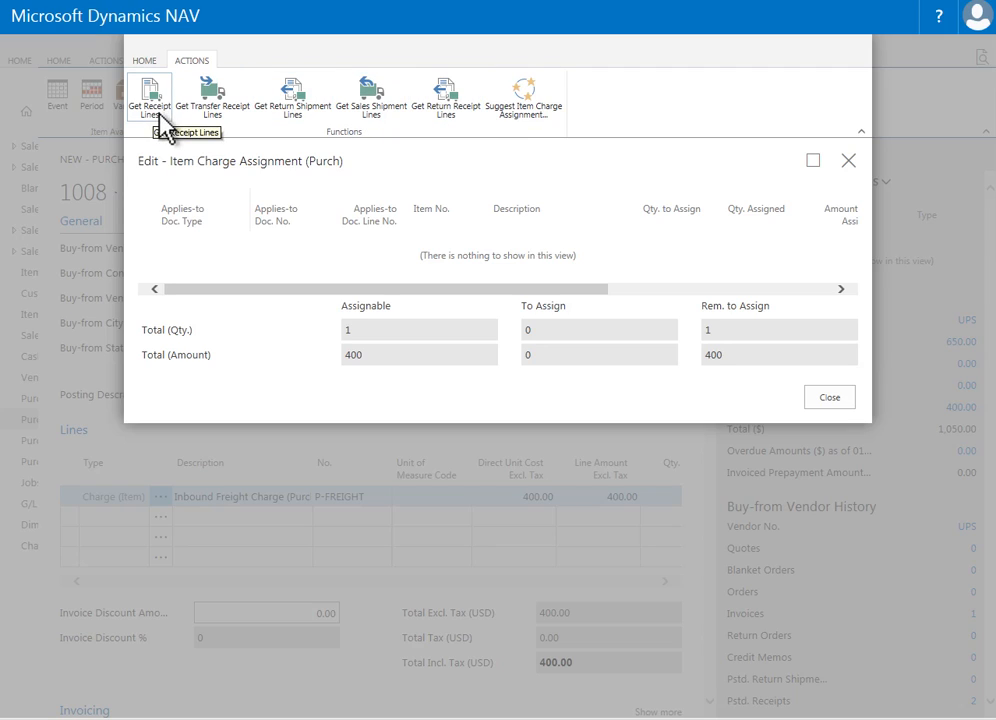
mouse_move(162, 120)
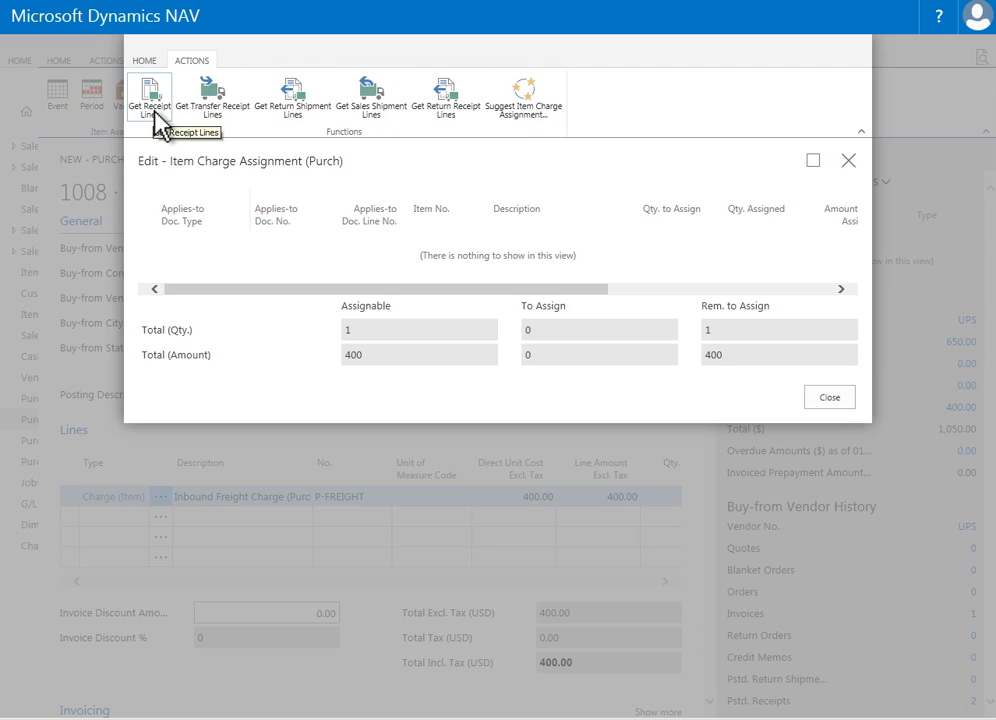
- Mark receipt 107043's Chain Wheel Back (1330) and Chain Wheel Front (1320) lines
click(149, 95)
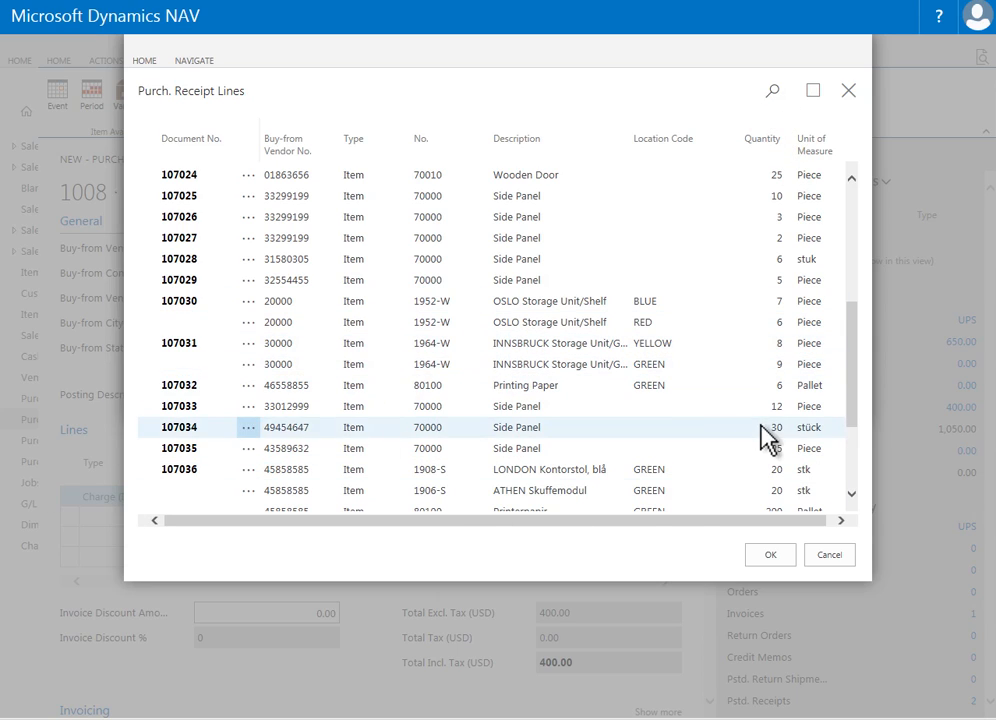
scroll(down, 3)
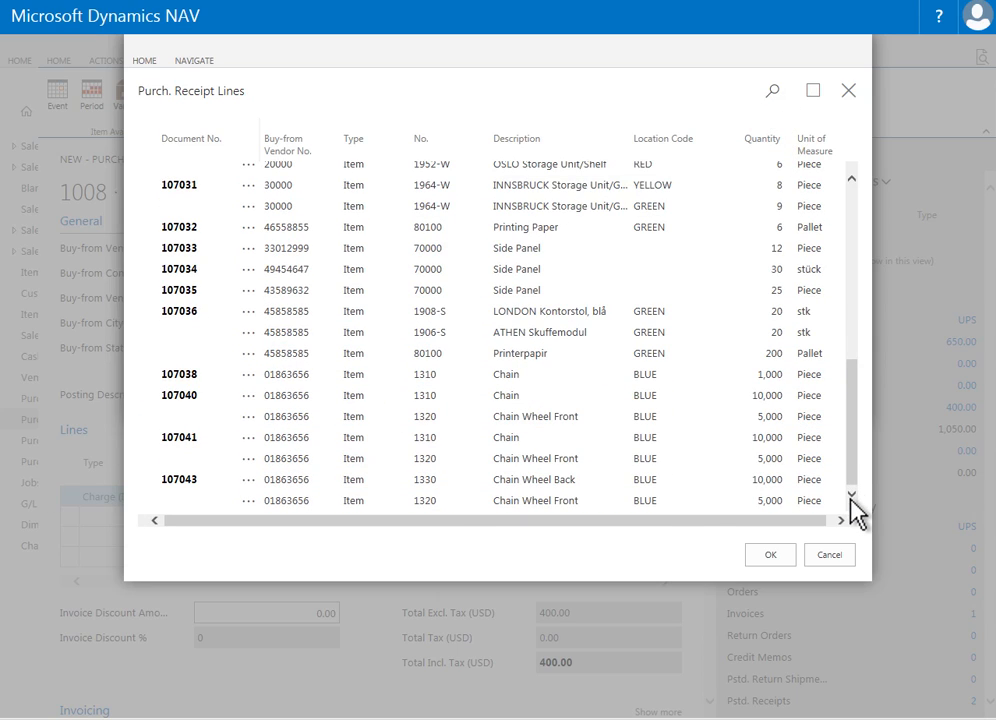
mouse_move(489, 536)
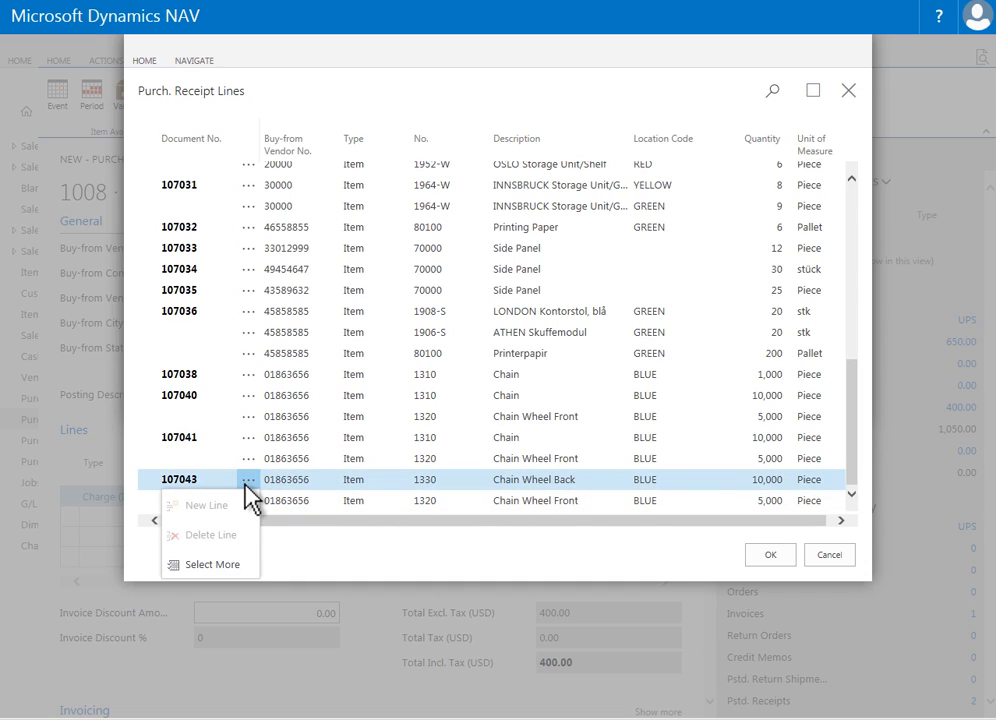
click(211, 564)
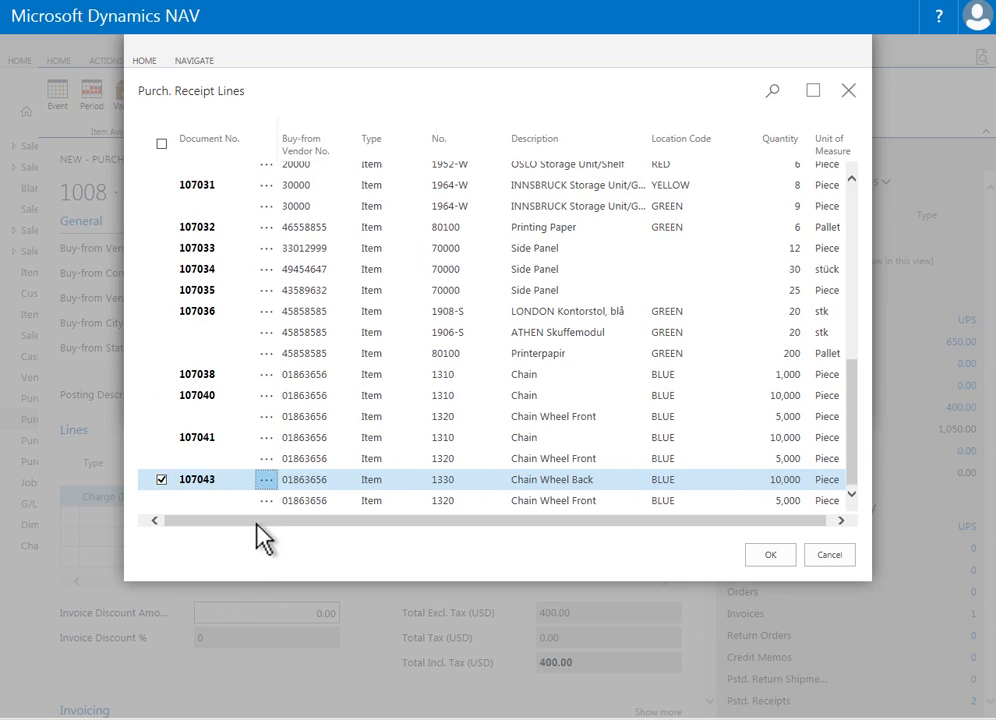
click(161, 500)
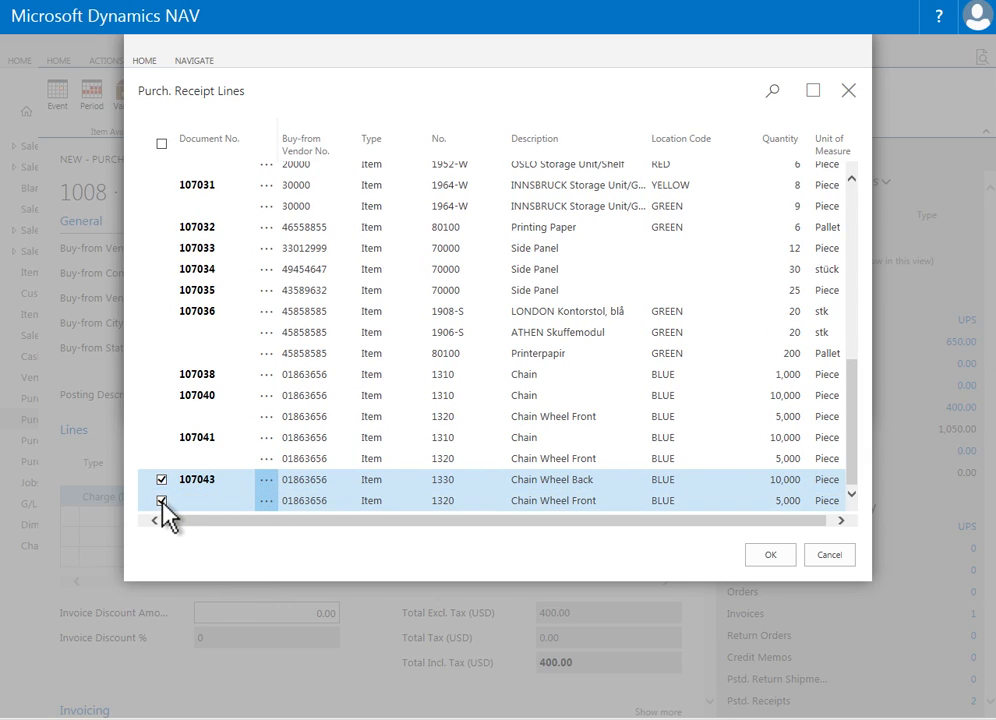
mouse_move(162, 500)
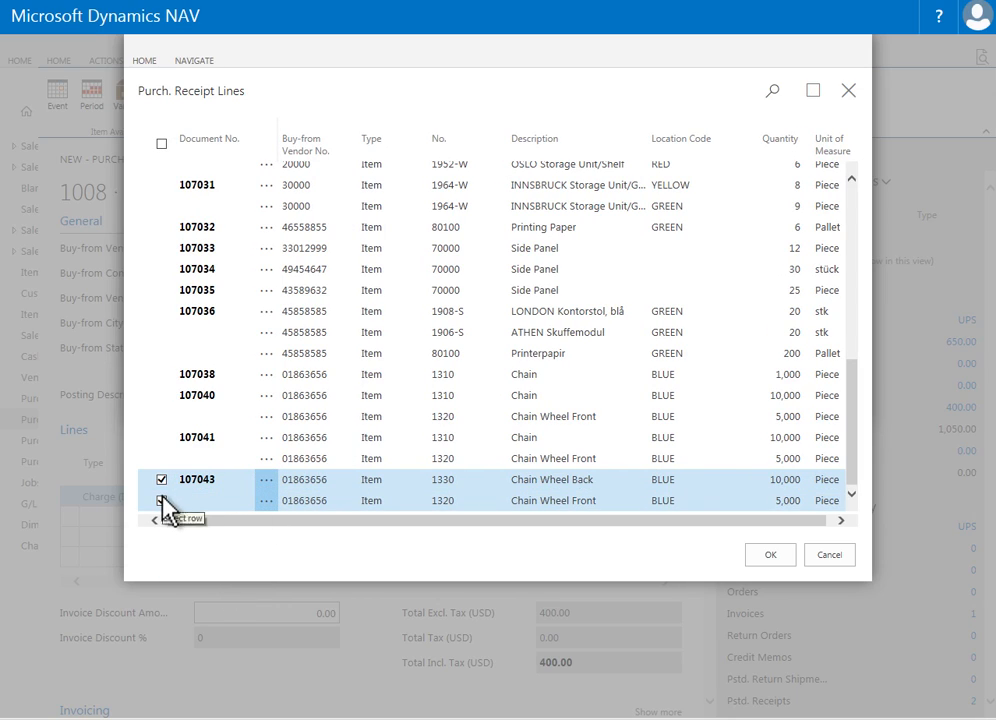
click(161, 500)
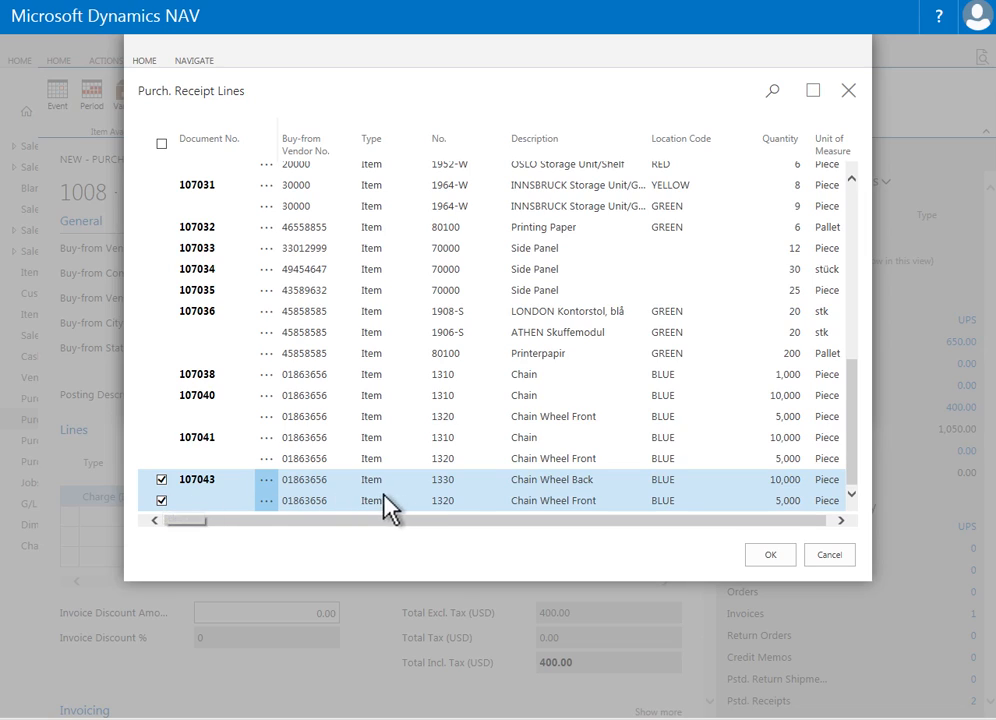
mouse_move(785, 498)
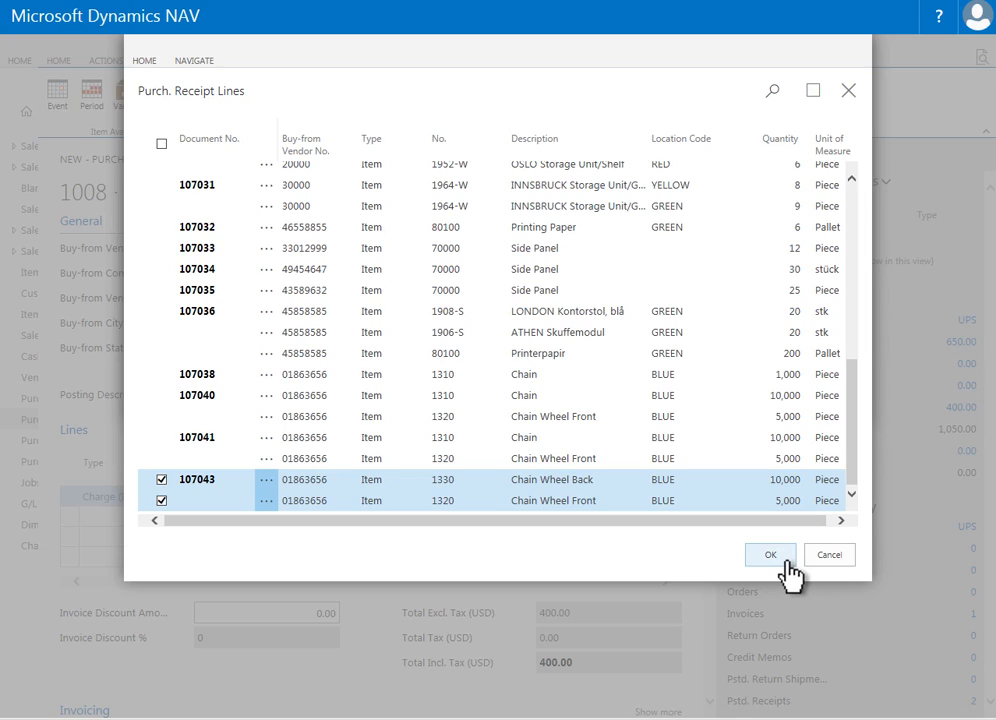
mouse_move(461, 553)
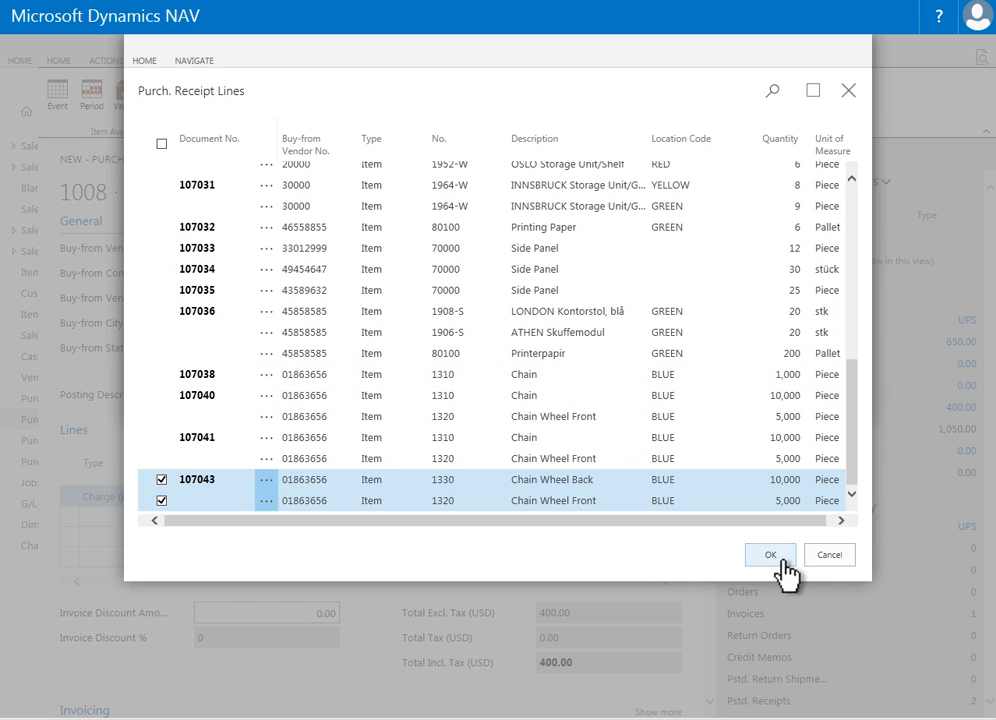
- Add the two marked receipt 107043 lines to the freight charge assignment
click(770, 554)
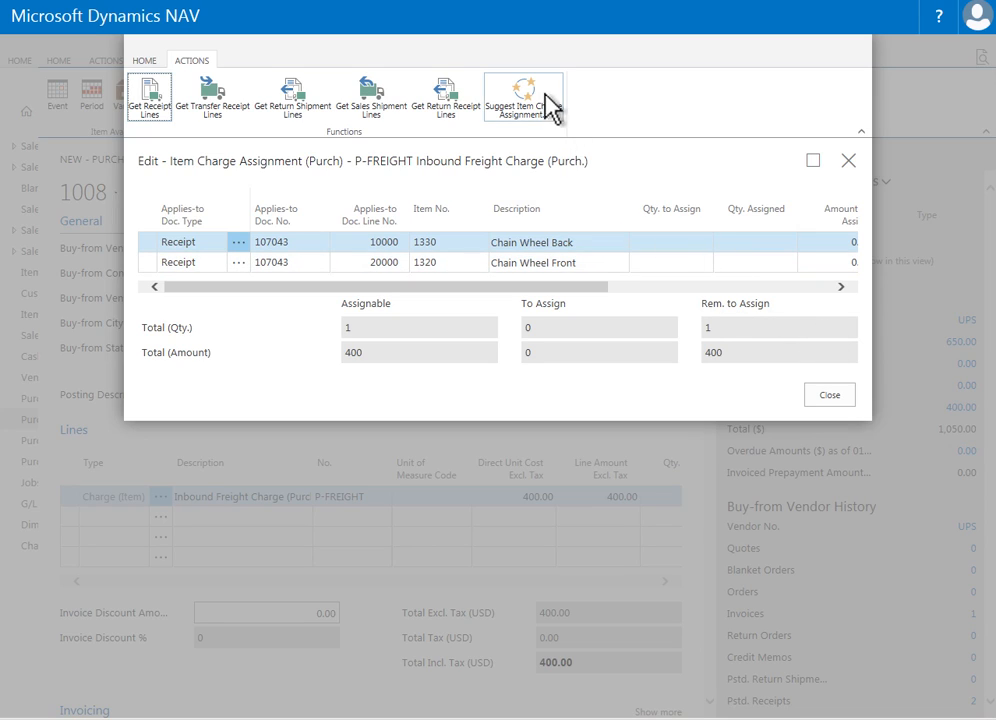
mouse_move(524, 130)
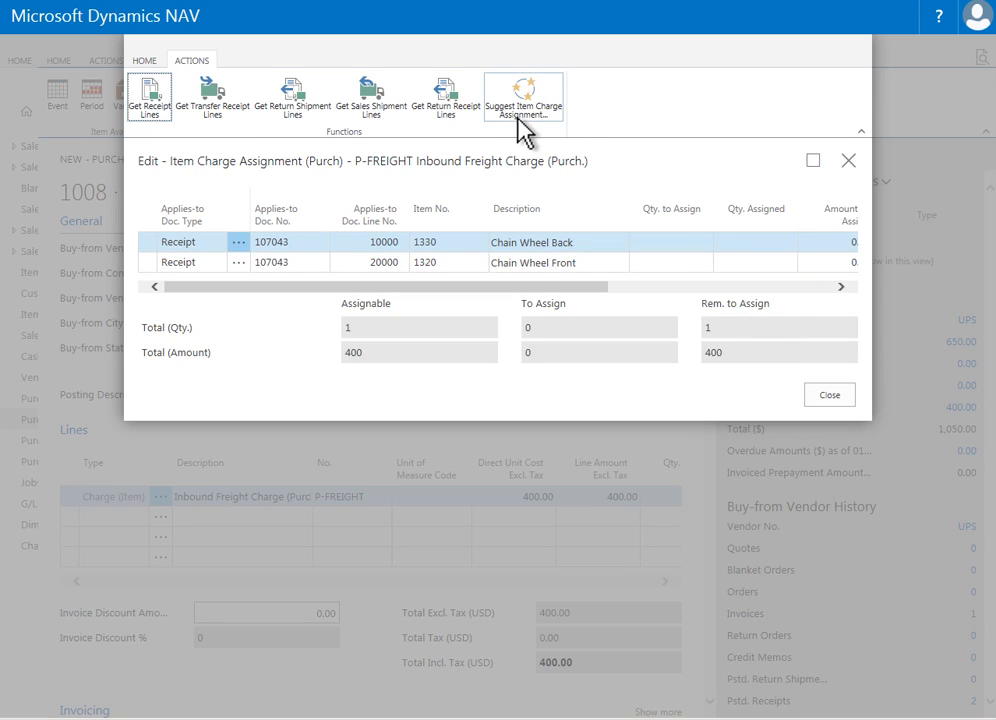
mouse_move(539, 130)
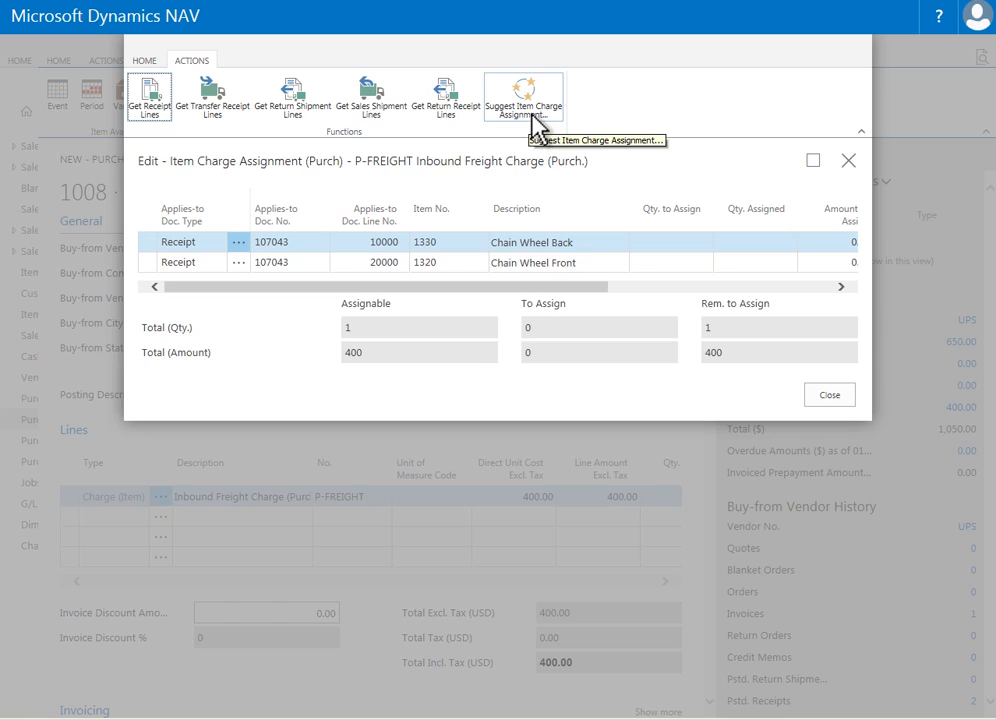
- Run Suggest Item Charge Assignment for the 400 freight charge, keeping Amount
click(523, 96)
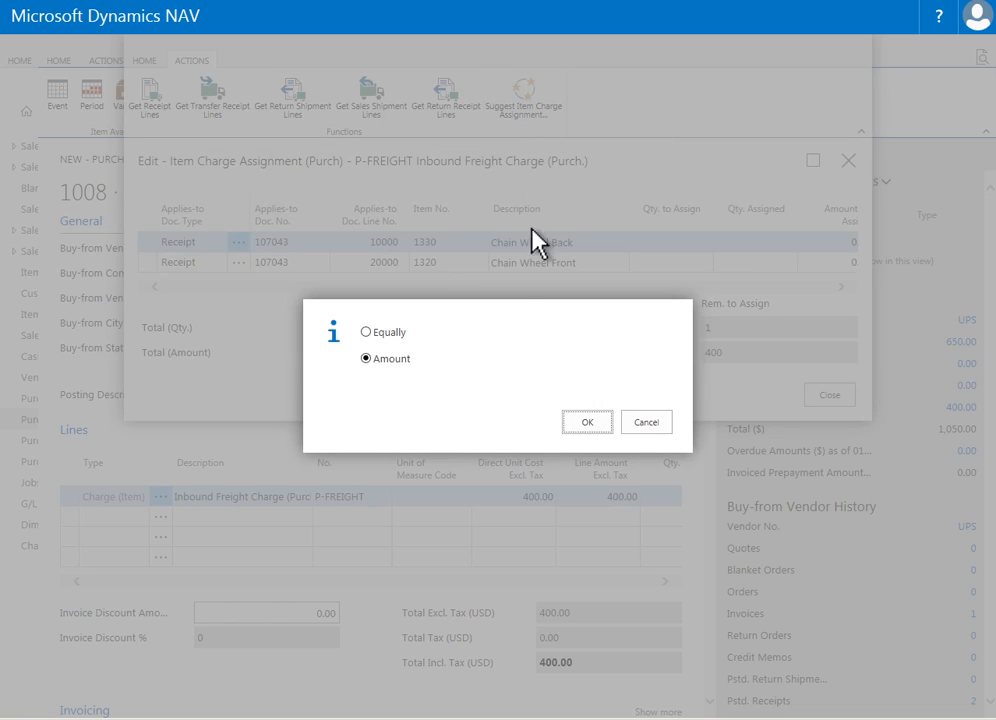
mouse_move(540, 400)
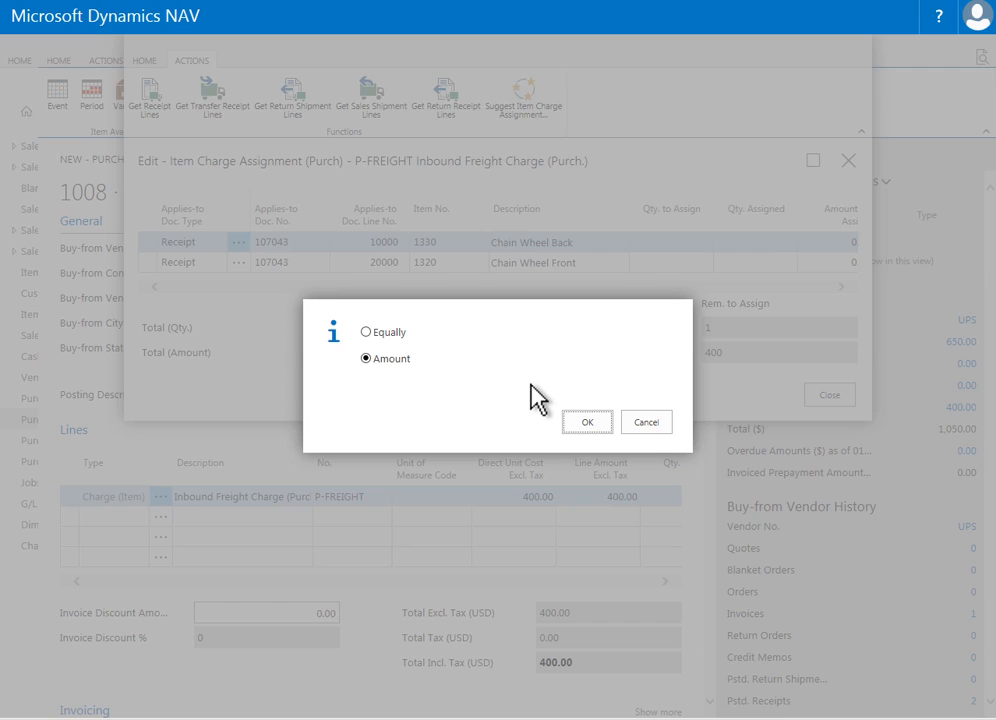
mouse_move(490, 402)
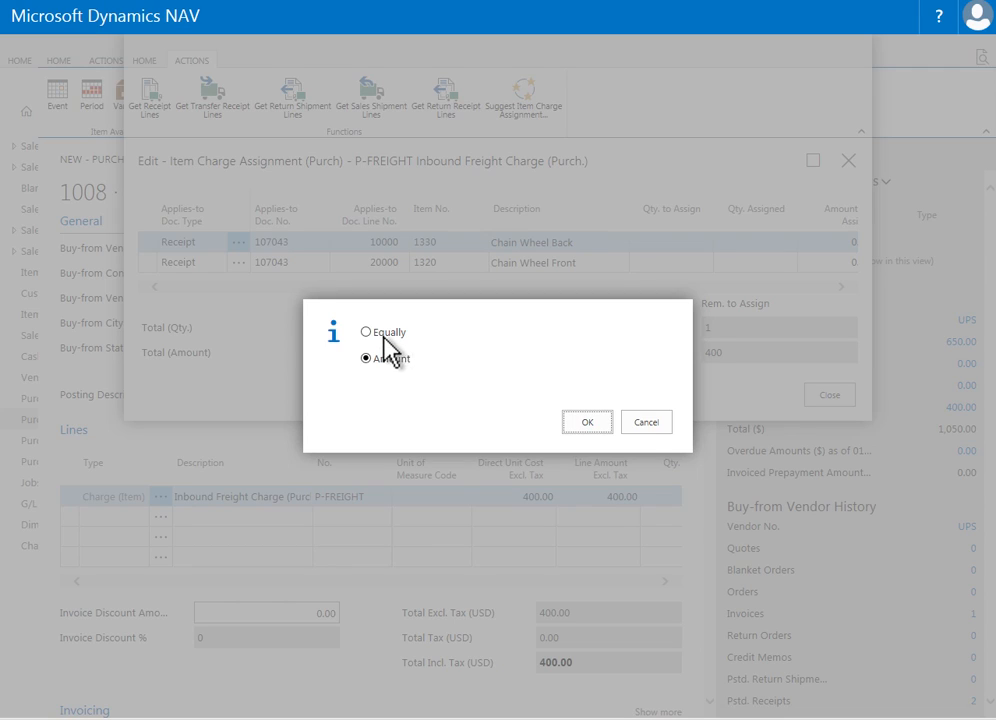
mouse_move(399, 349)
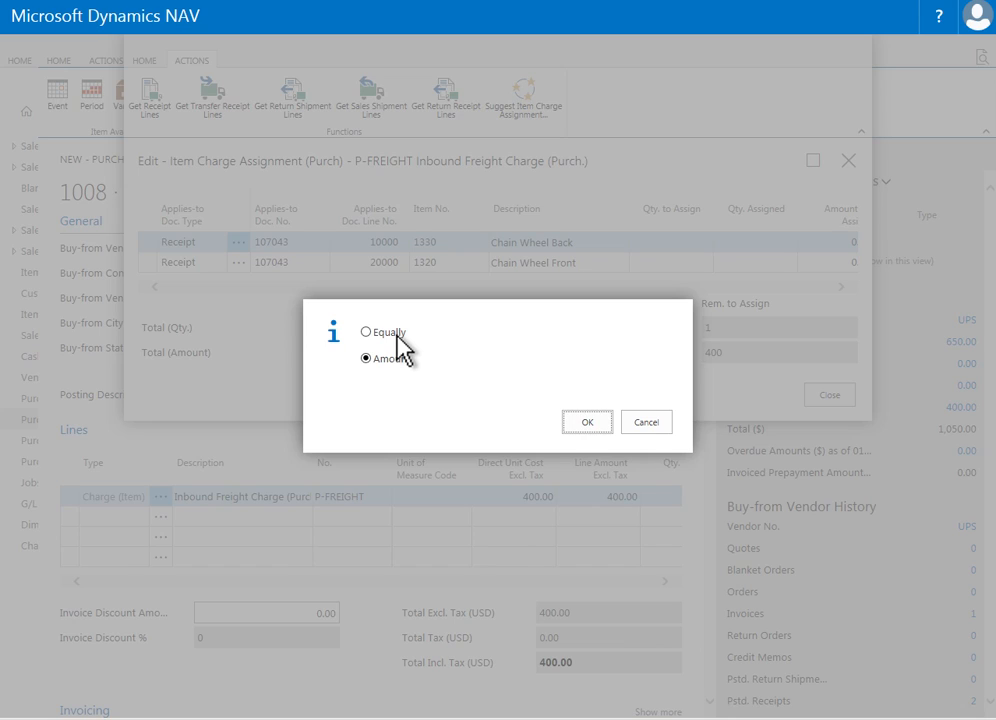
mouse_move(389, 380)
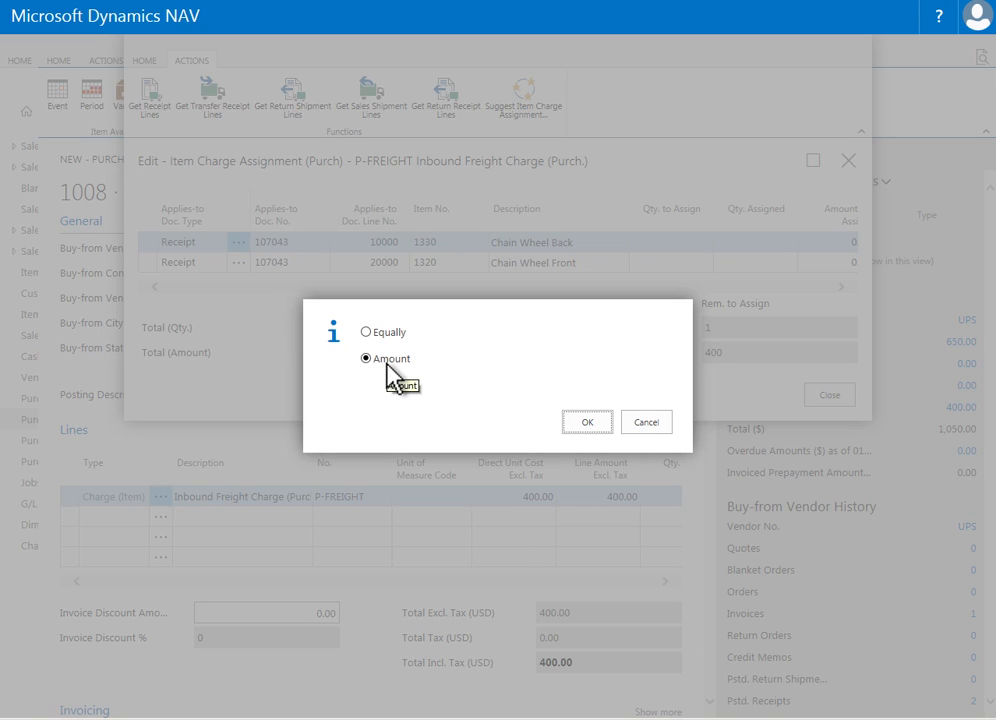
mouse_move(385, 362)
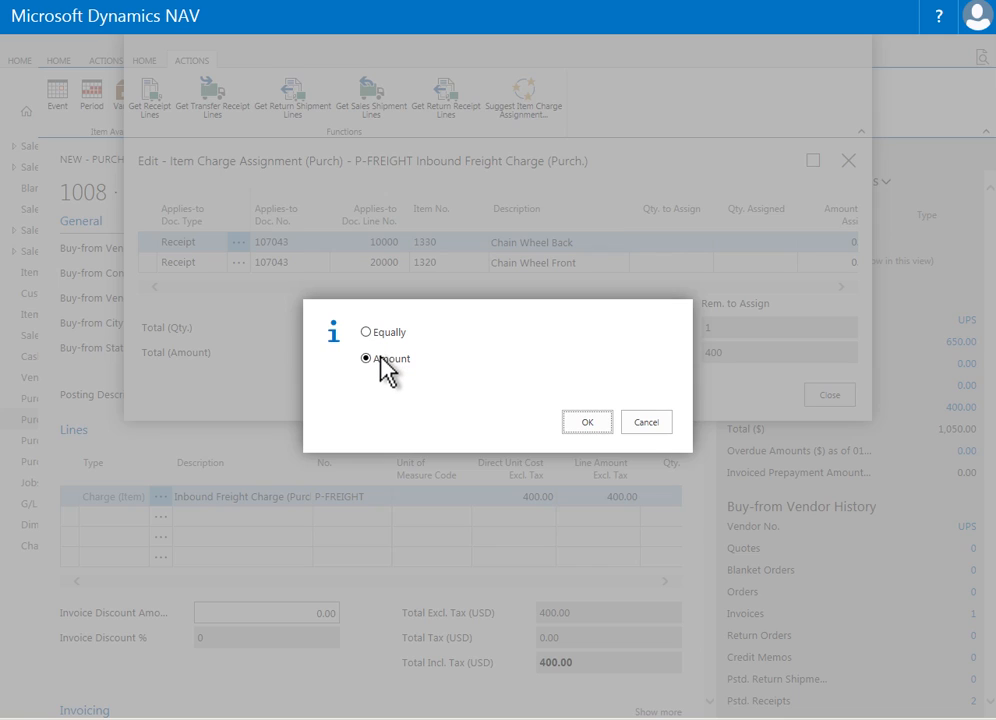
mouse_move(398, 378)
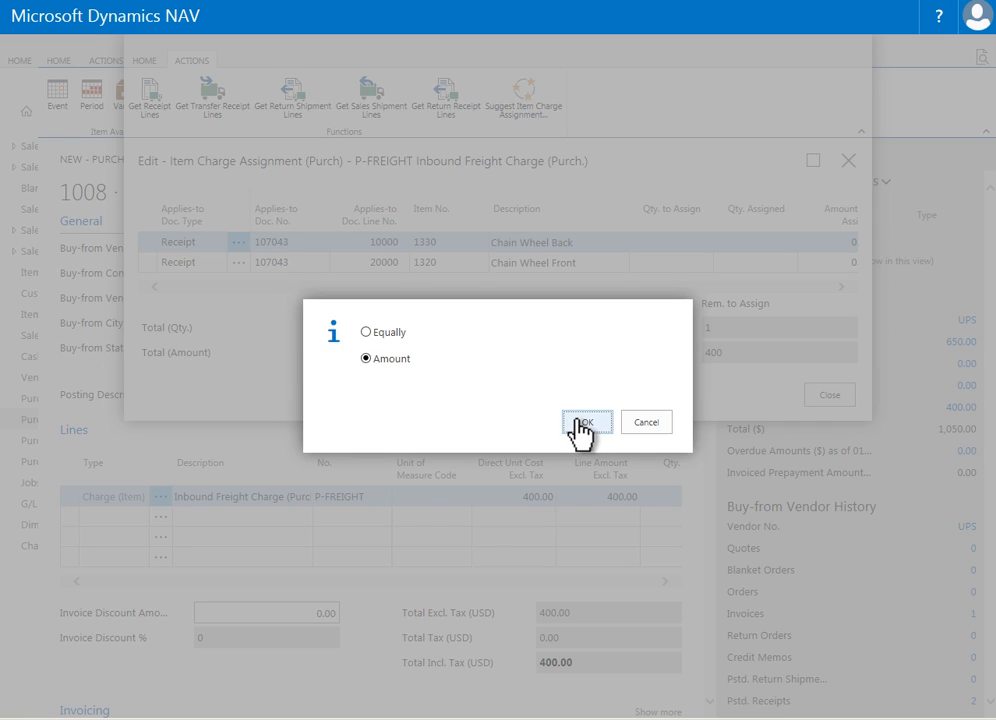
- Accept the by-amount split and review Amount to Assign: 286.48 and 113.52
click(587, 421)
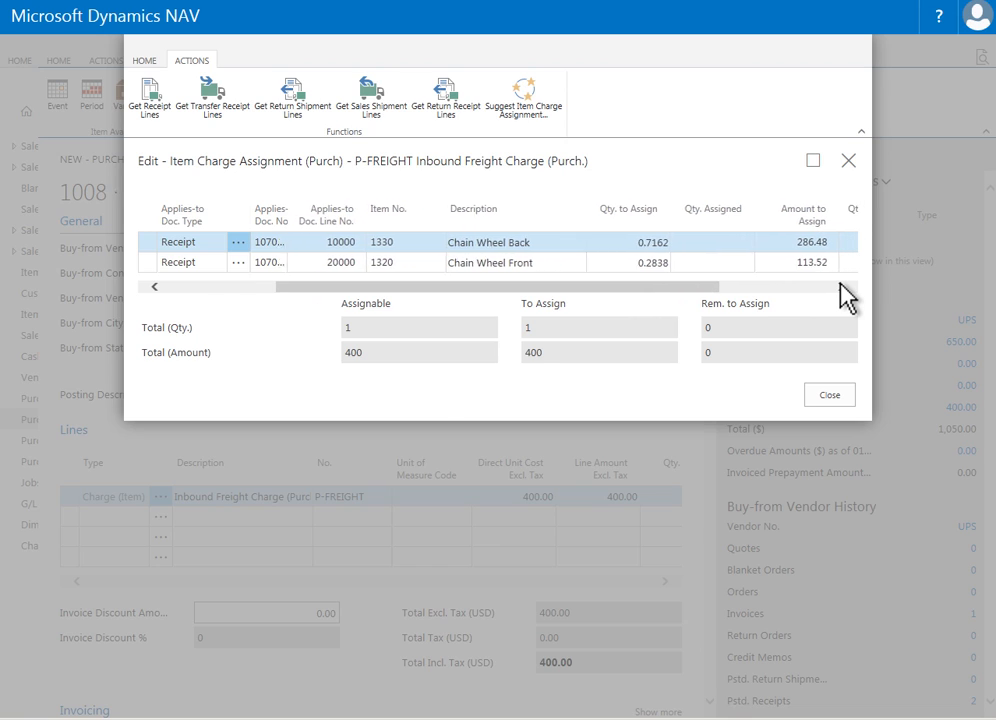
scroll(right, 3)
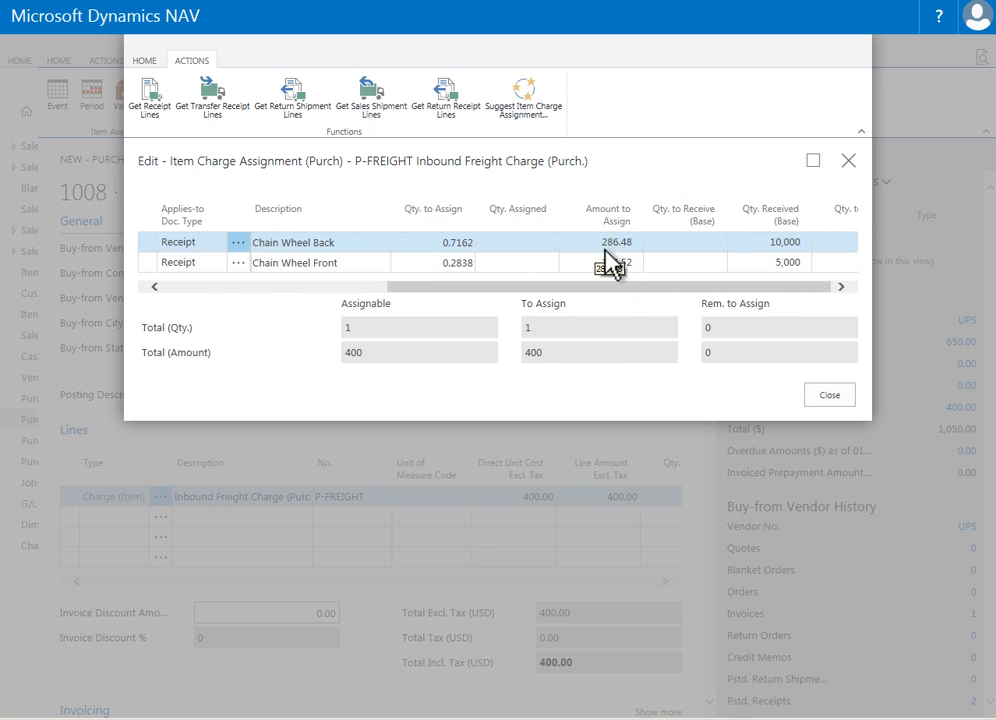
click(608, 262)
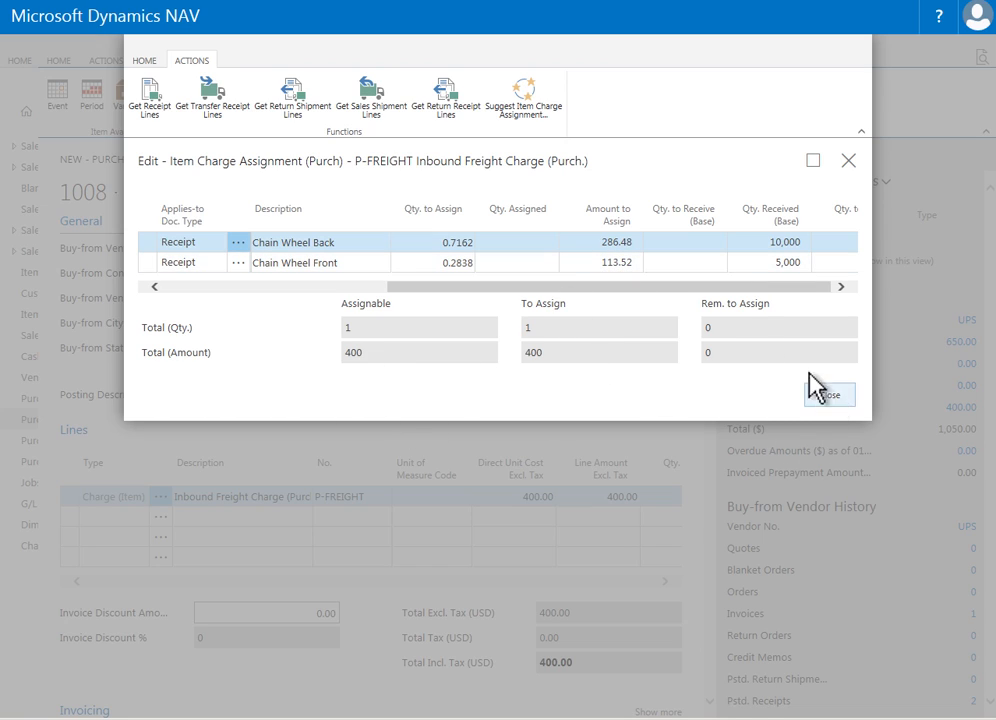
mouse_move(829, 394)
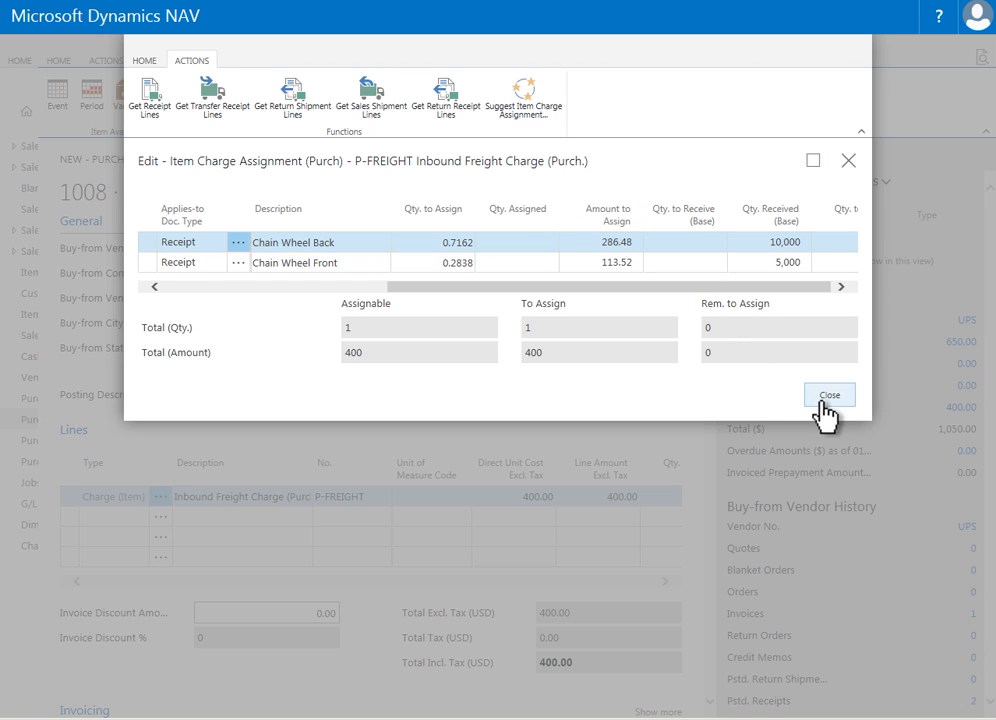
- Close the assignment and post UPS freight invoice 1008, confirming with Yes
click(829, 394)
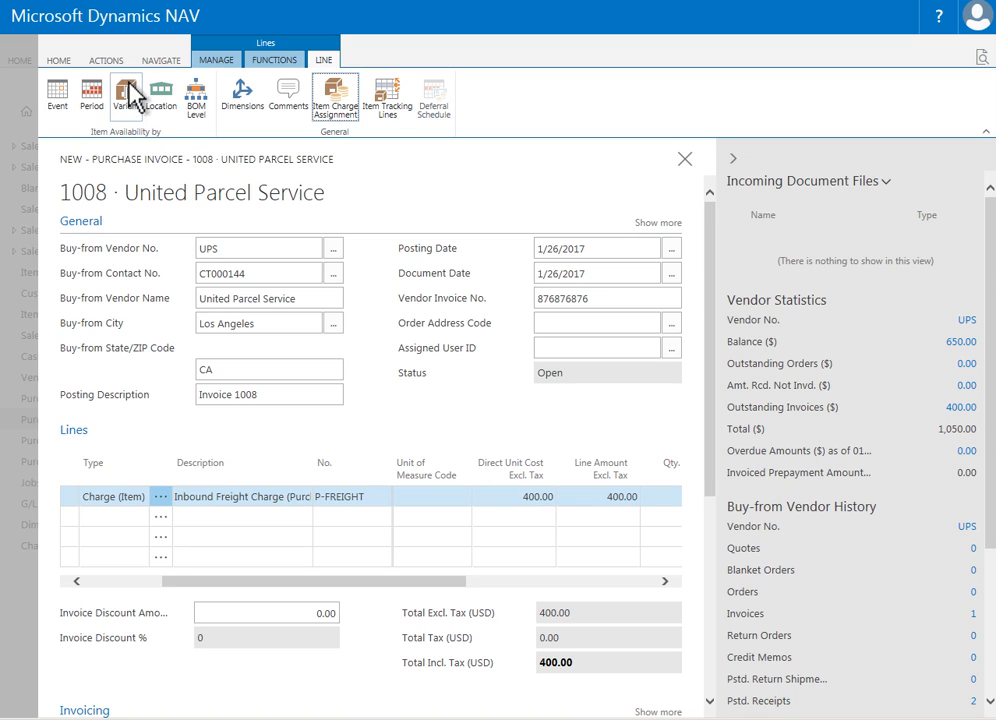
click(58, 60)
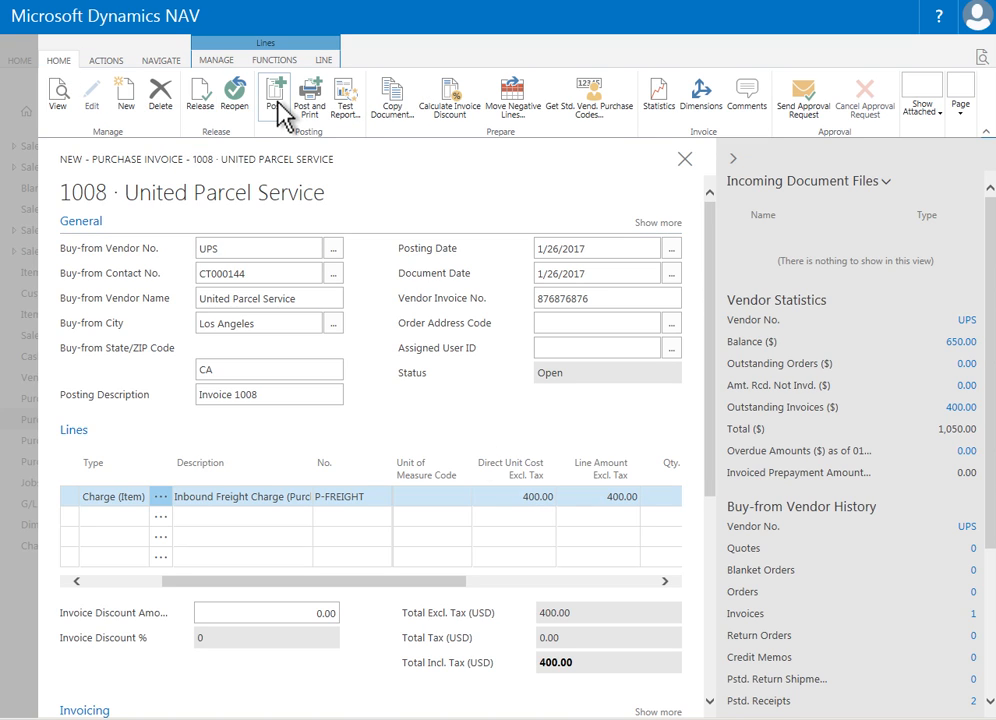
click(273, 95)
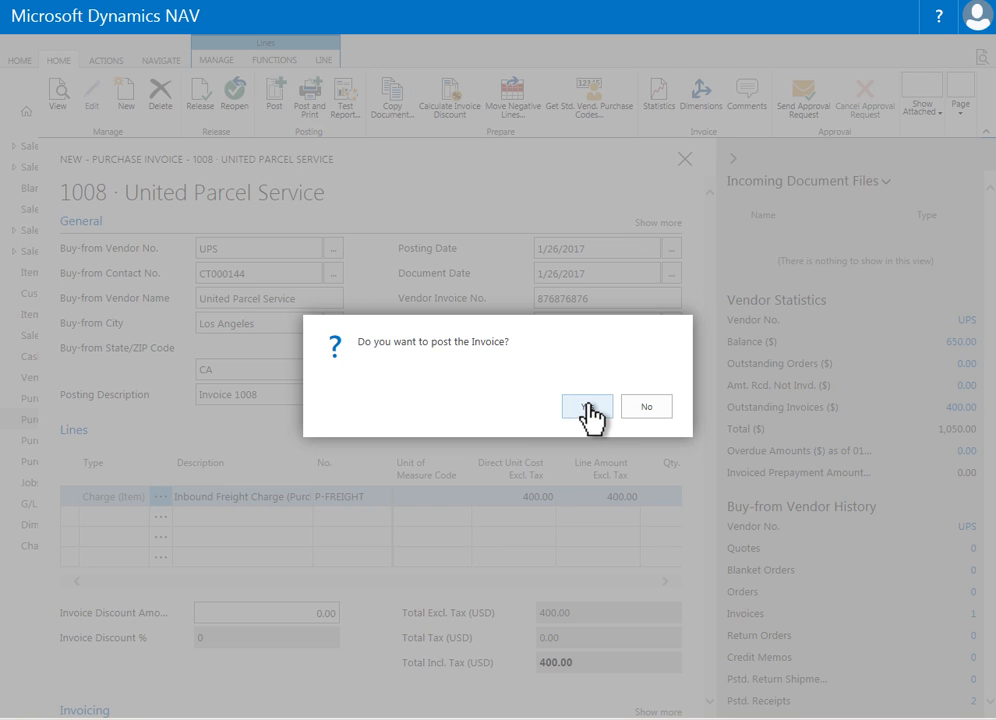
click(587, 406)
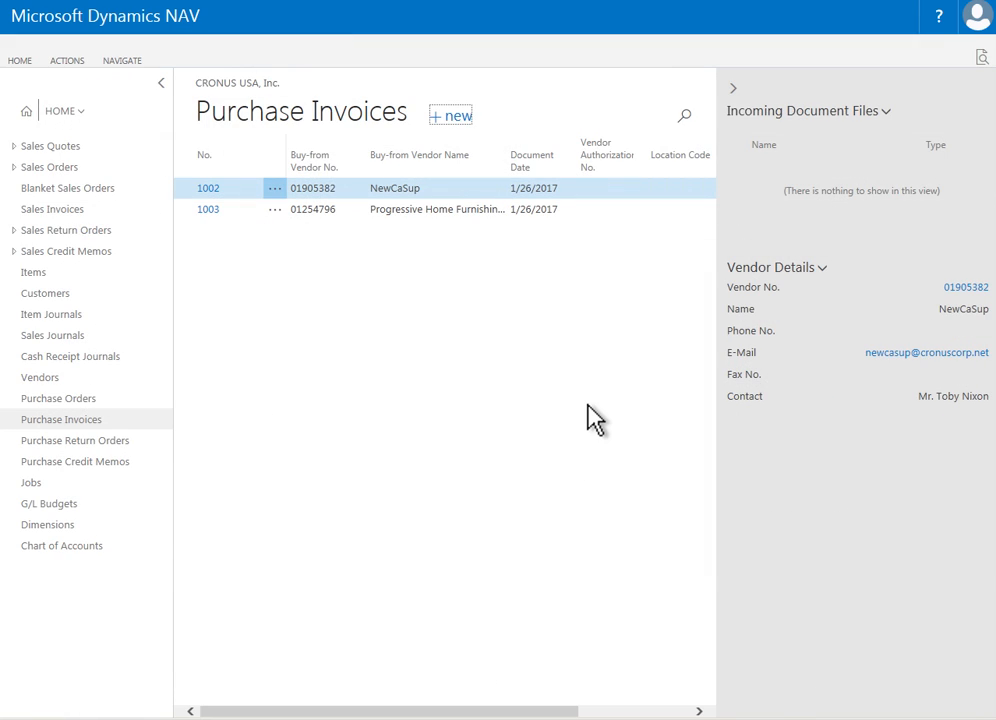
mouse_move(33, 272)
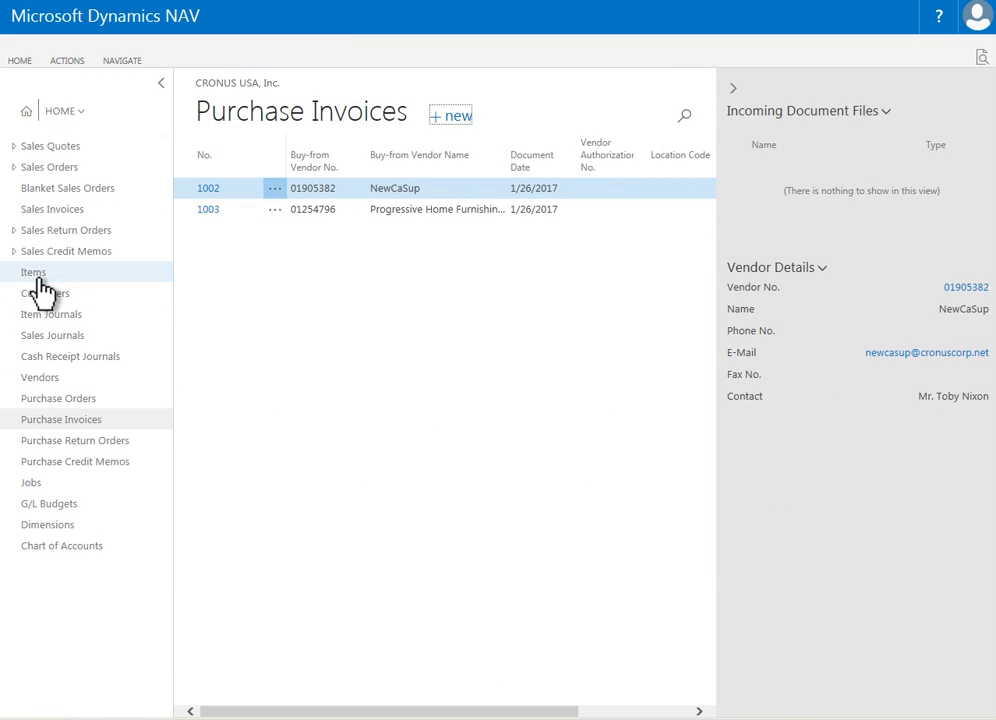
- Open item 1330 Chain Wheel Back's card from the Items list, then close it
click(33, 272)
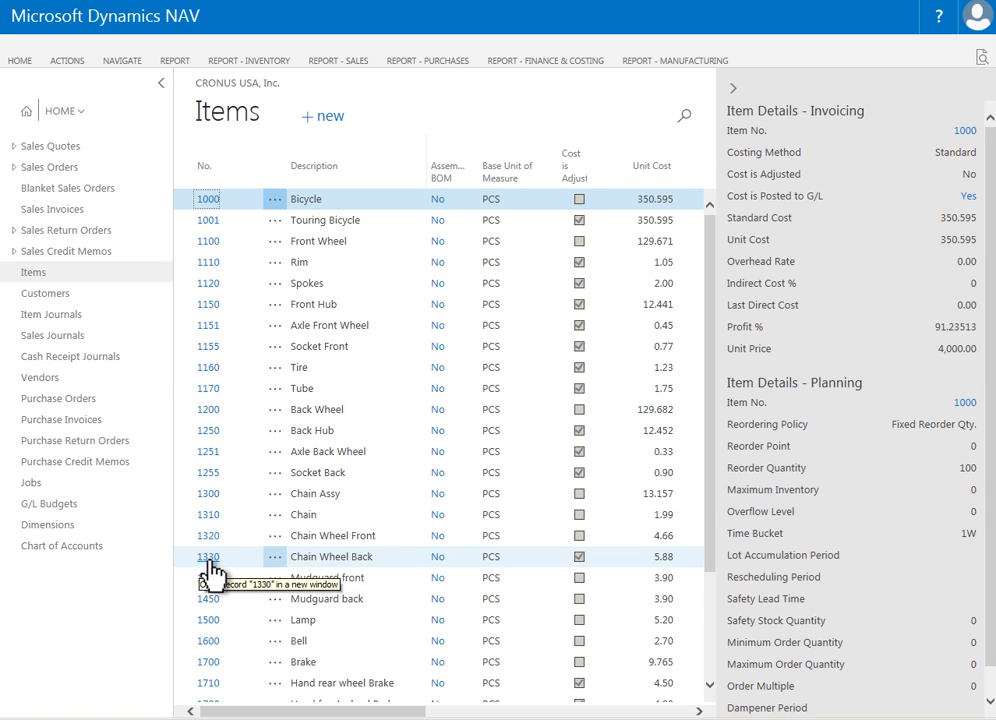
double_click(314, 557)
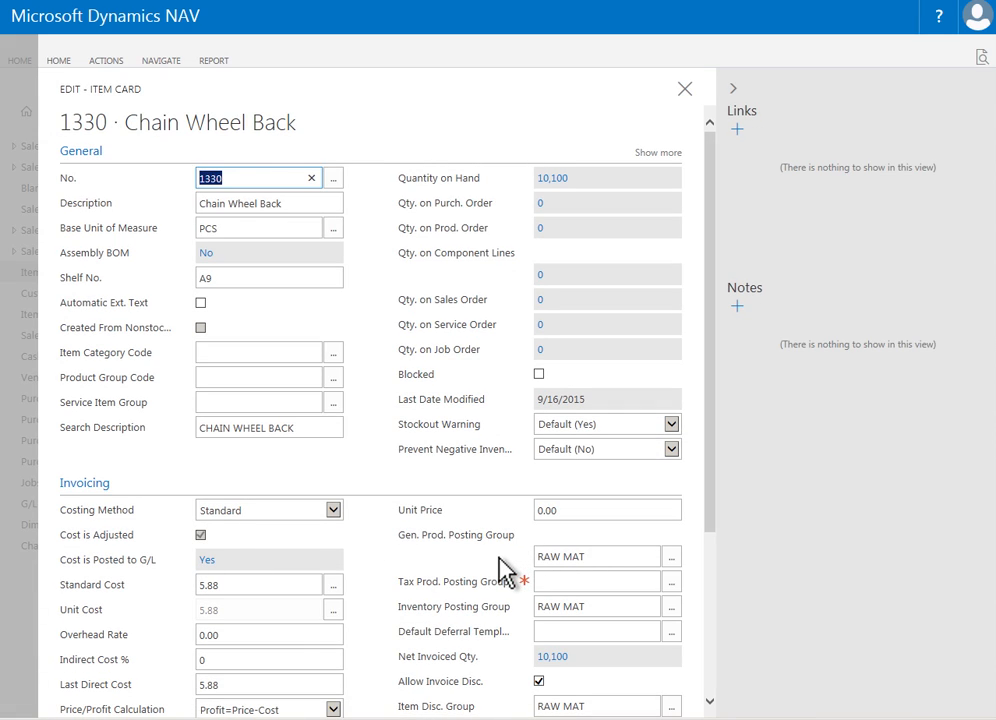
mouse_move(312, 630)
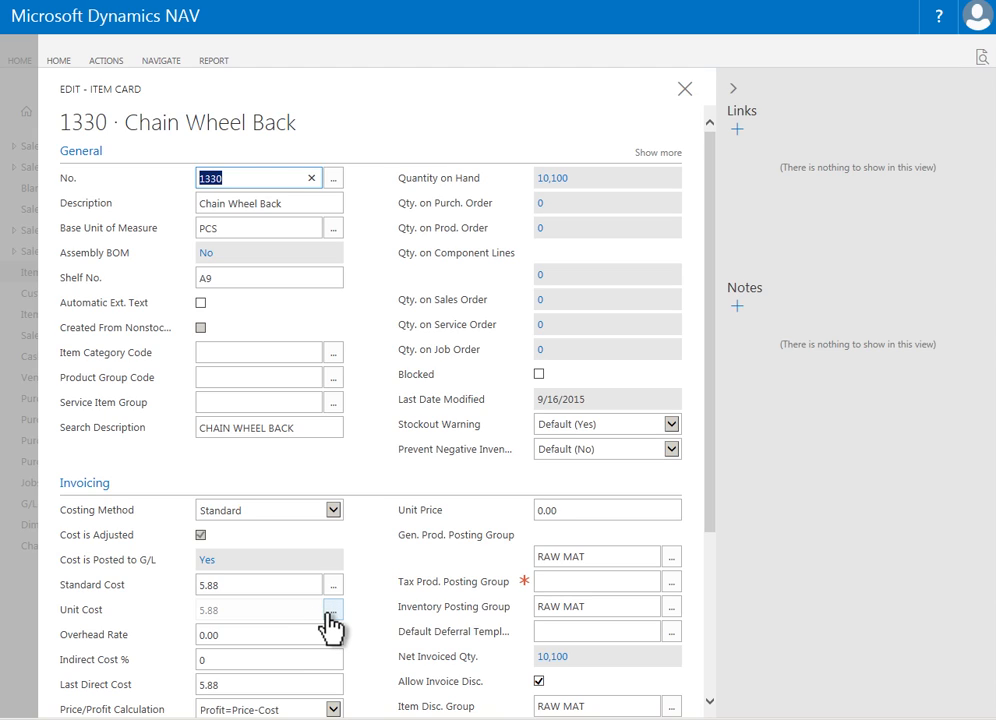
mouse_move(403, 603)
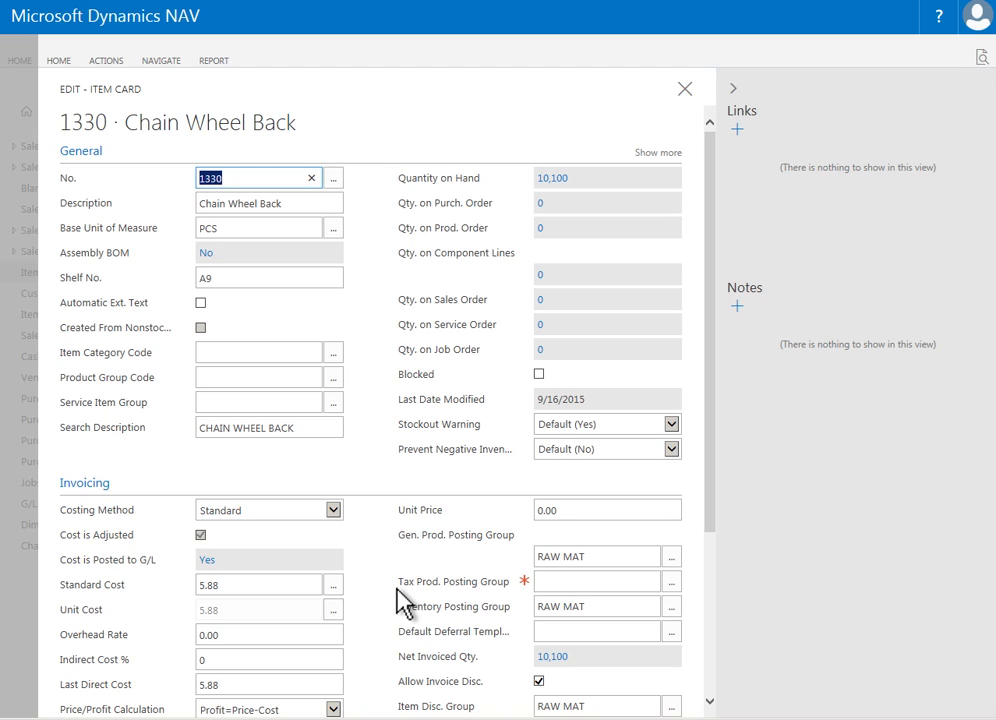
mouse_move(256, 612)
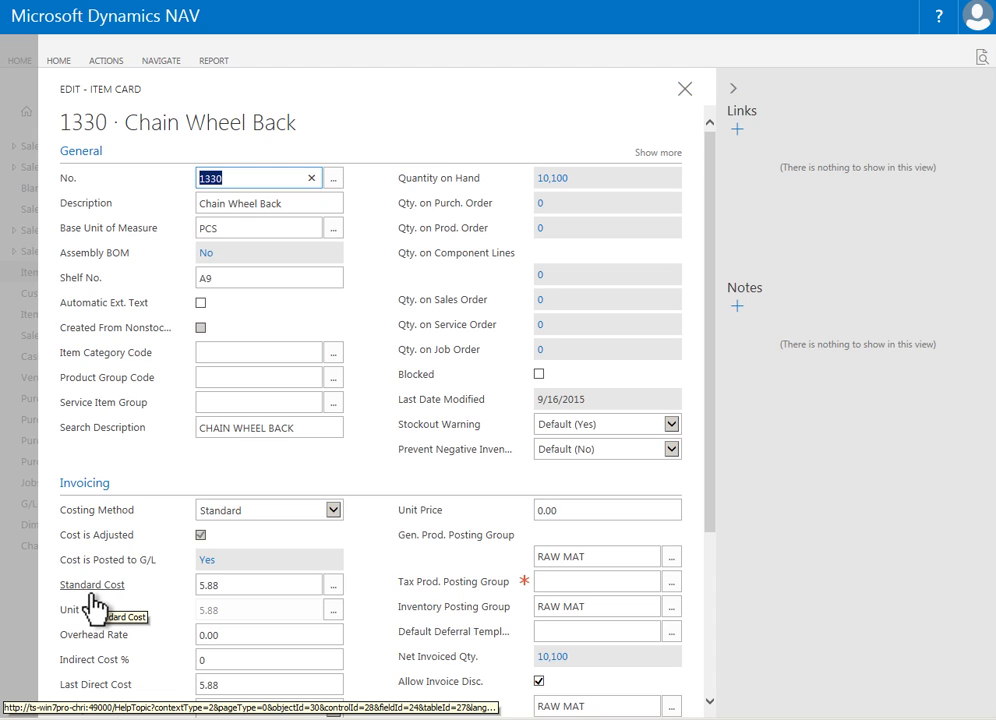
mouse_move(233, 625)
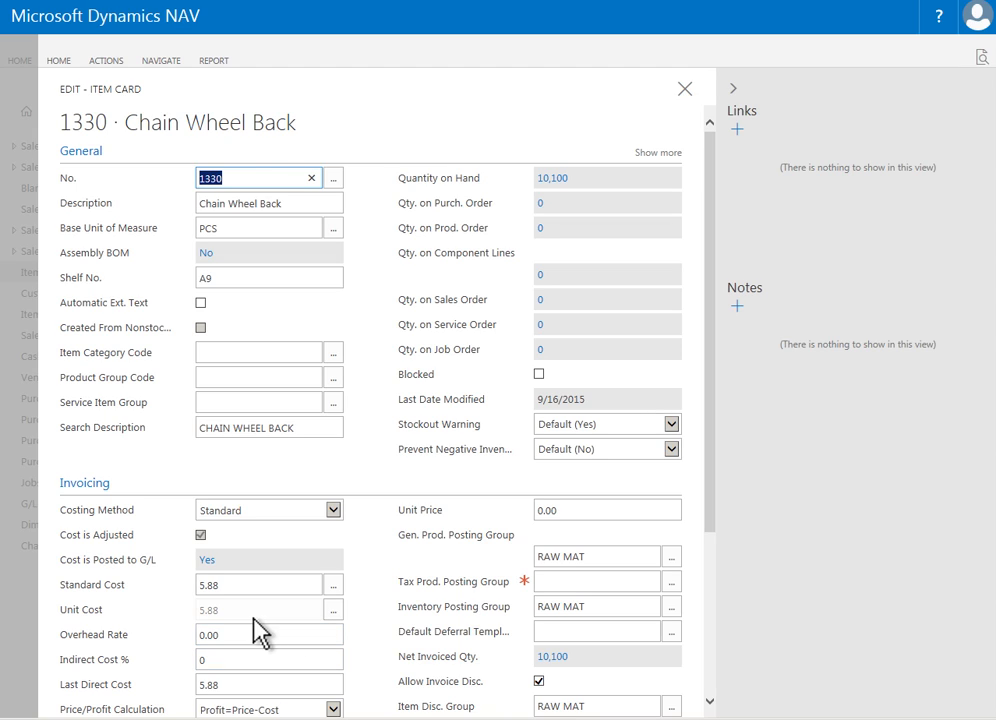
mouse_move(335, 620)
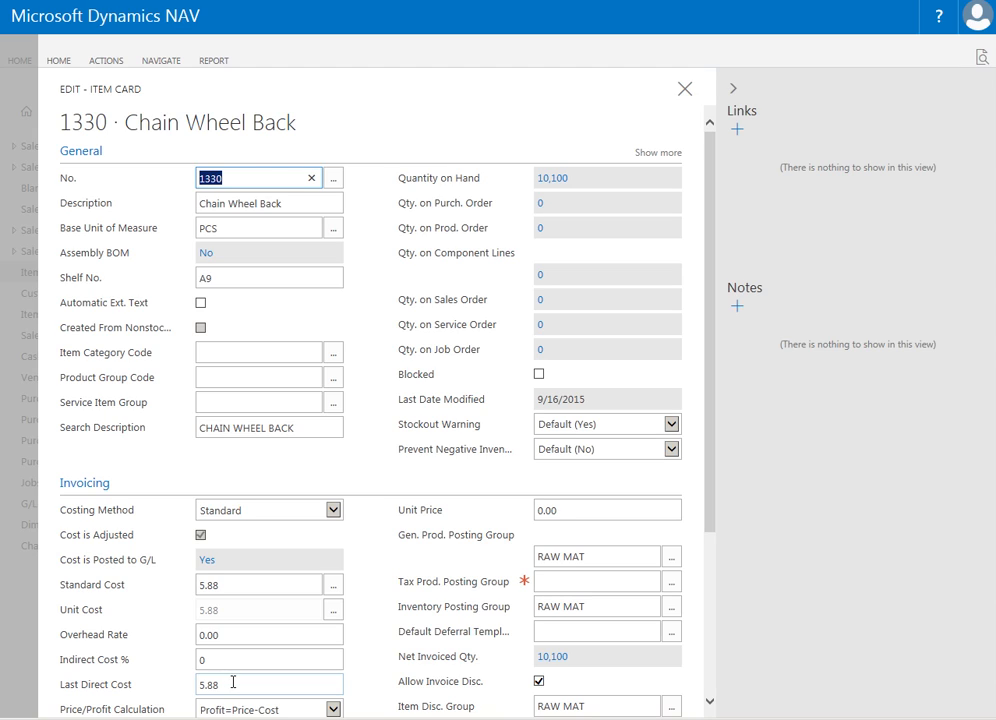
mouse_move(762, 100)
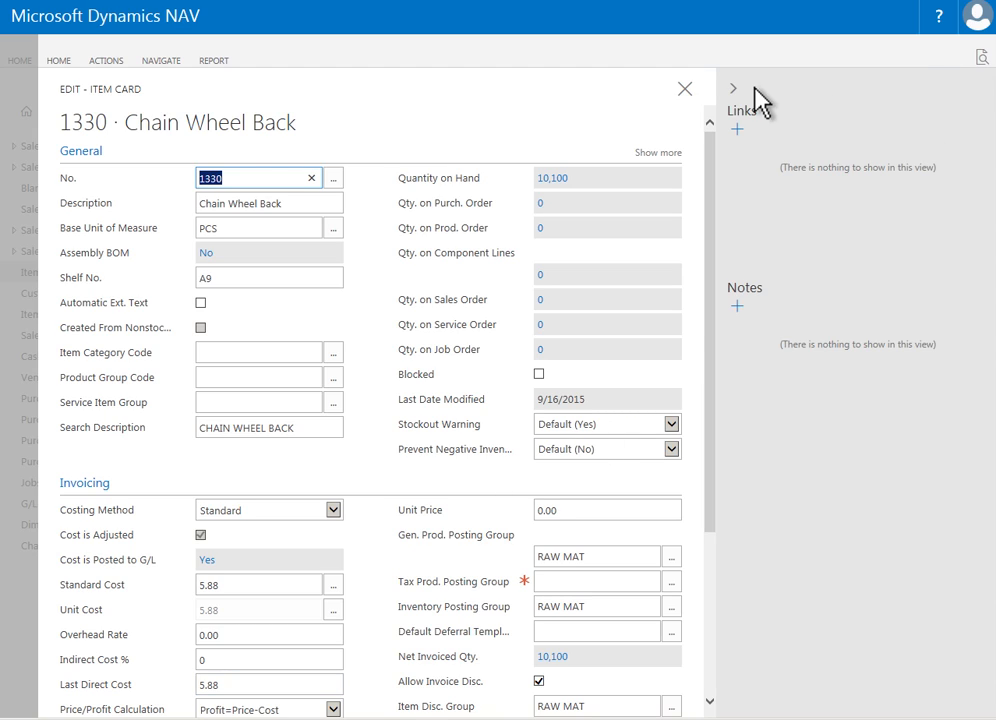
click(684, 89)
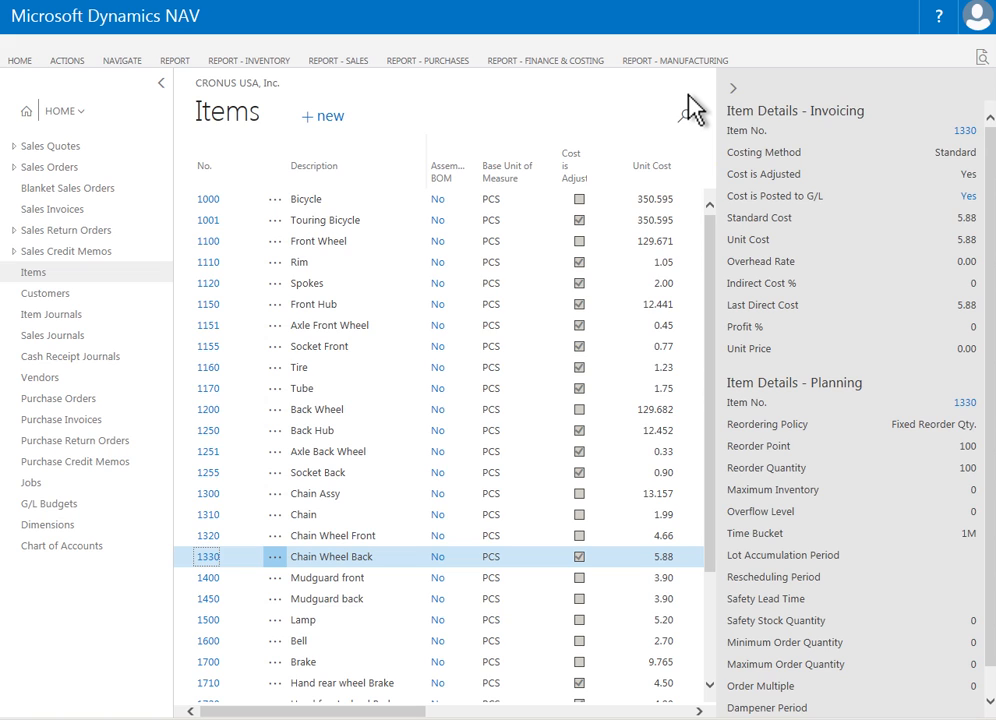
mouse_move(278, 564)
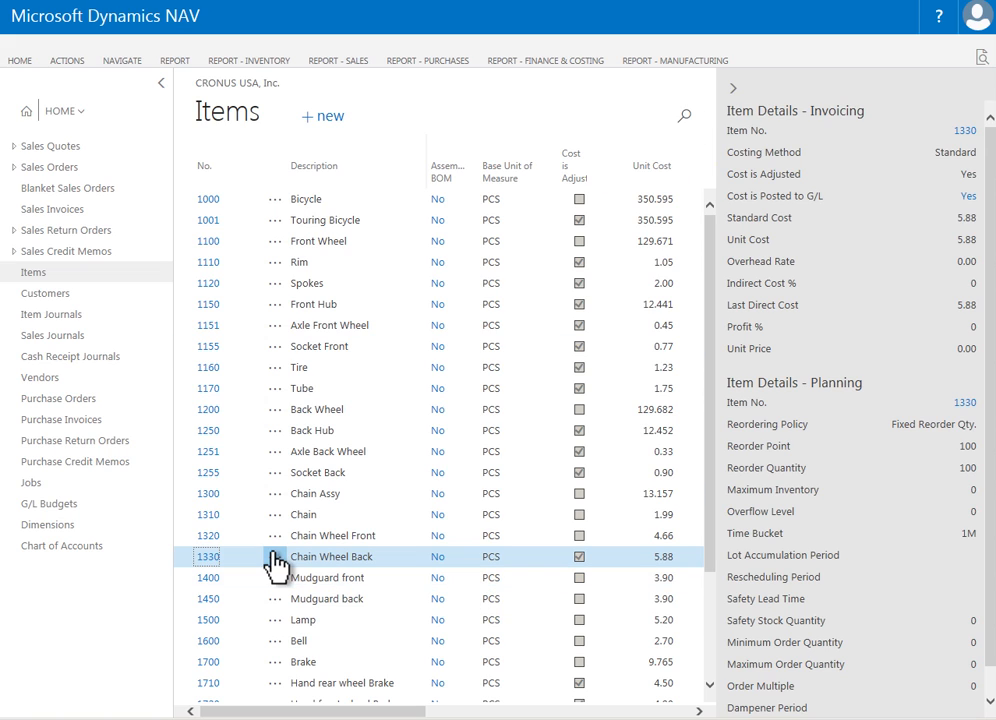
- Reopen item 1330's card, expand Item Tracking, and view lot number series
double_click(330, 556)
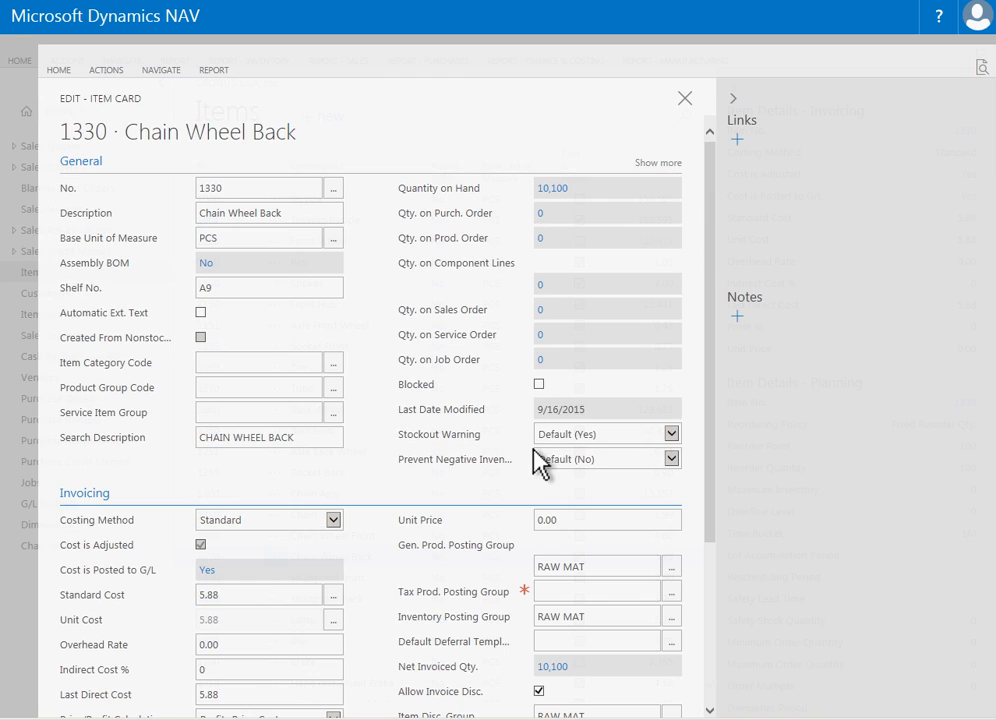
scroll(down, 3)
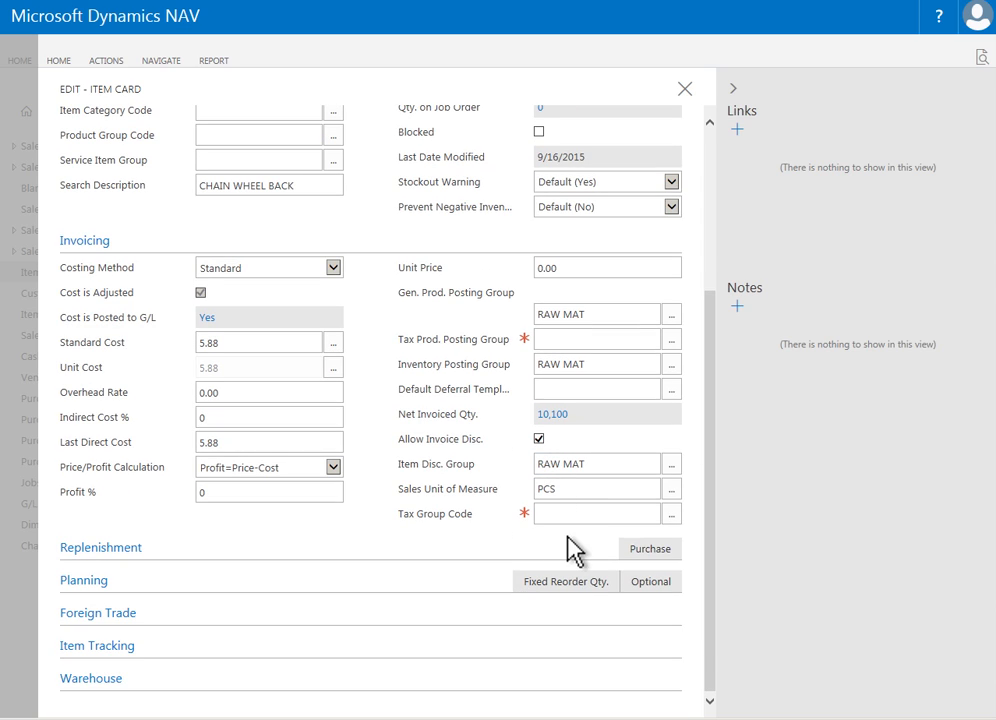
mouse_move(124, 655)
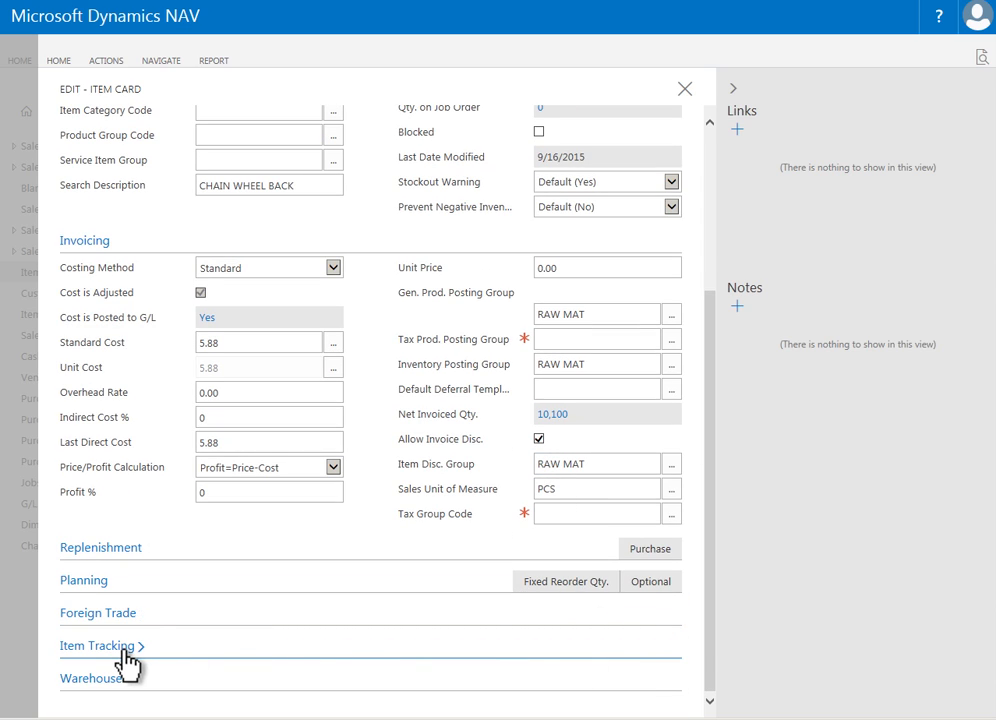
click(96, 645)
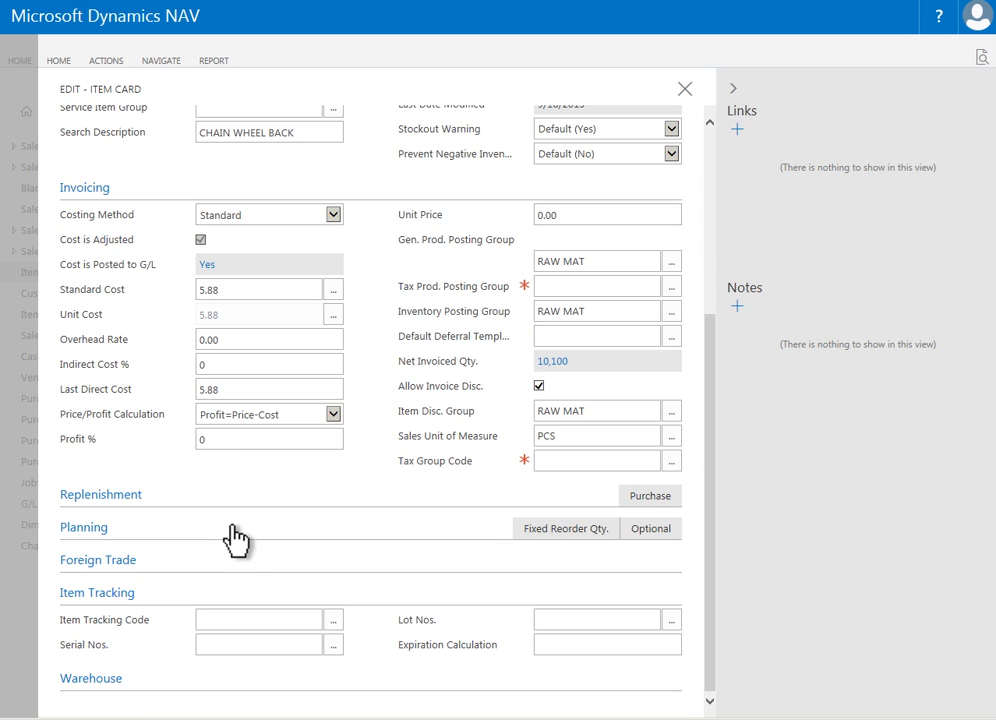
mouse_move(690, 635)
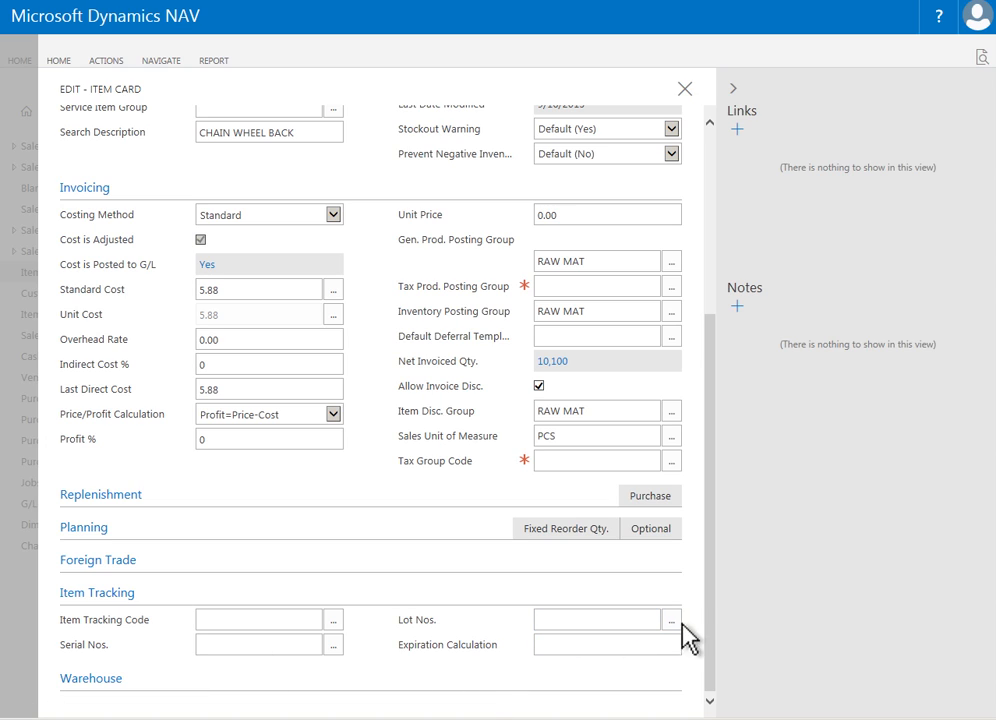
click(596, 619)
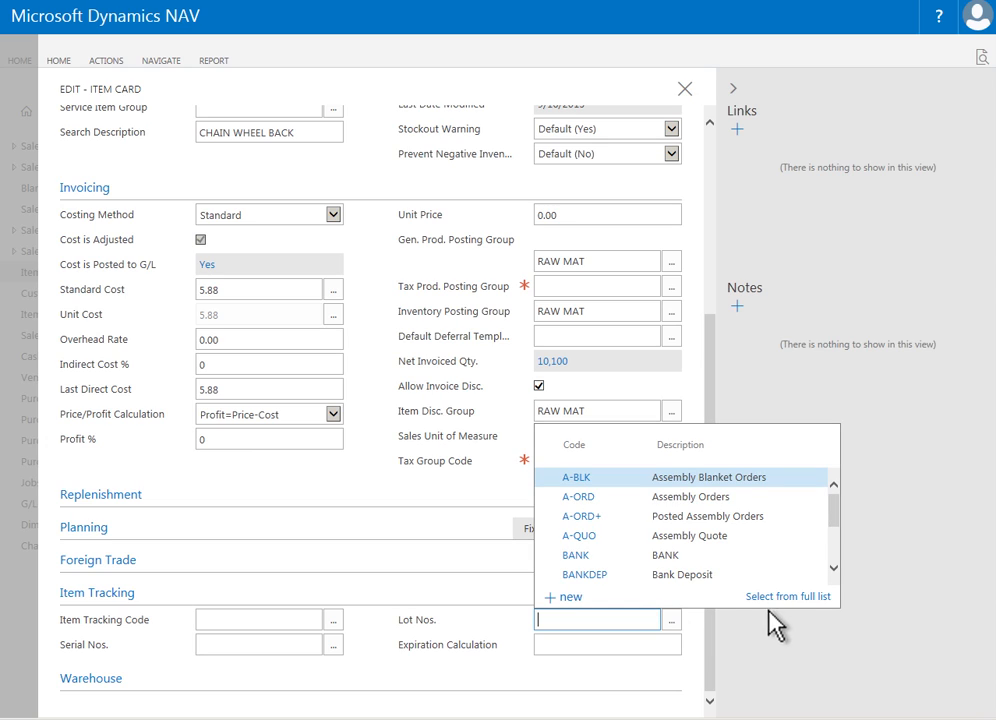
mouse_move(645, 574)
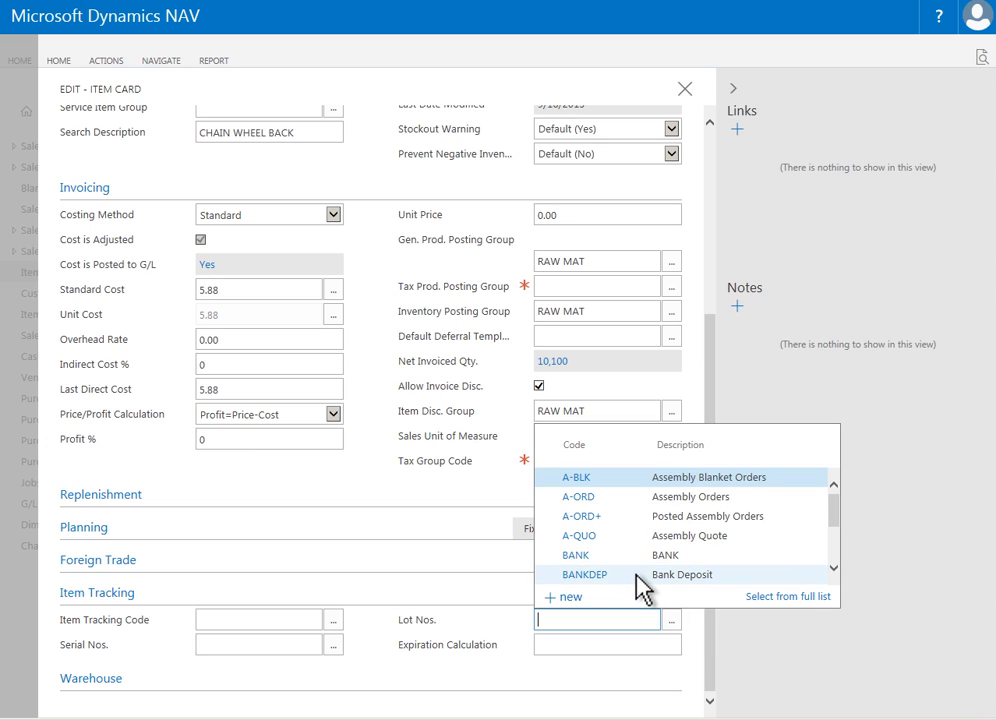
mouse_move(596, 613)
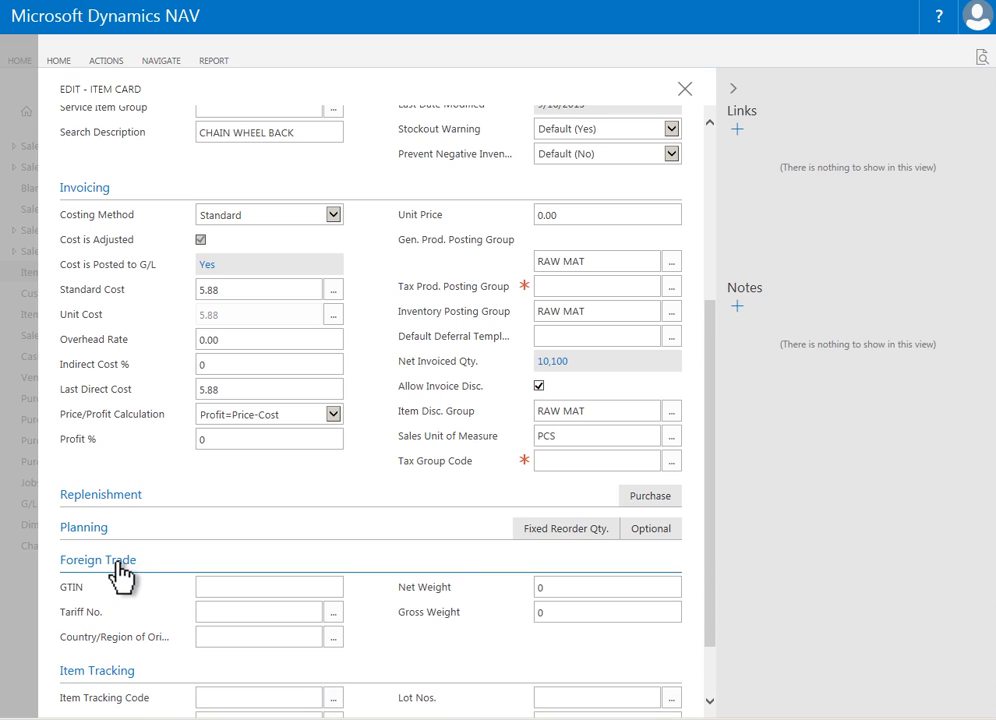
mouse_move(177, 634)
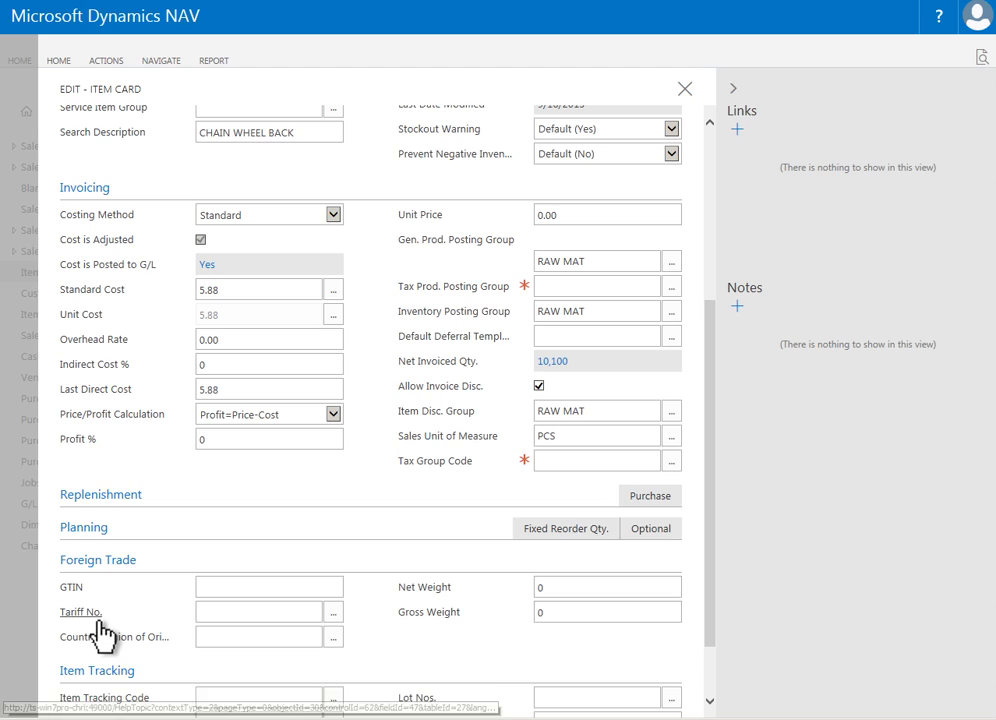
mouse_move(360, 638)
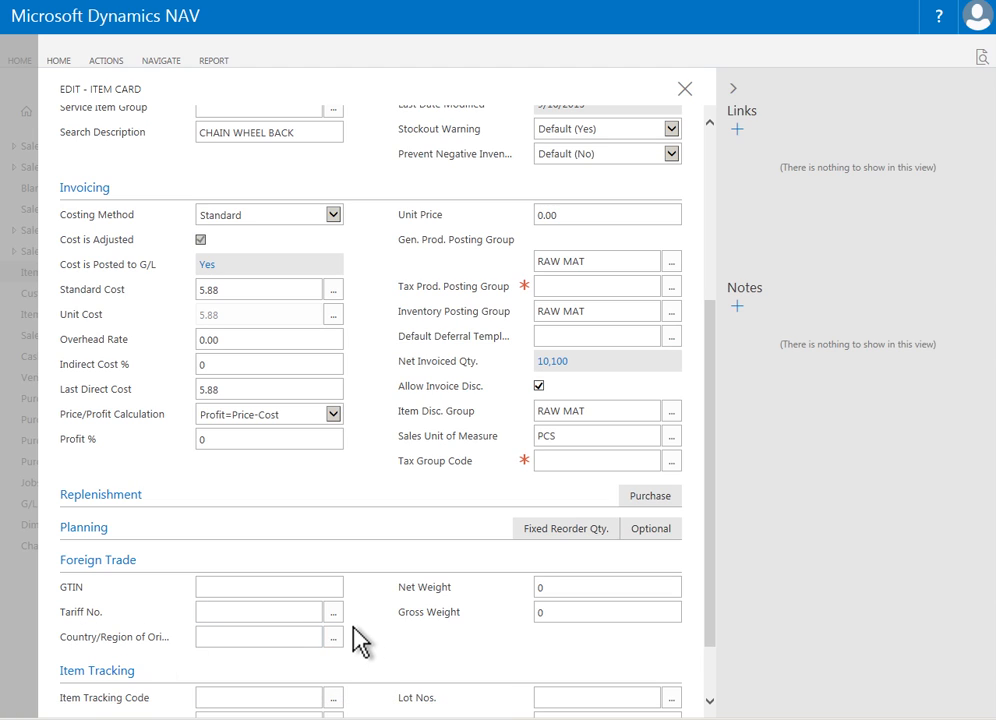
mouse_move(185, 625)
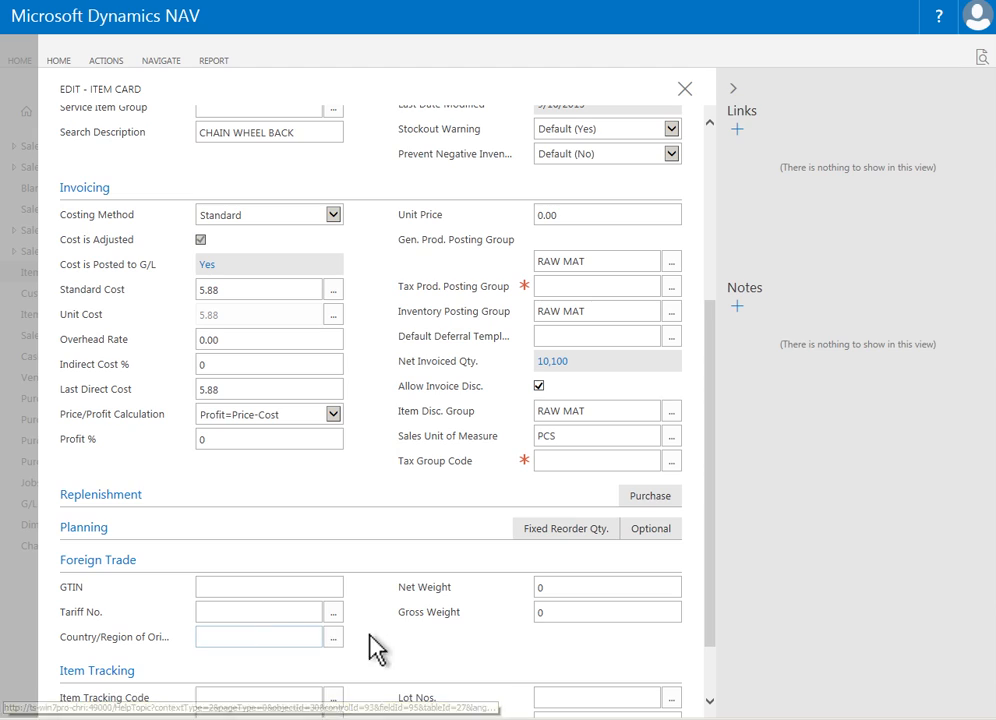
mouse_move(532, 632)
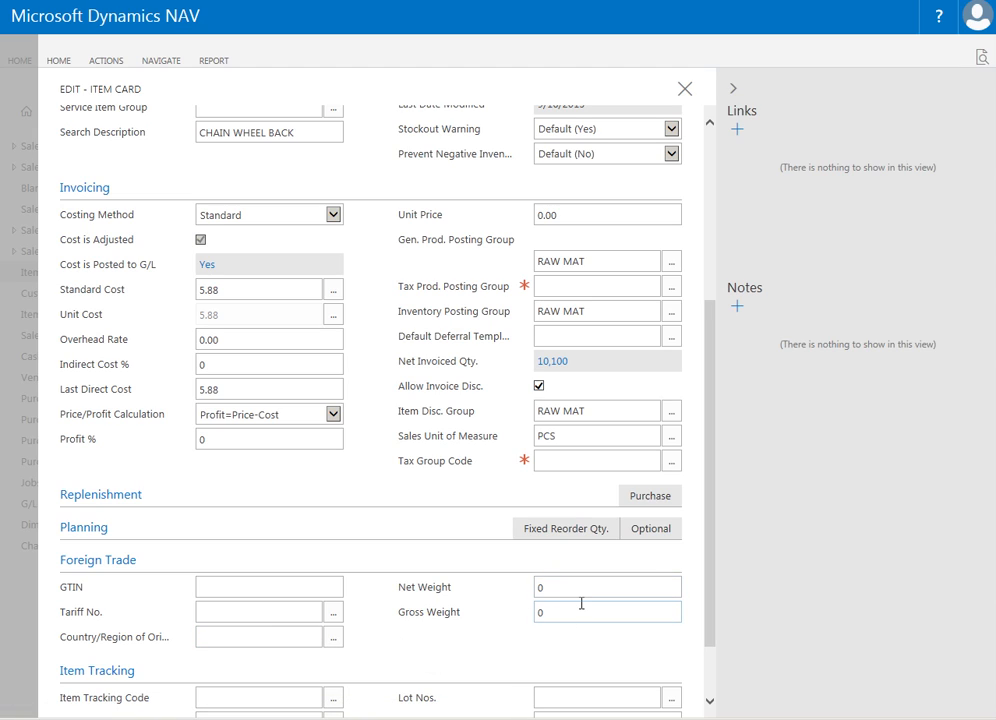
mouse_move(580, 587)
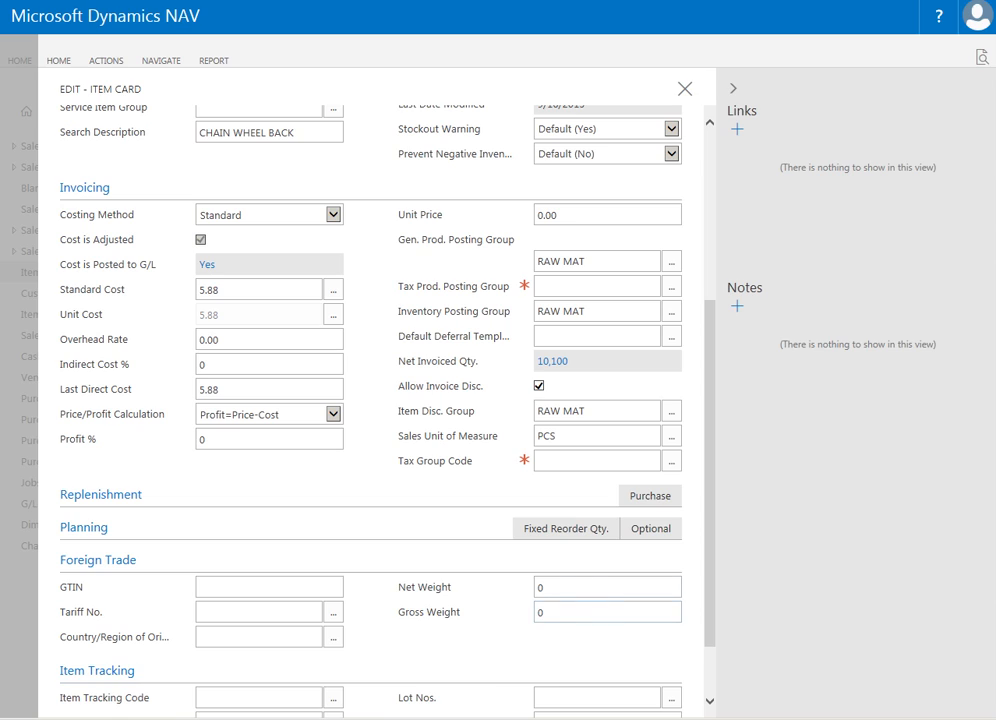
mouse_move(497, 657)
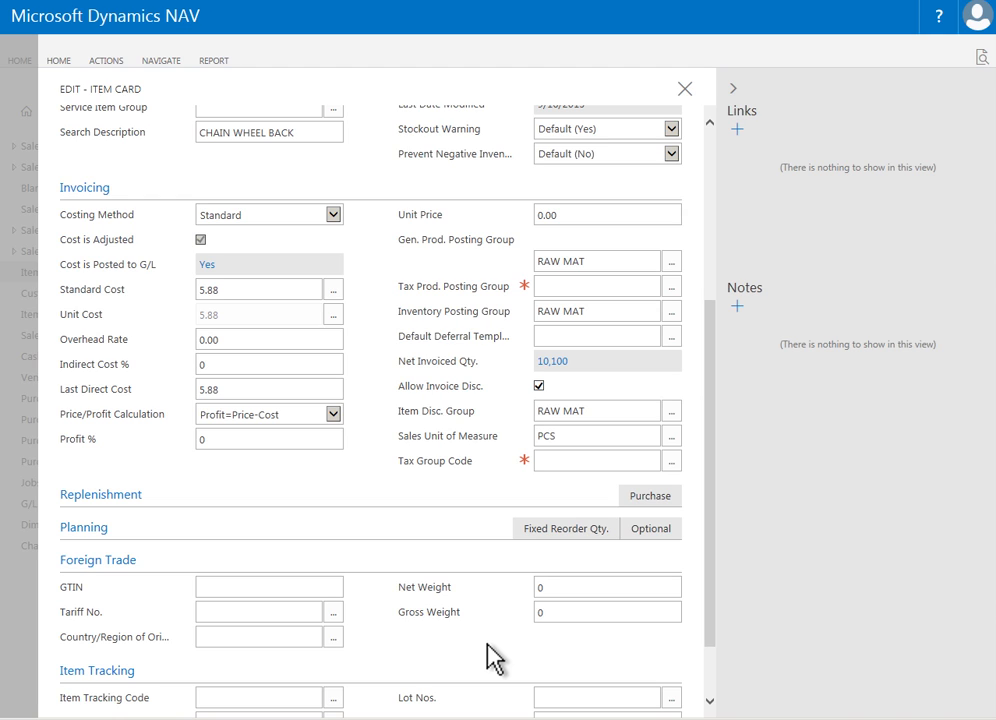
mouse_move(684, 89)
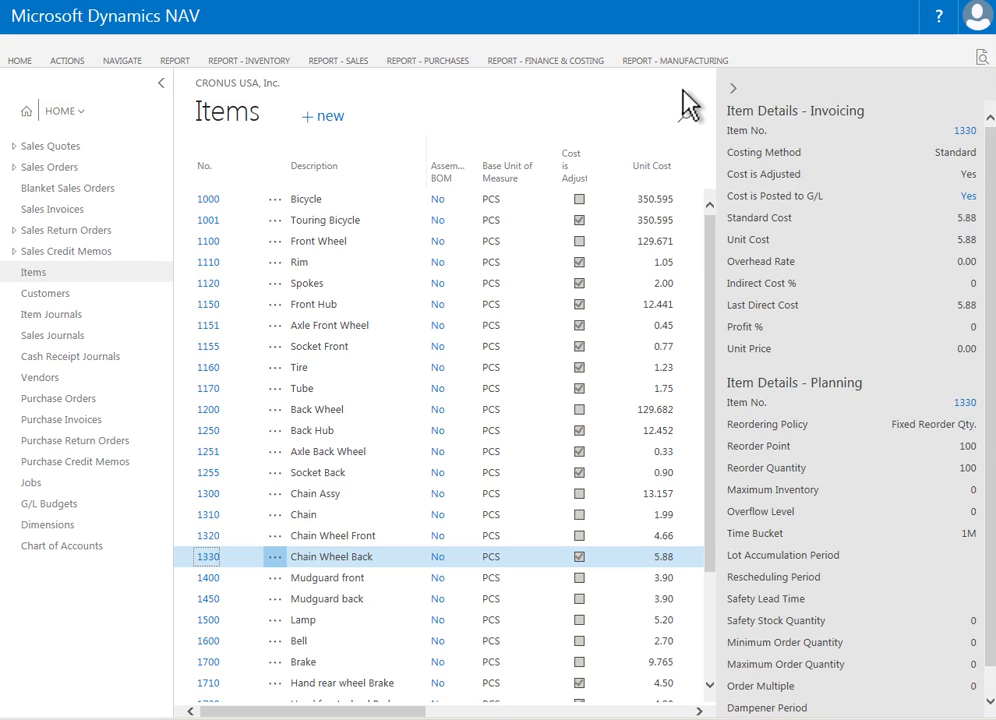
mouse_move(465, 388)
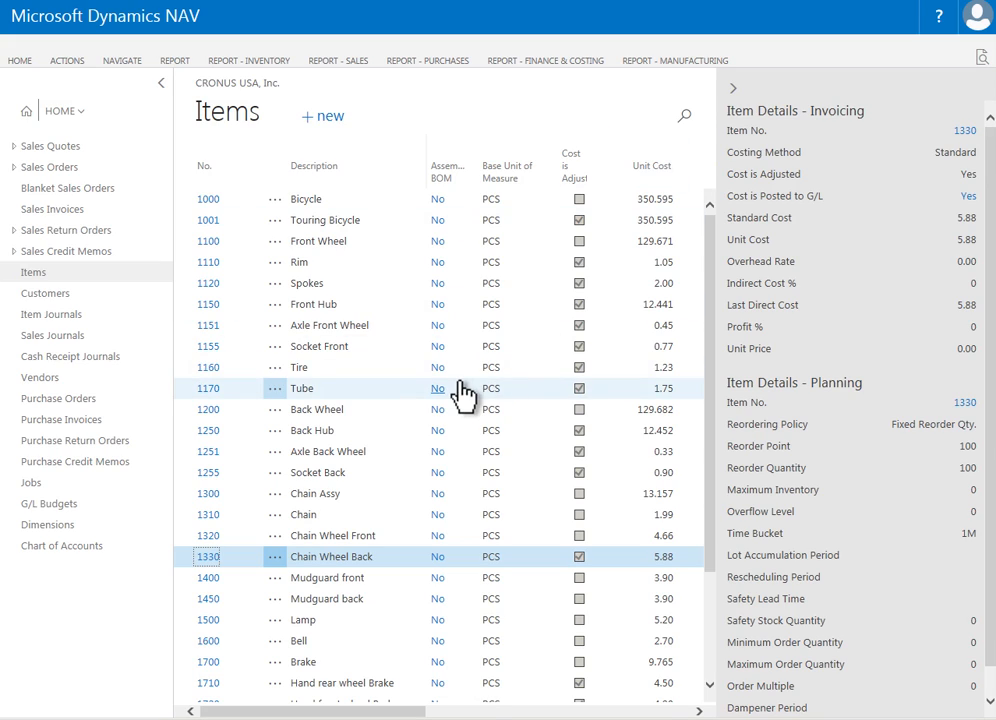
mouse_move(438, 388)
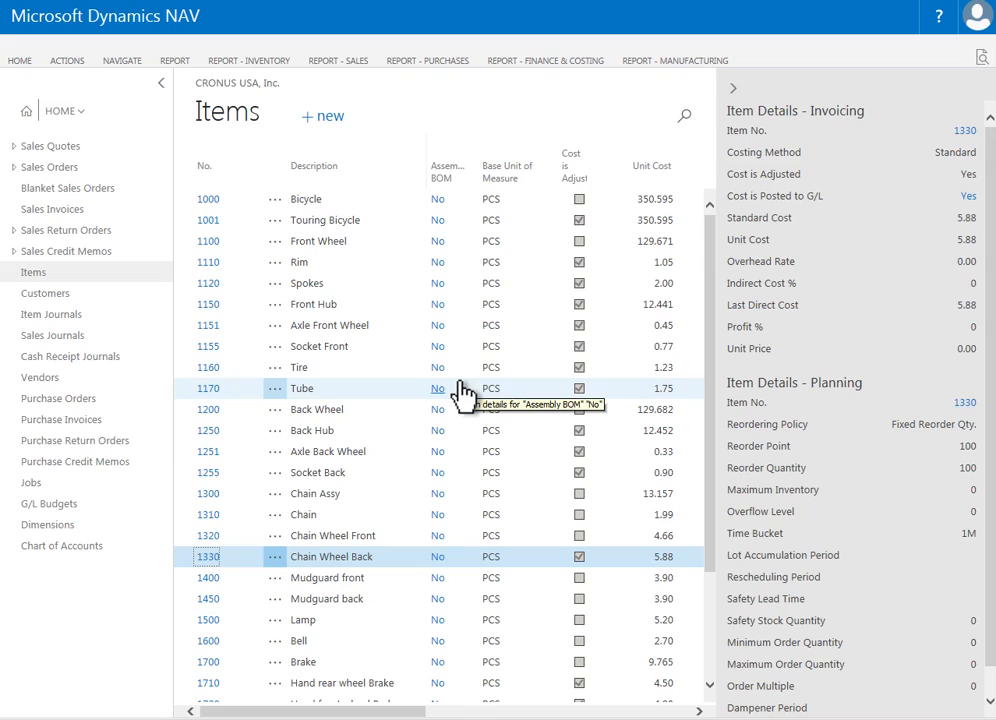